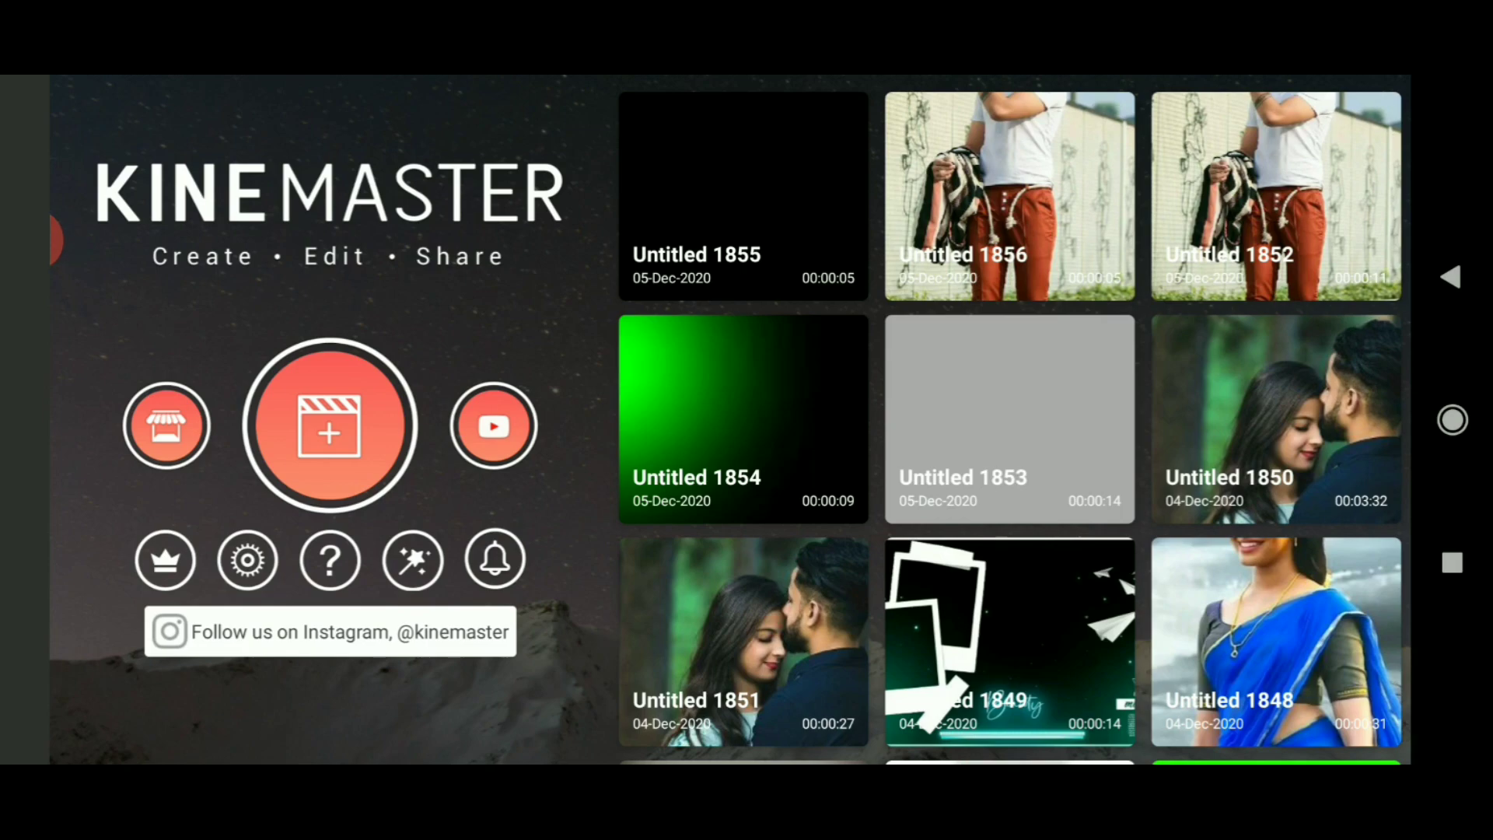
Step: Create a new project and import several photos from the Pins folder
{"action": "left_click", "coordinate": [330, 426]}
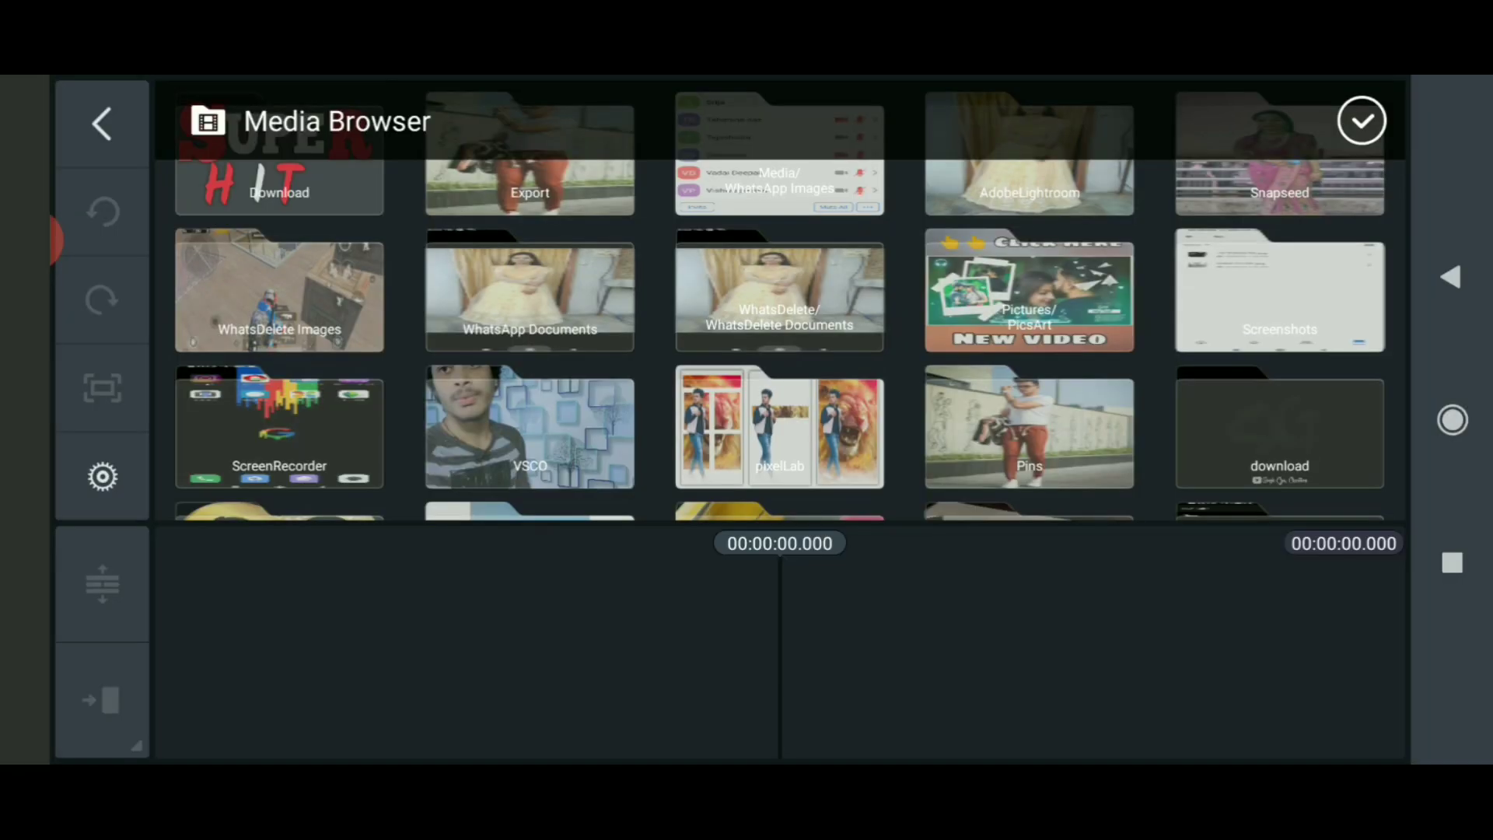
{"action": "left_click", "coordinate": [1029, 427]}
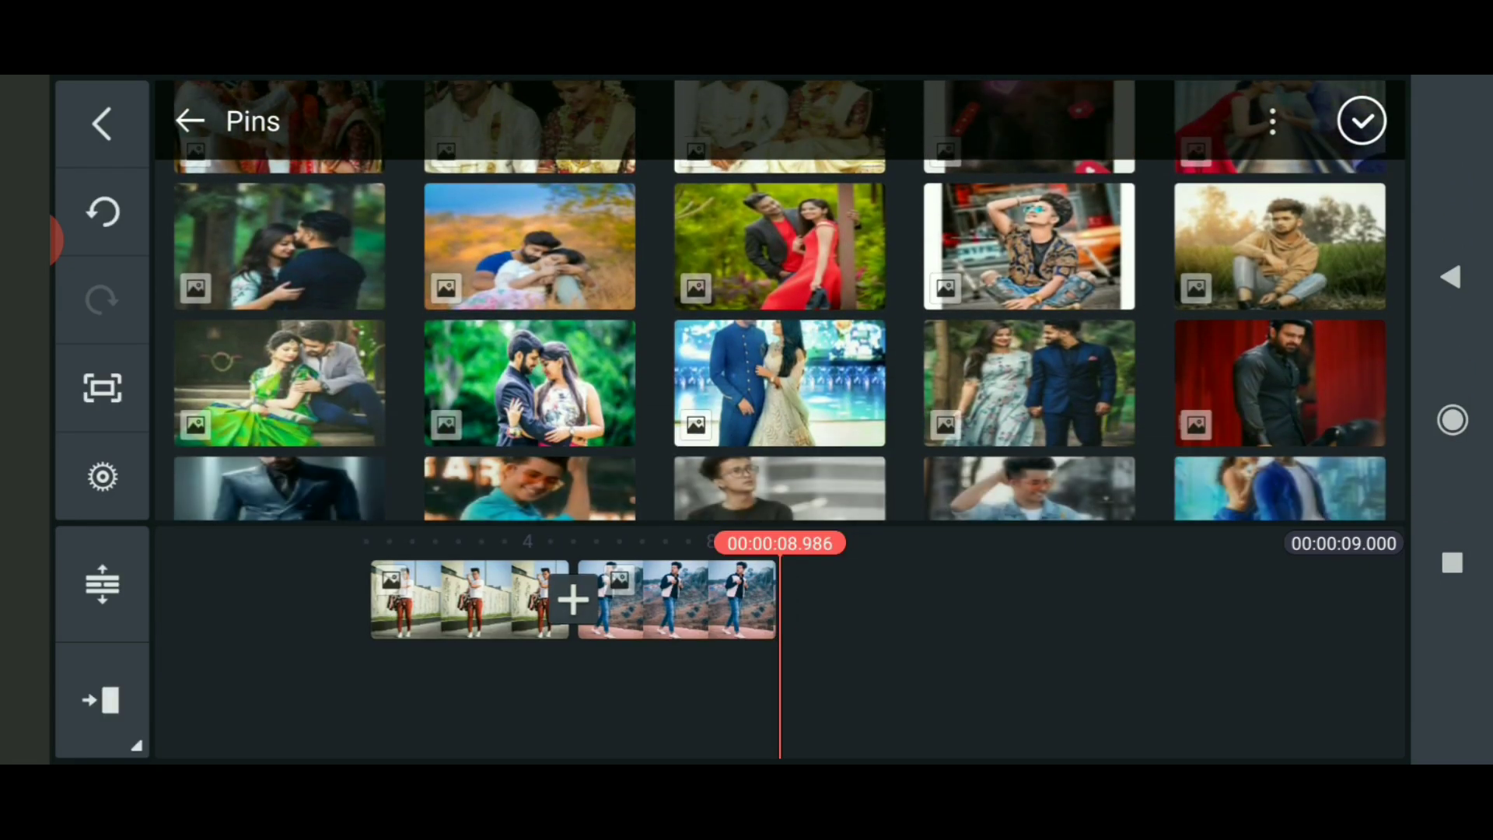
{"action": "scroll", "scroll_direction": "down", "scroll_amount": 3}
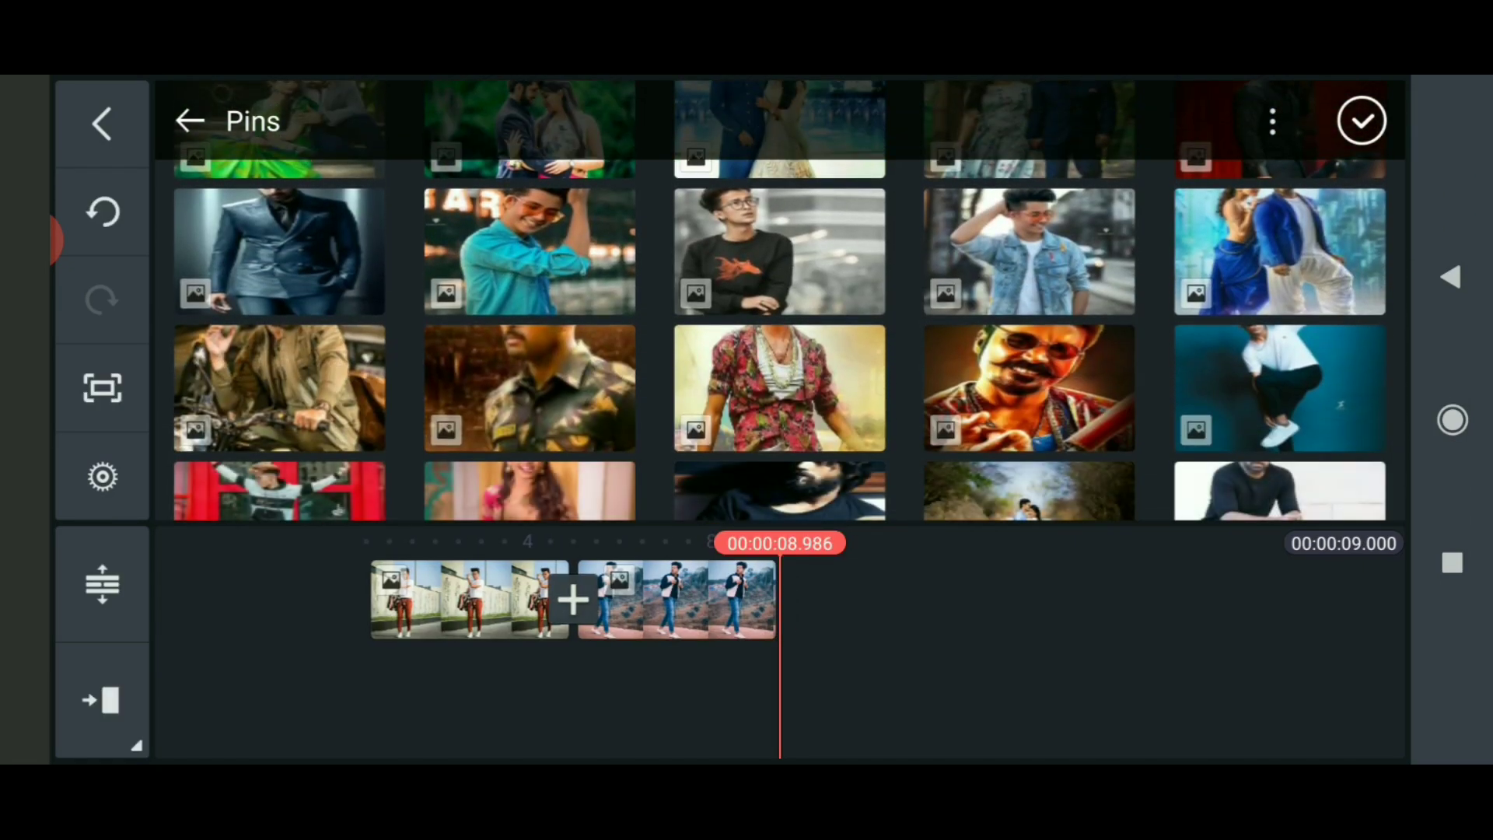
{"action": "left_click", "coordinate": [1363, 121]}
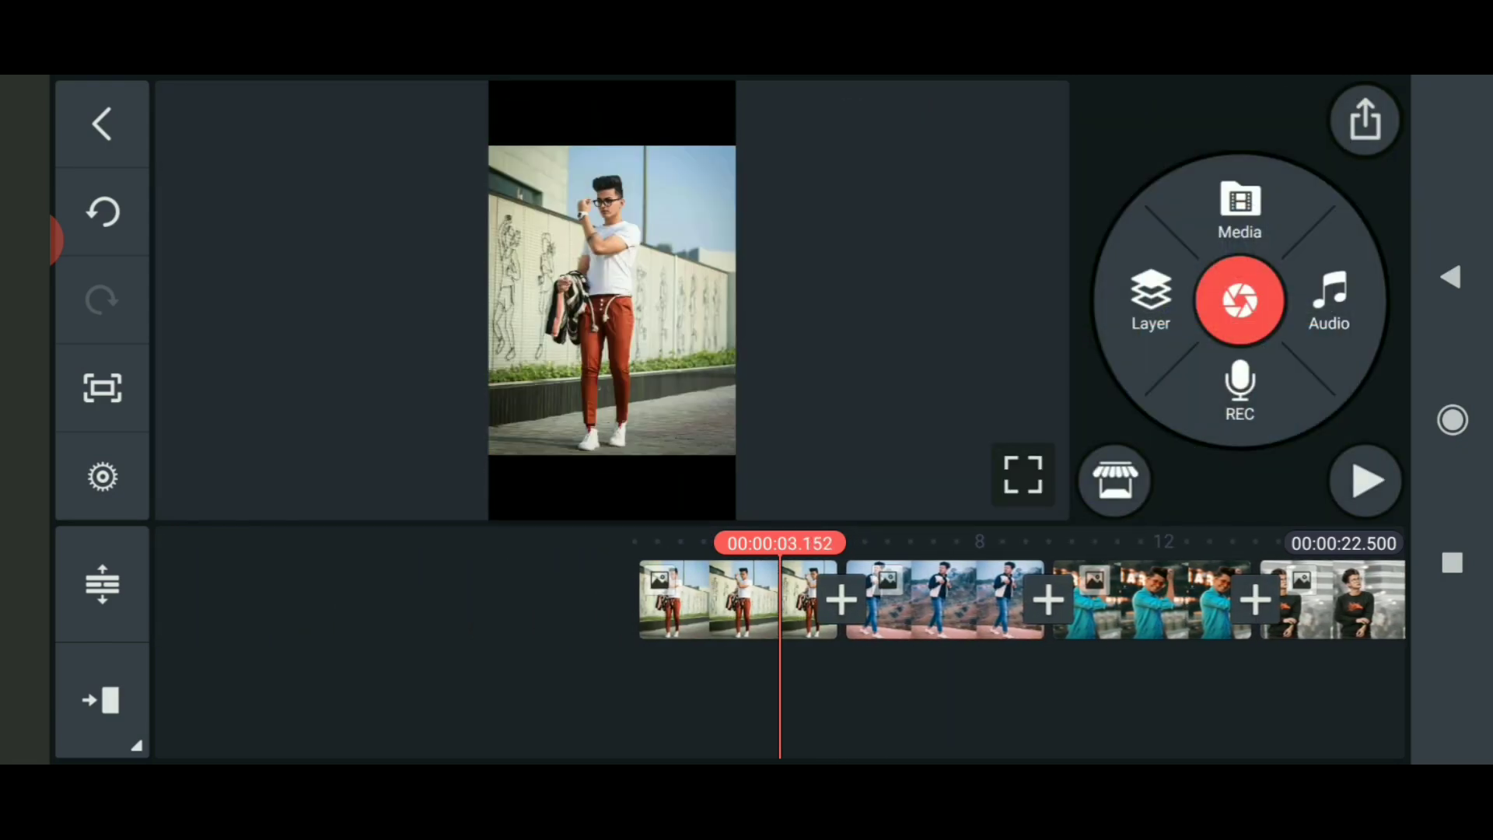
Step: Set Pan & Zoom on the first two photos so each fills the frame
{"action": "left_click", "coordinate": [710, 599]}
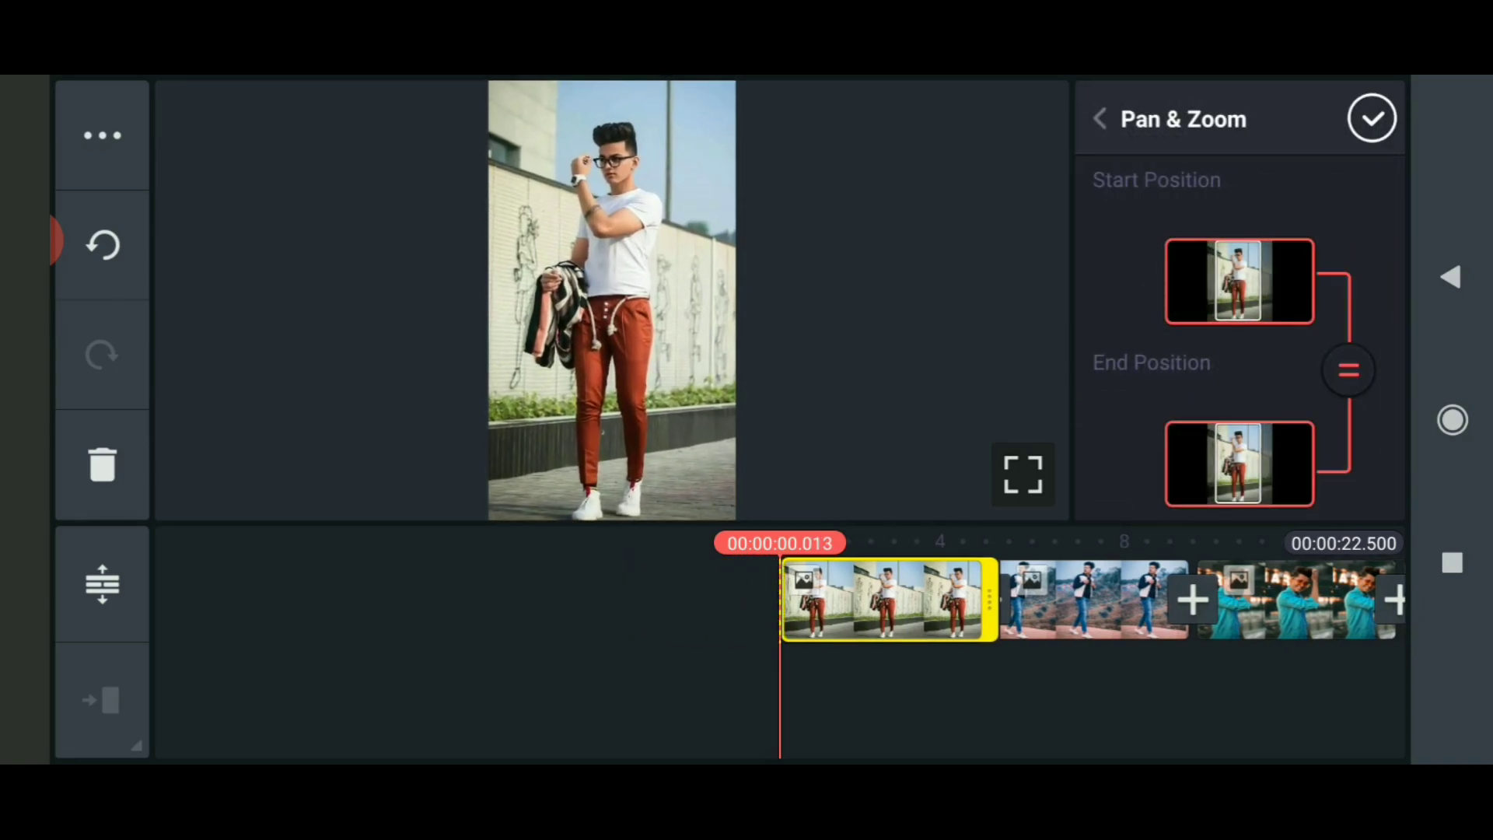
{"action": "left_click", "coordinate": [1372, 117]}
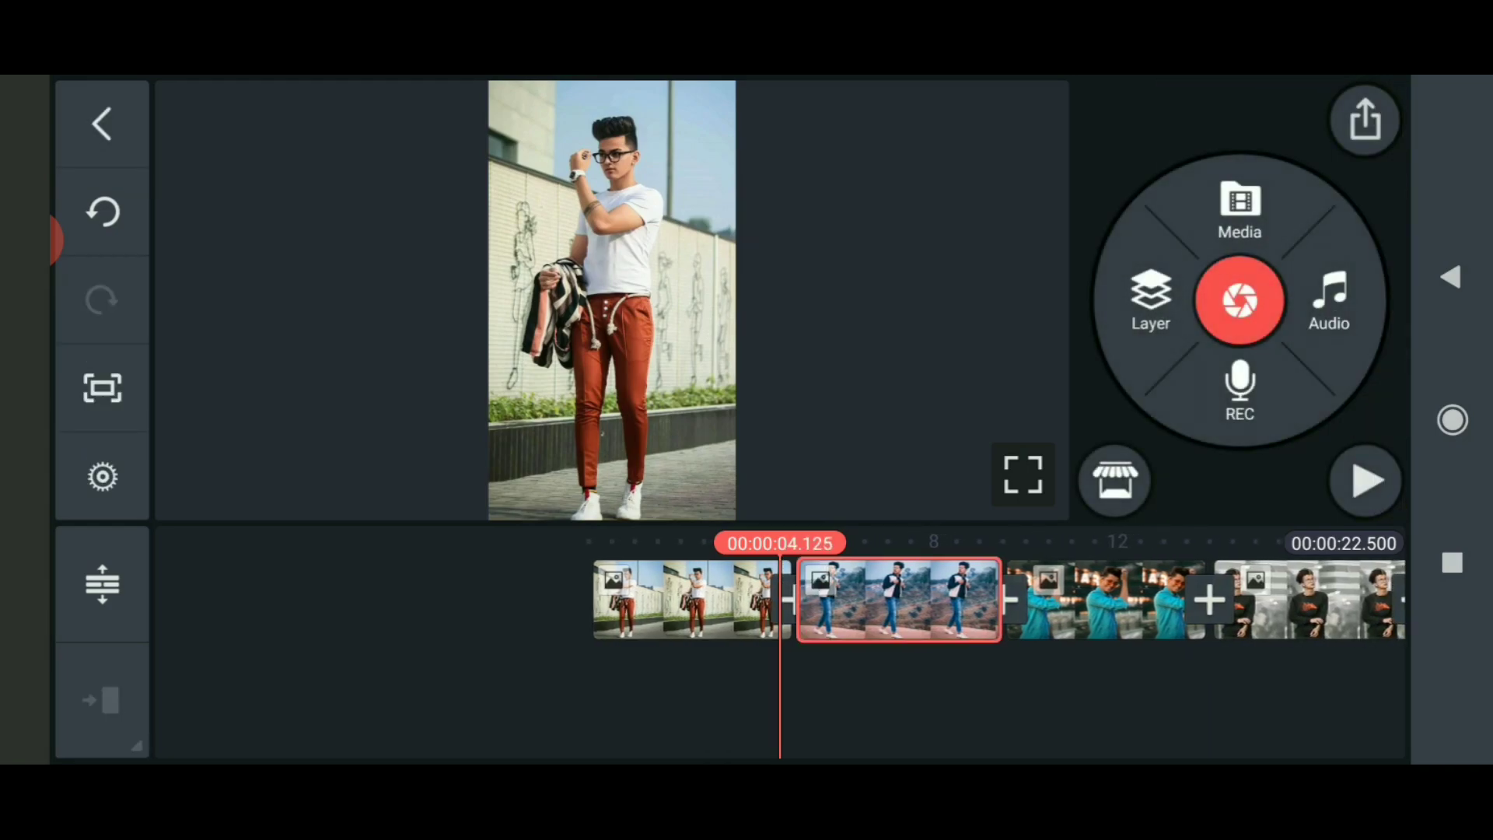
{"action": "left_click", "coordinate": [894, 600]}
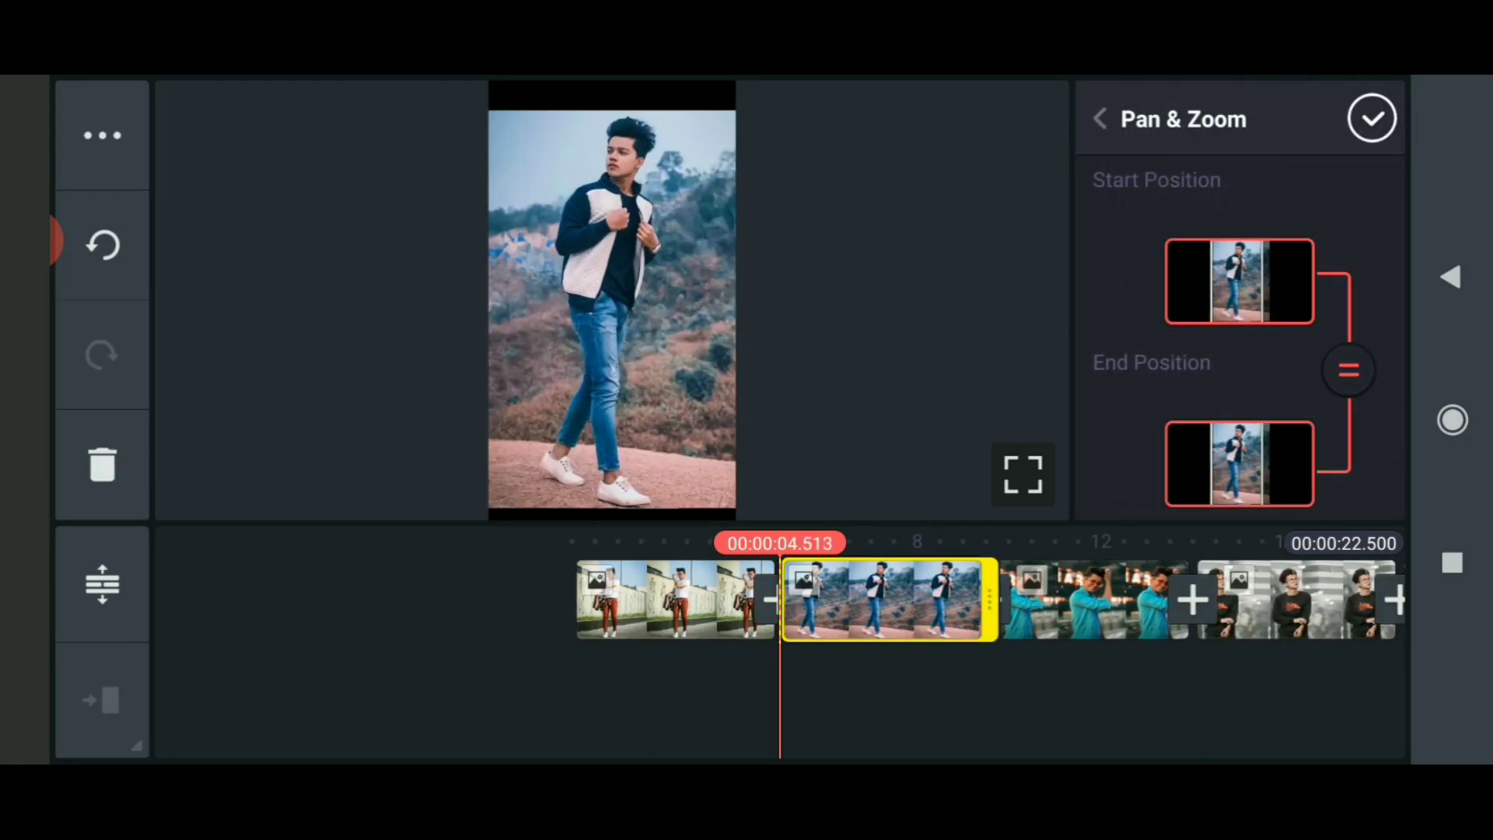
{"action": "left_click", "coordinate": [1371, 117]}
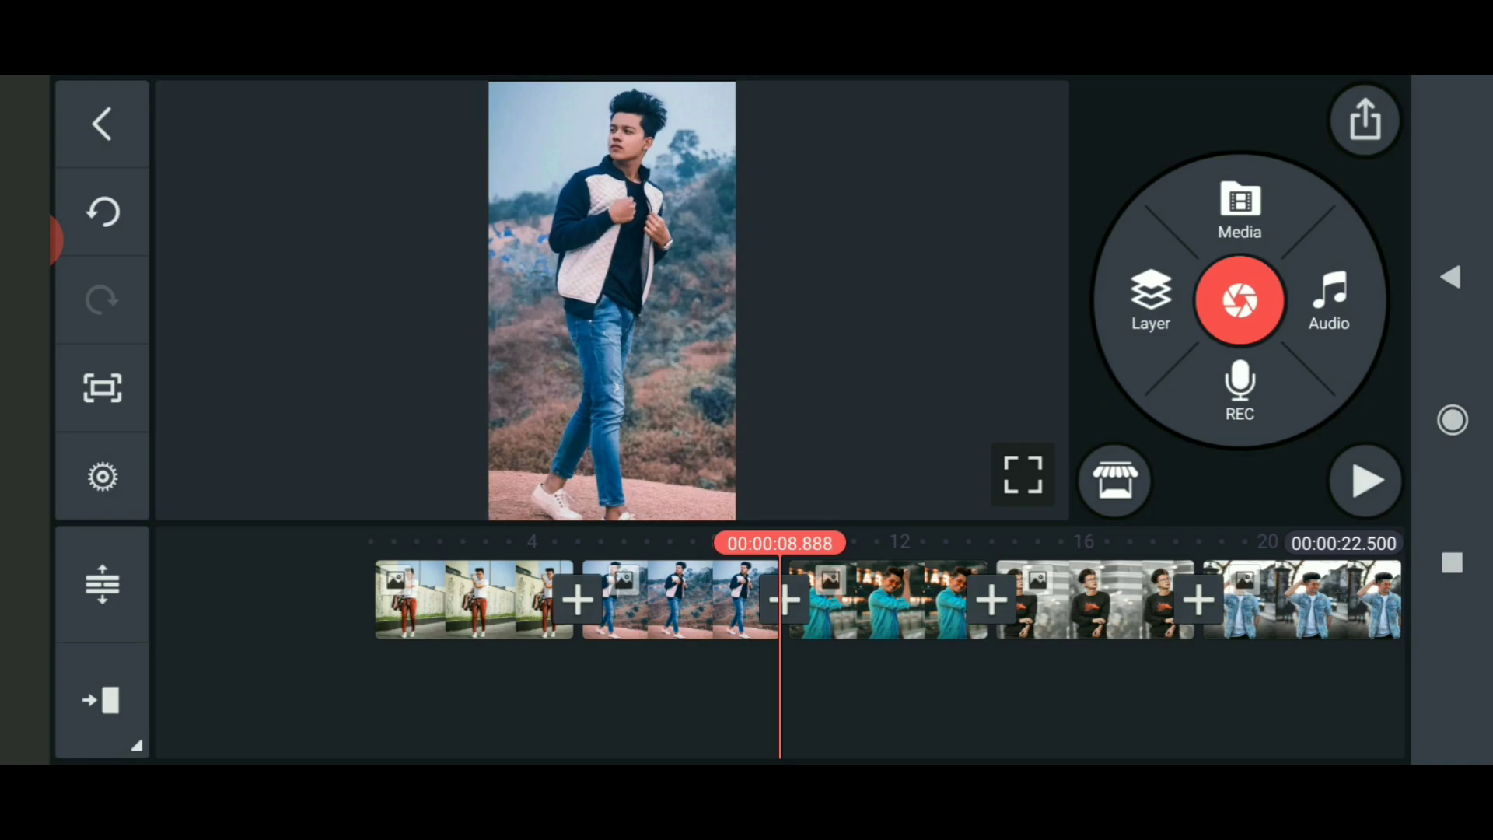
Step: Set Pan & Zoom on the last photo to fill the frame
{"action": "left_click", "coordinate": [888, 600]}
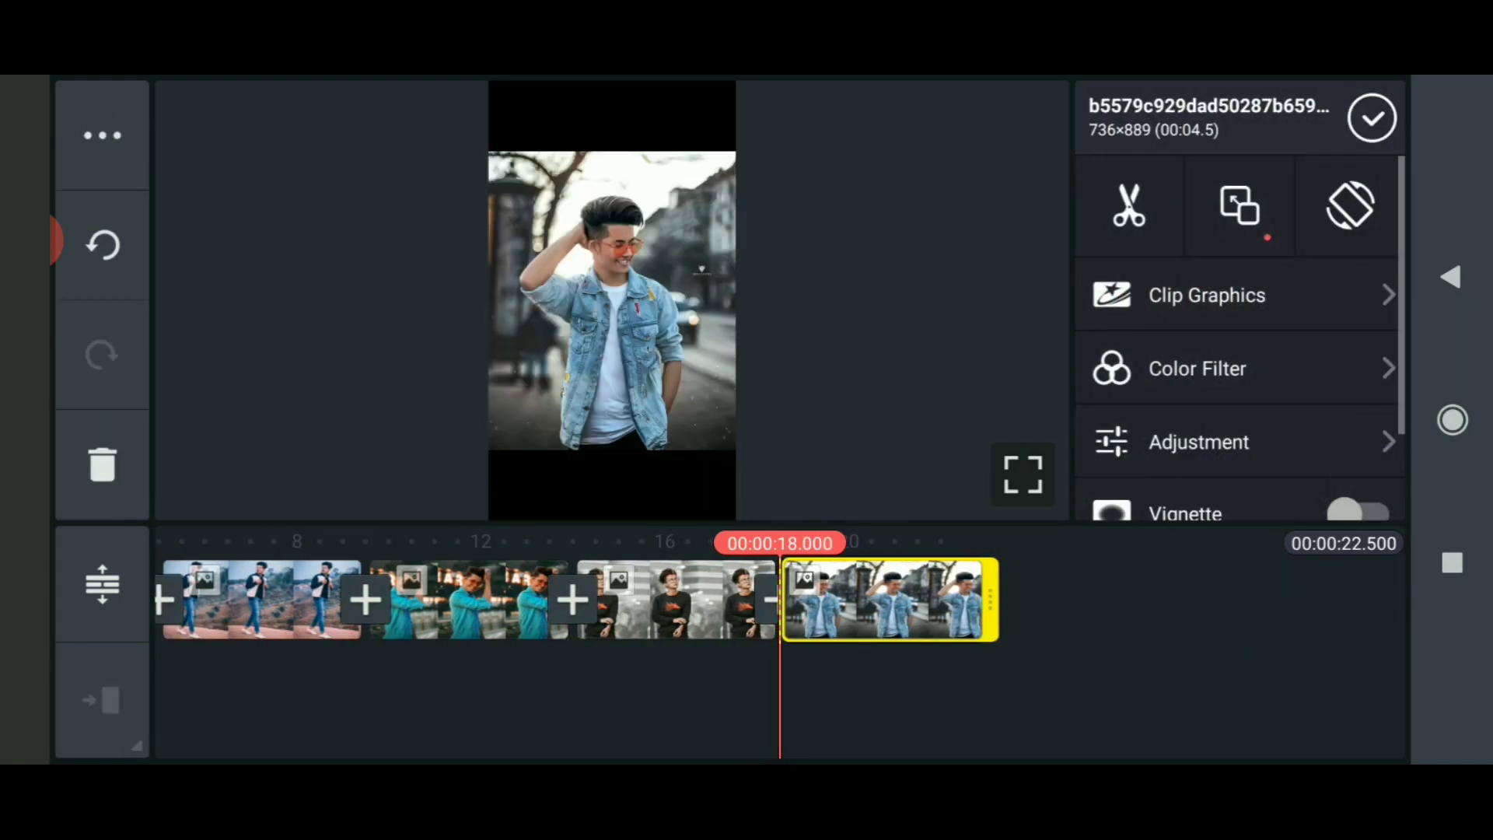
{"action": "left_click", "coordinate": [1240, 205]}
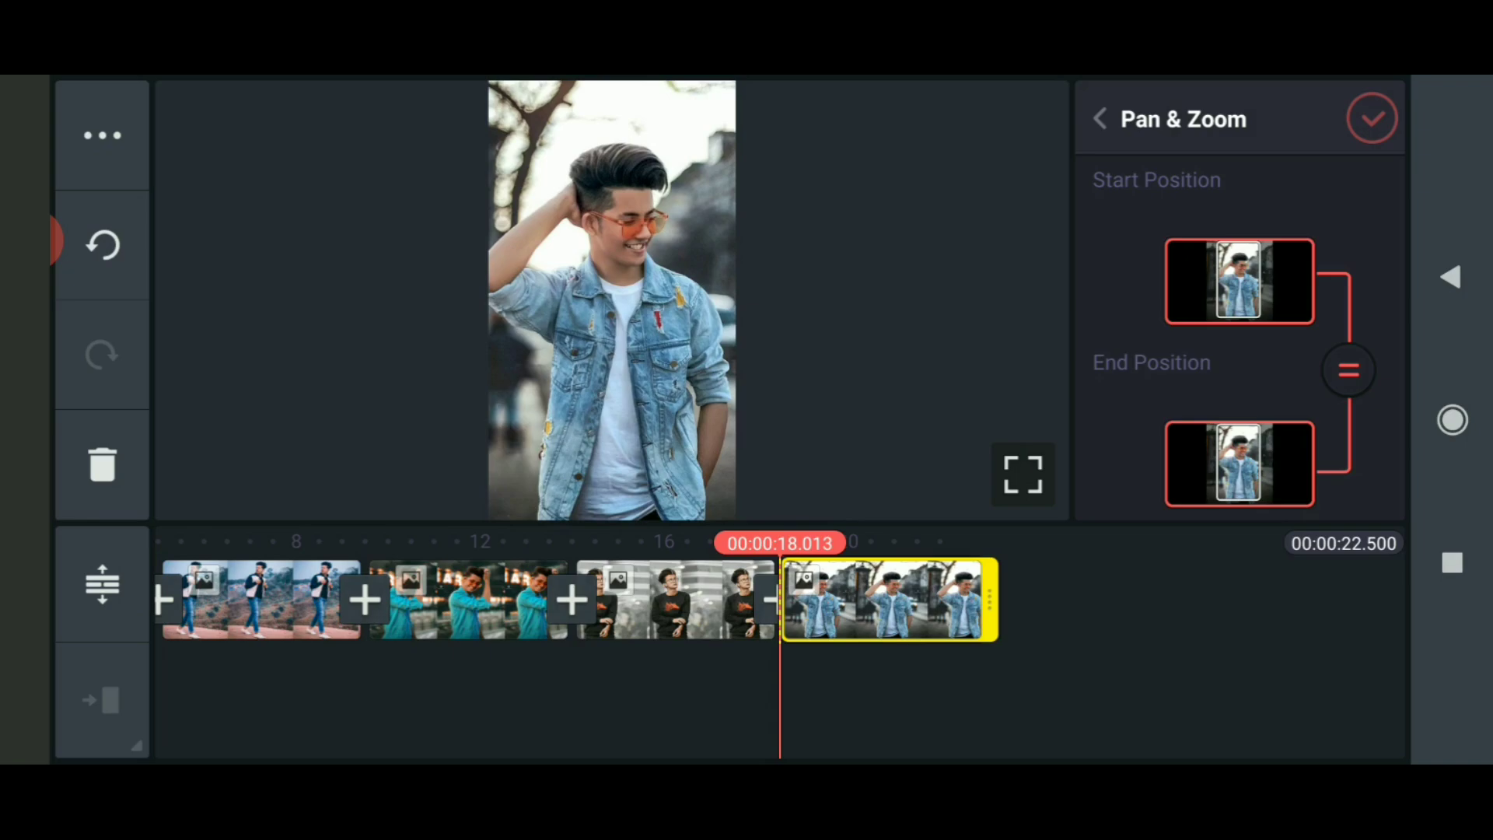
{"action": "left_click", "coordinate": [1372, 118]}
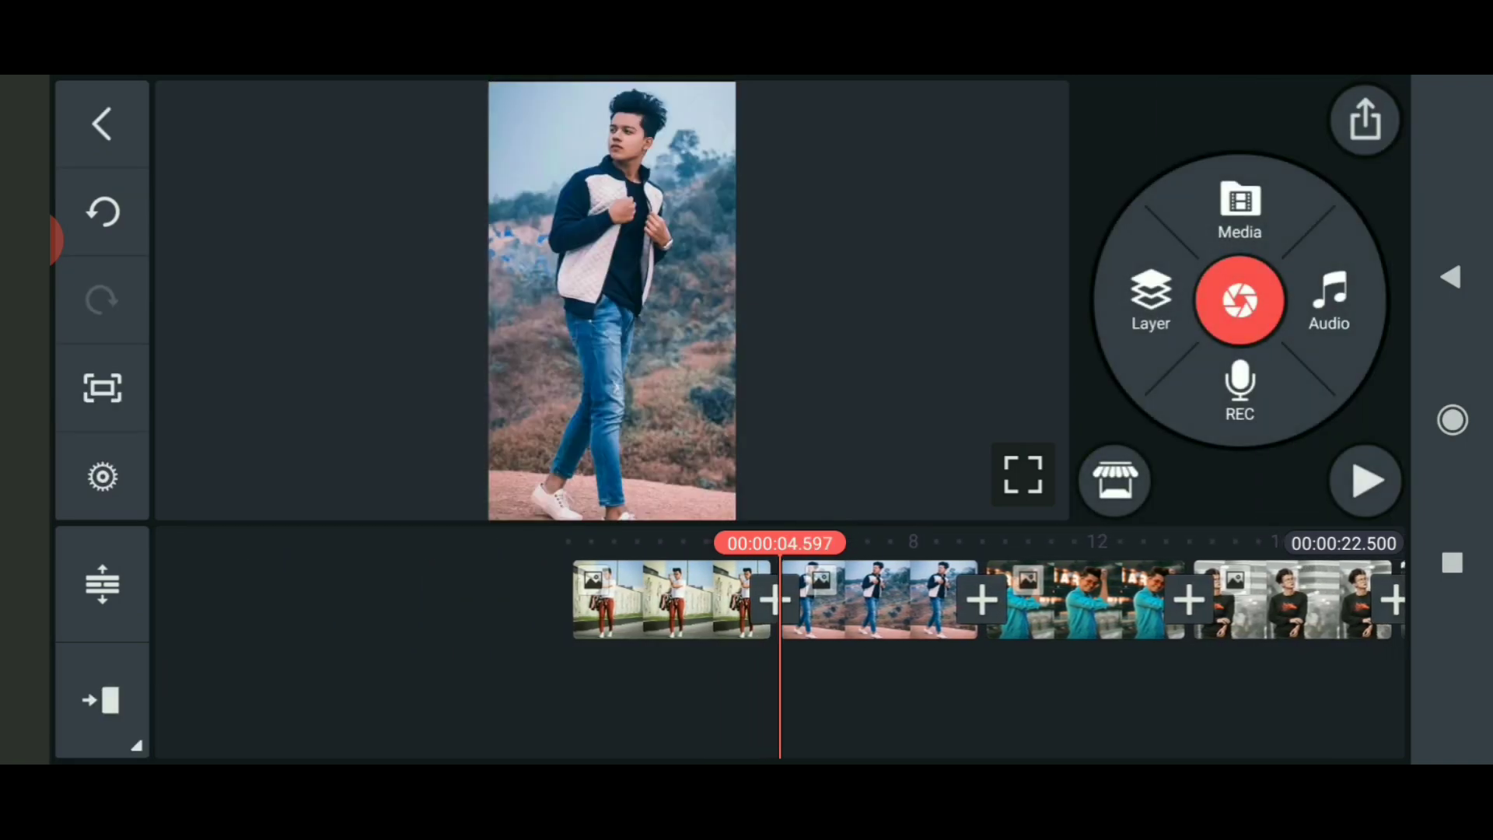
Step: Add Shake it transitions to the first and second cuts between photos
{"action": "left_click", "coordinate": [771, 599]}
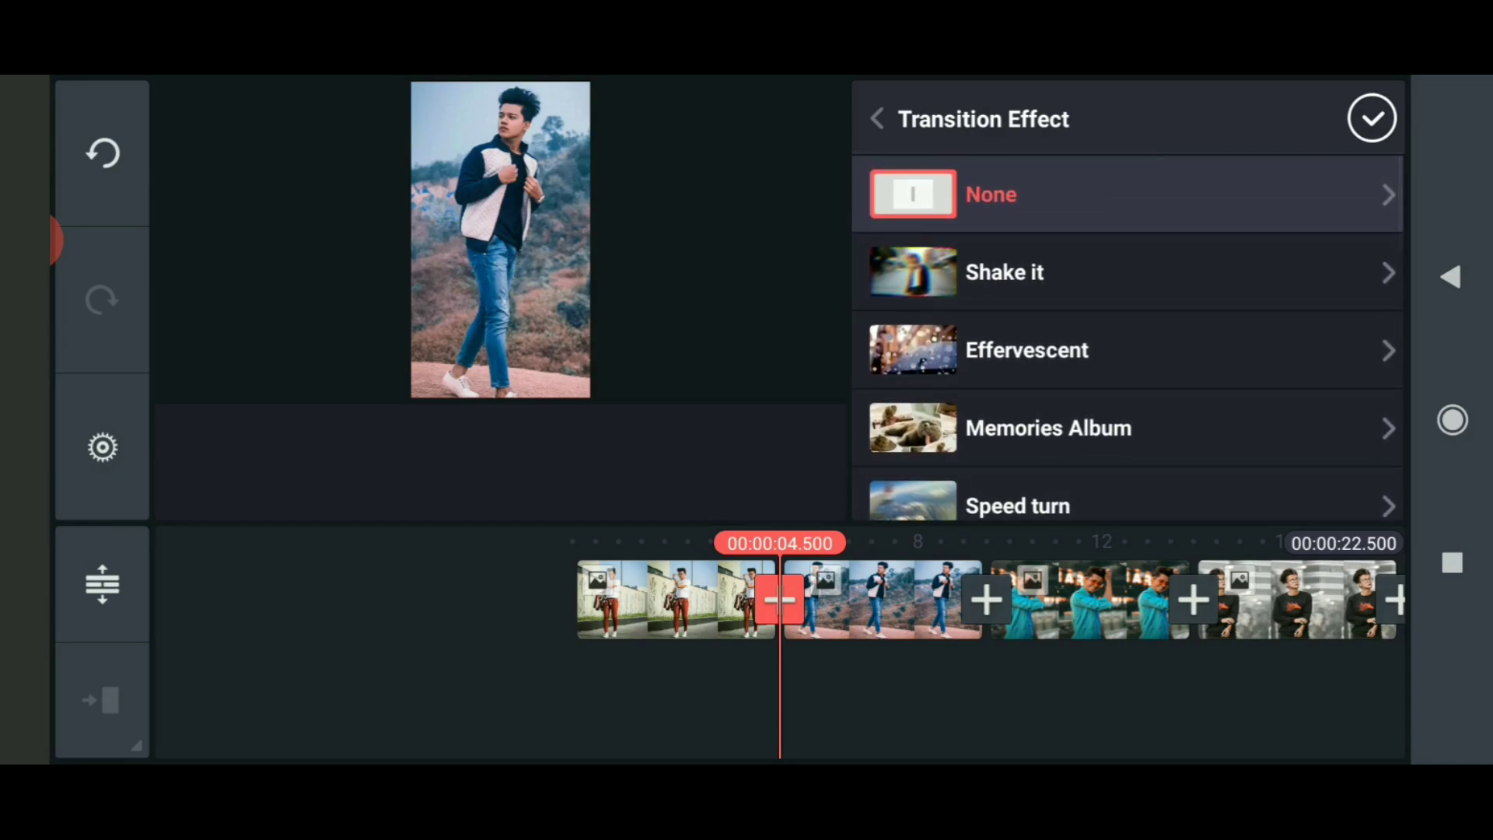
{"action": "scroll", "scroll_direction": "down", "scroll_amount": 3}
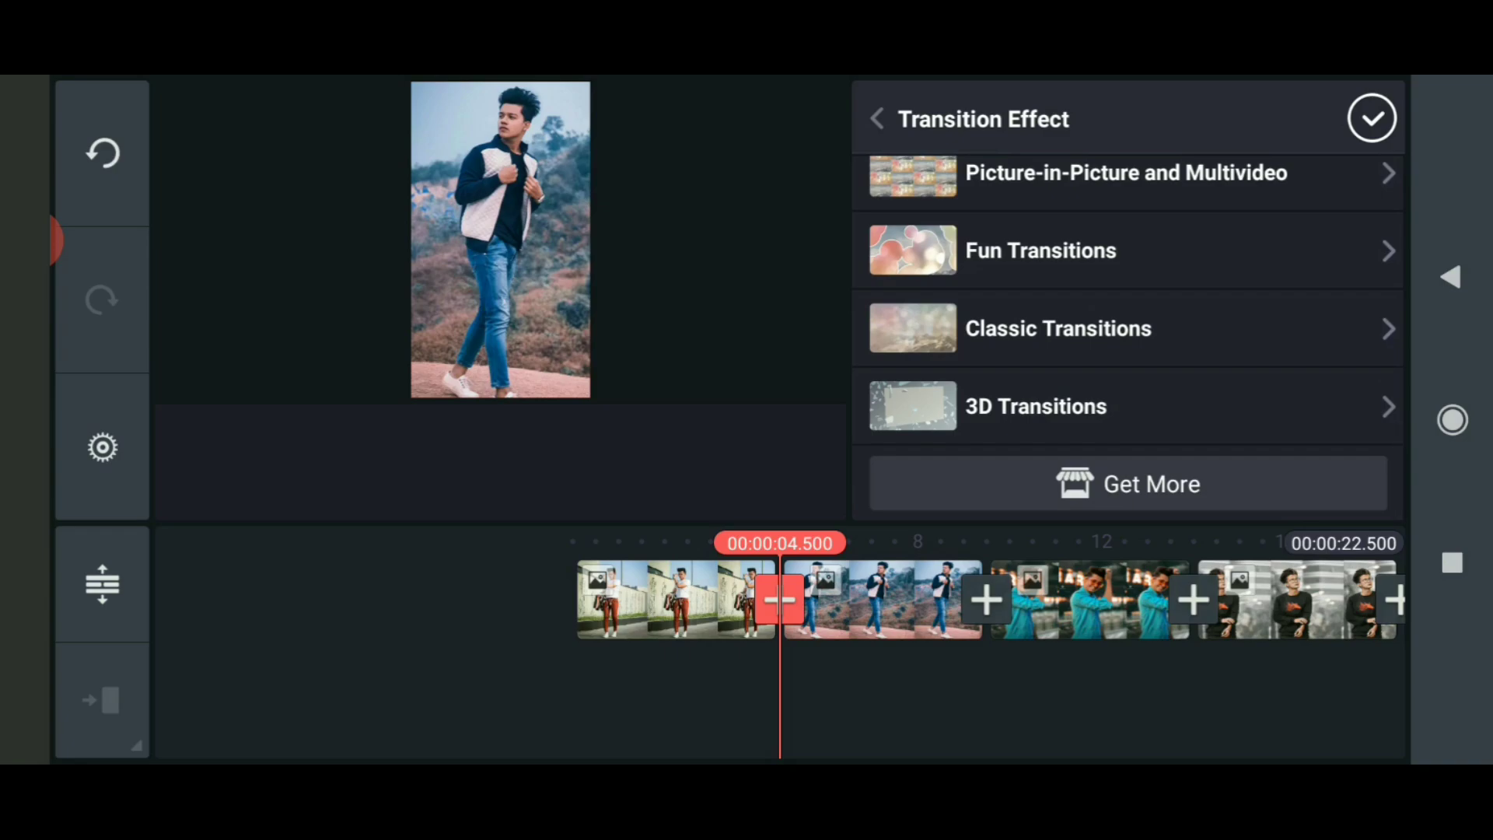
{"action": "left_click", "coordinate": [1040, 251]}
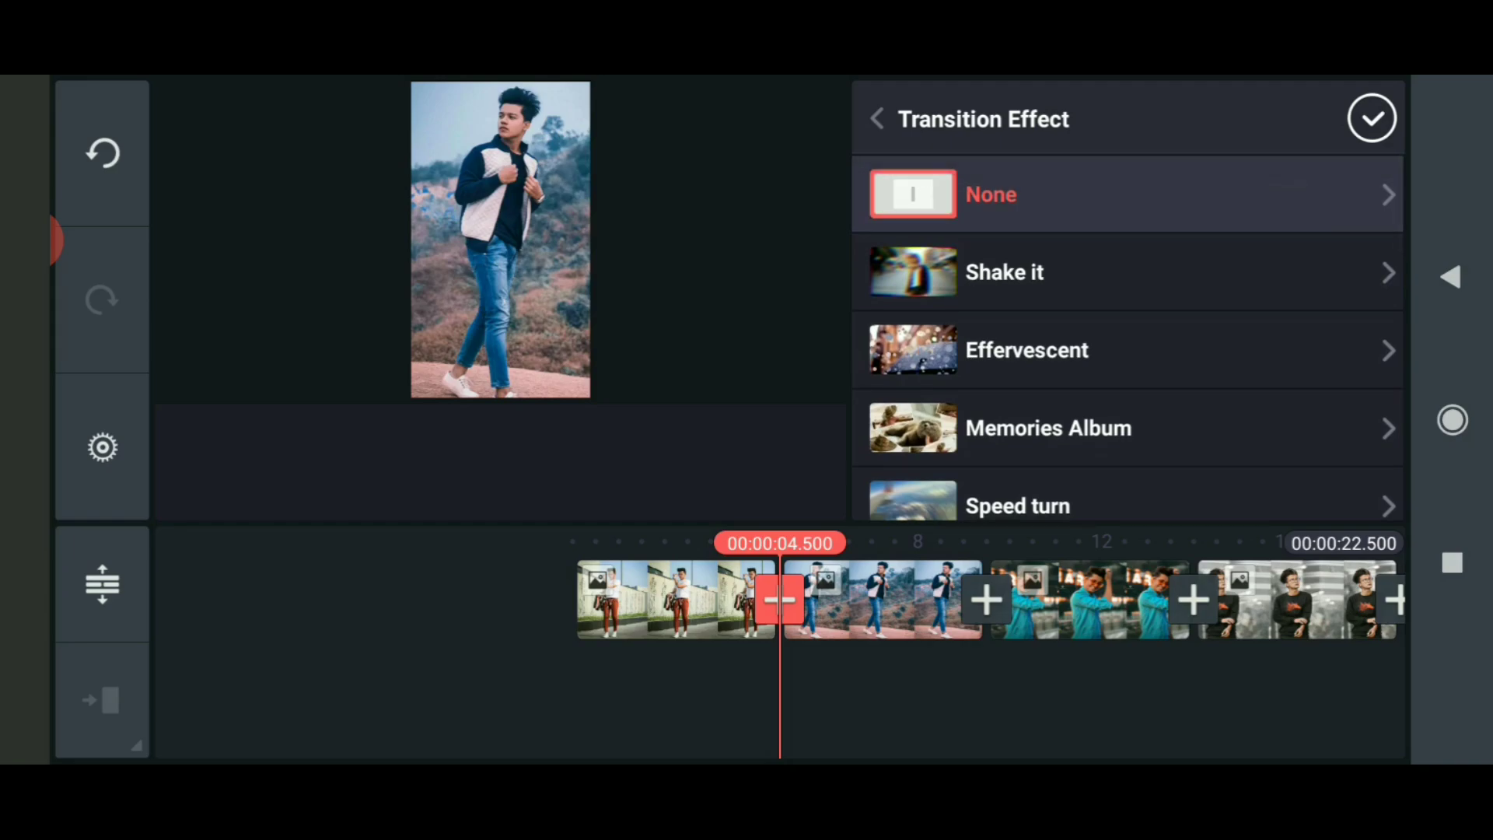
{"action": "left_click", "coordinate": [1004, 271]}
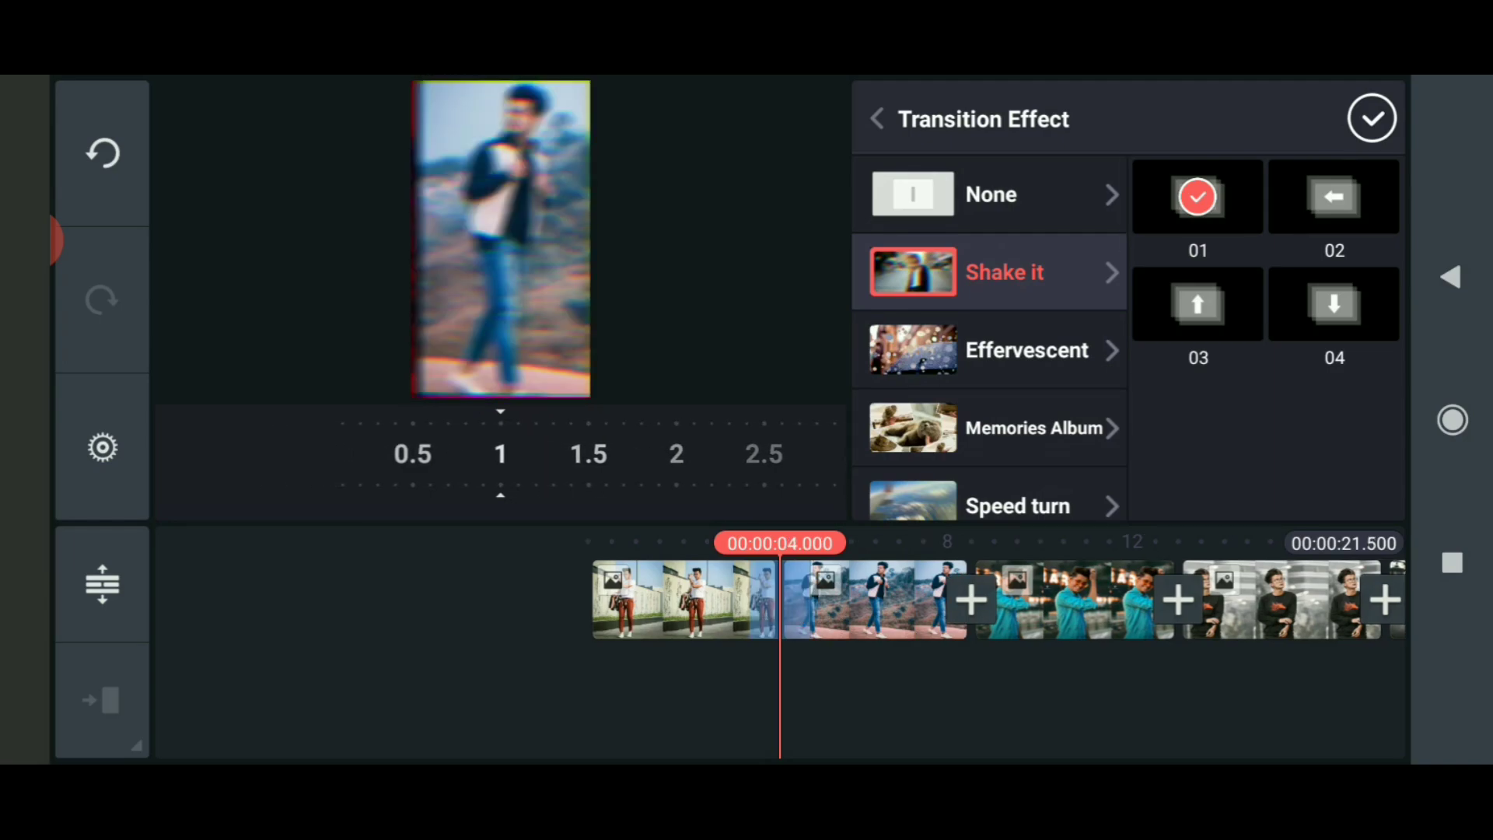
{"action": "left_click", "coordinate": [992, 195]}
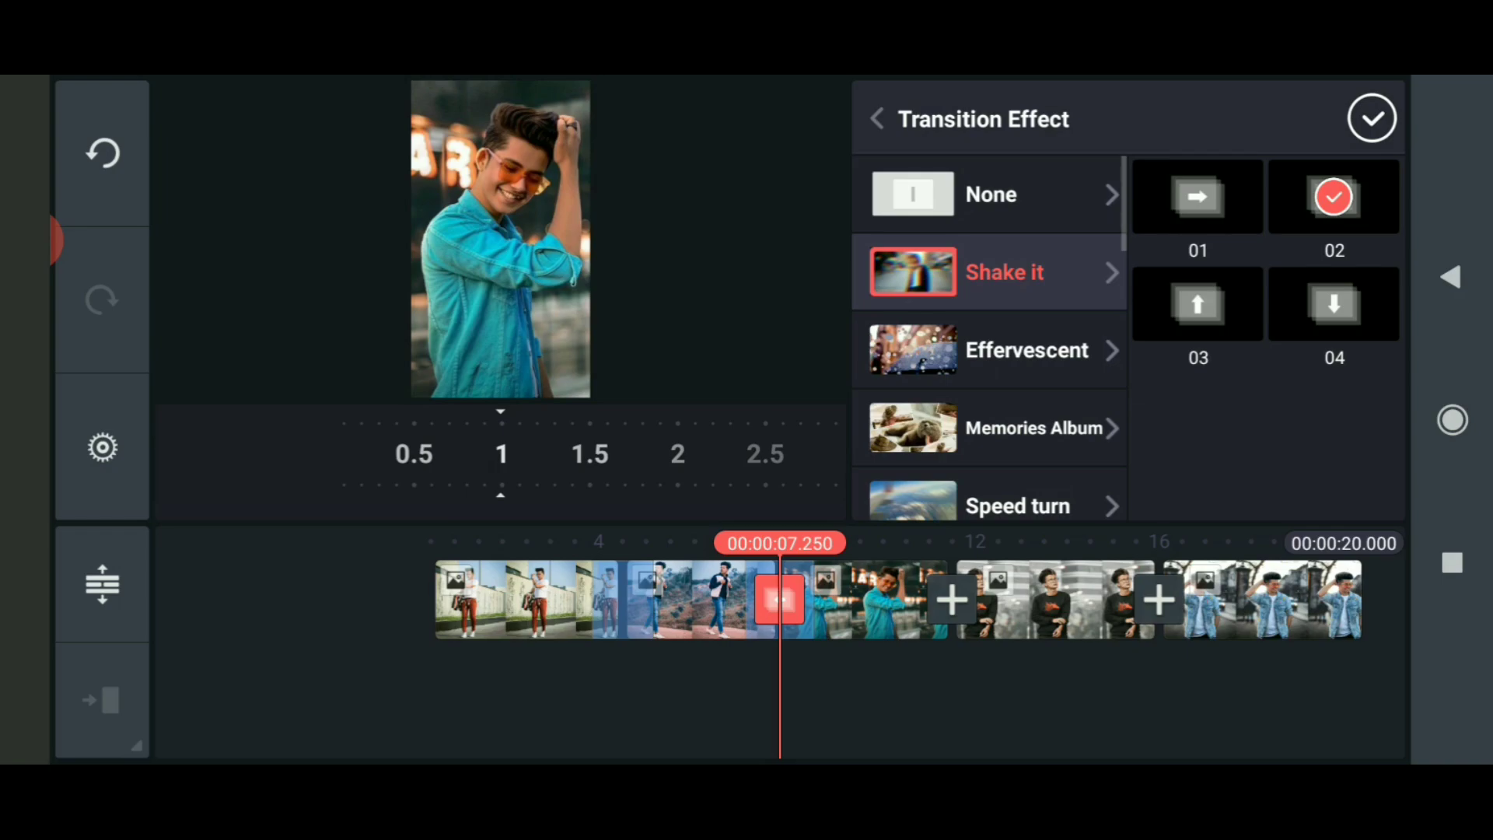
{"action": "left_click", "coordinate": [1372, 118]}
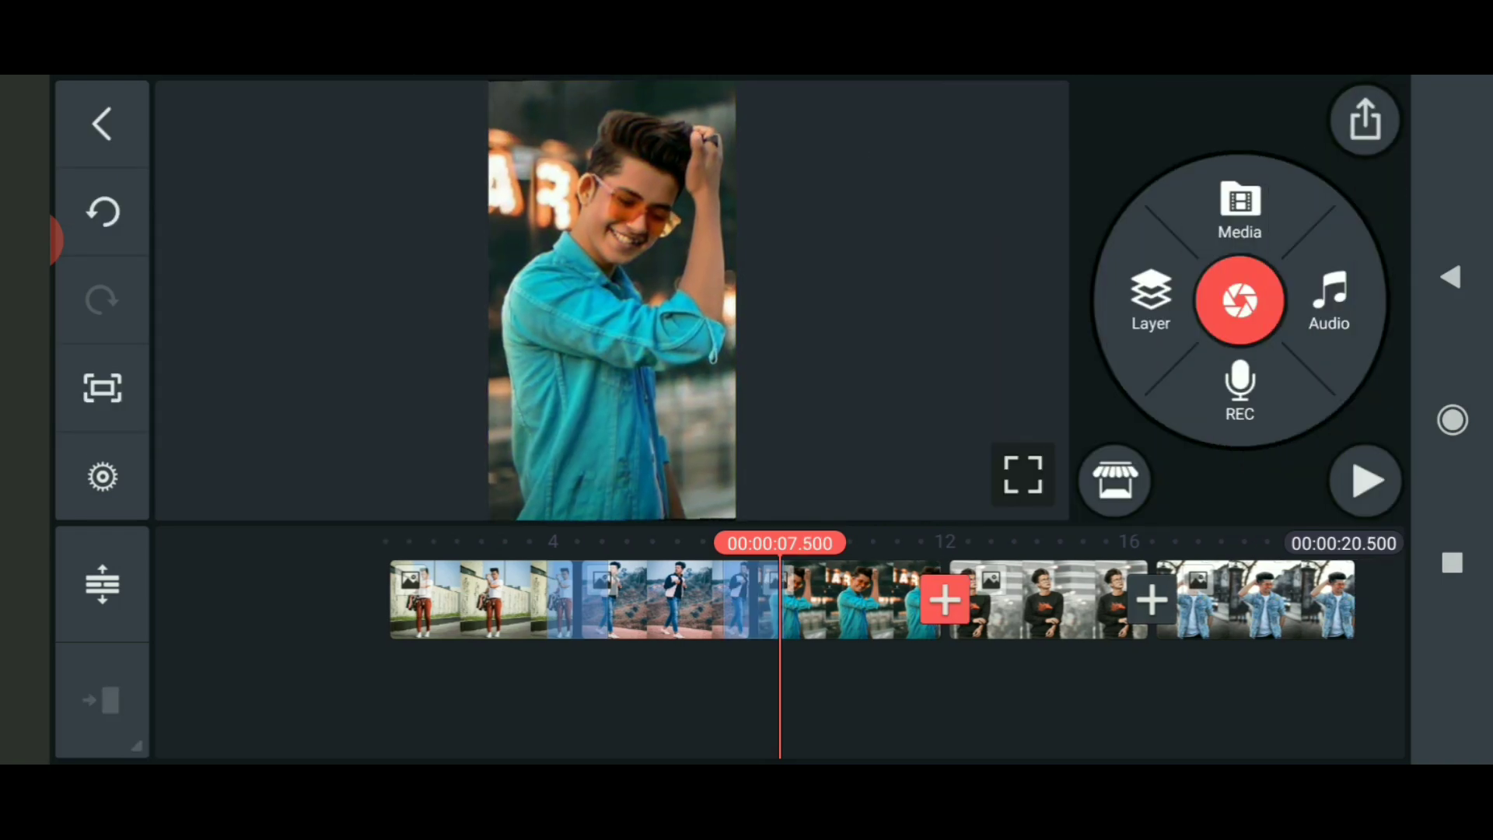
Step: Apply Shake it variant 03 to the next cut and replay from the start
{"action": "left_click", "coordinate": [946, 598]}
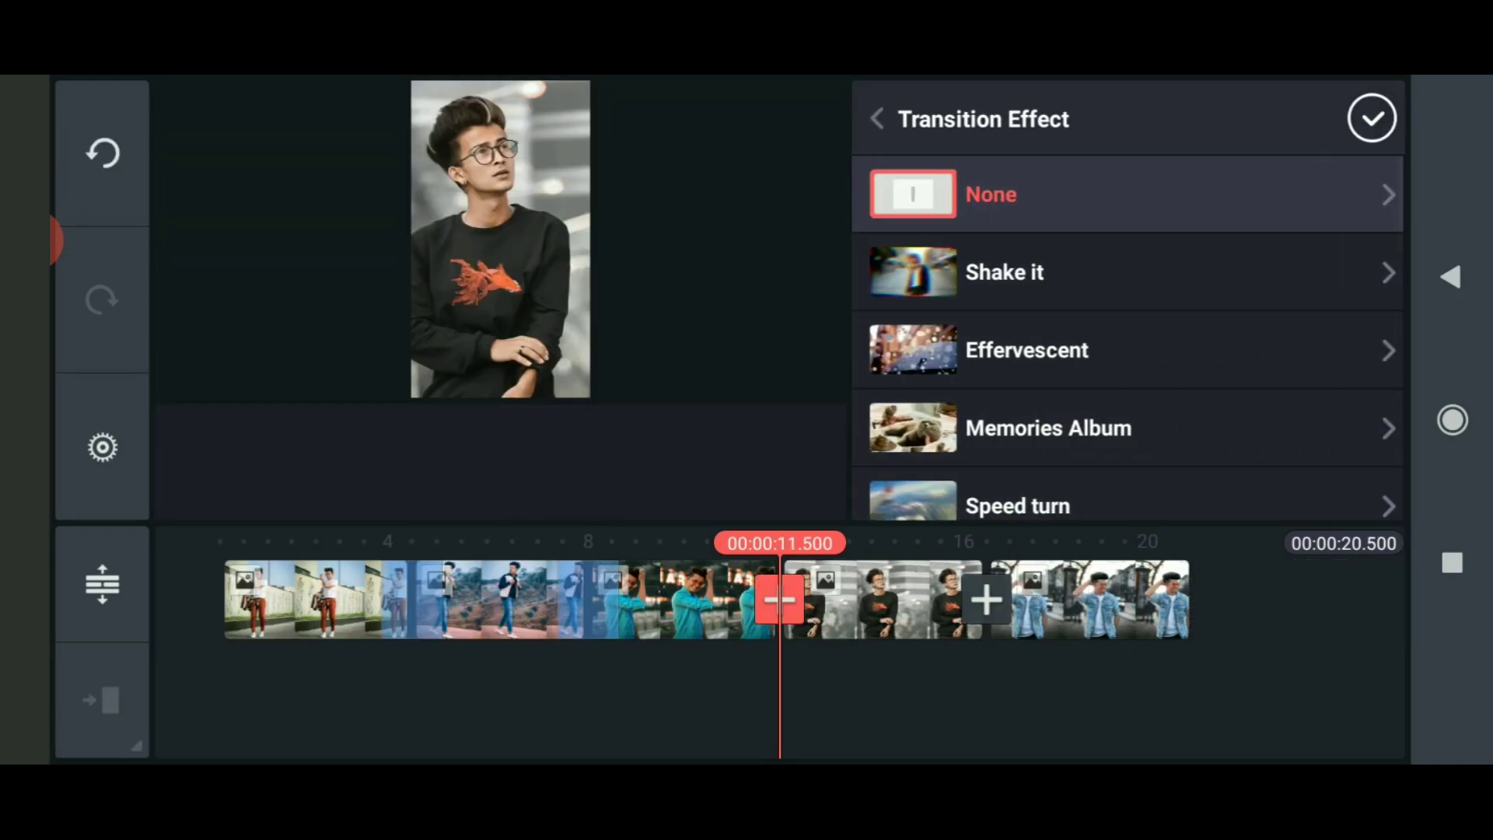
{"action": "left_click", "coordinate": [1017, 506]}
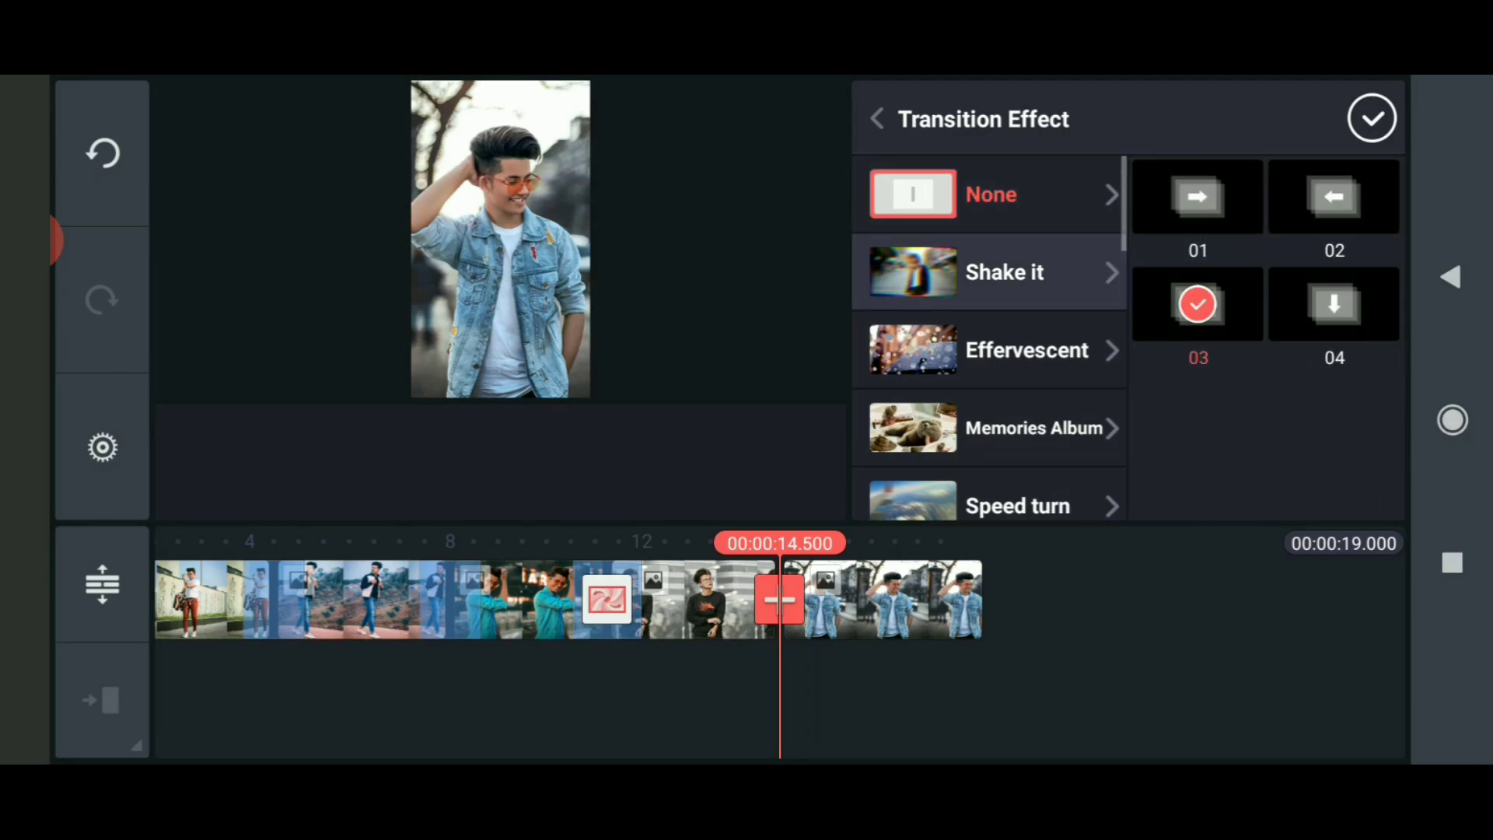
{"action": "left_click", "coordinate": [990, 272]}
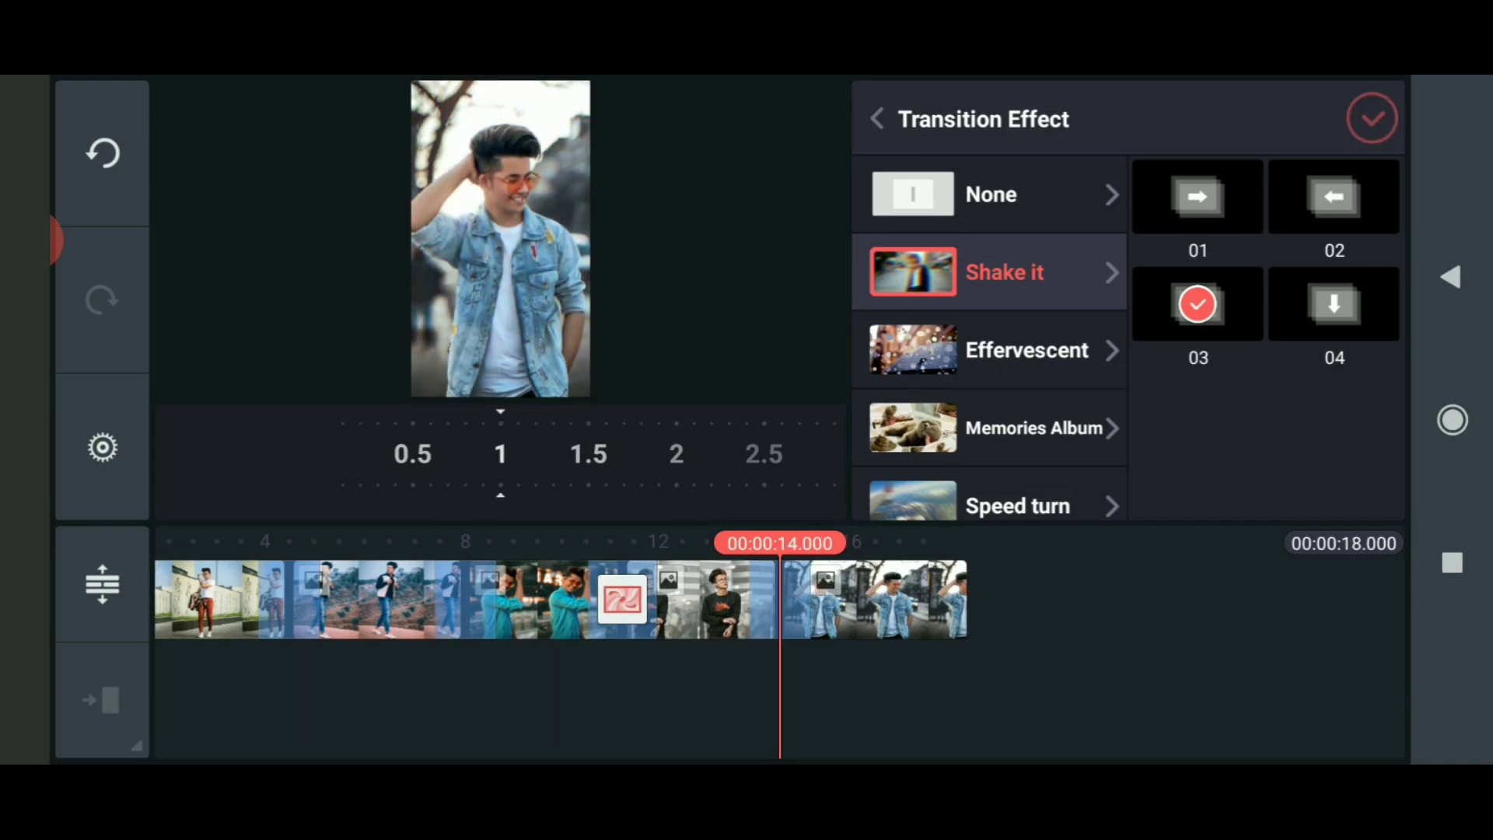
{"action": "left_click", "coordinate": [1372, 118]}
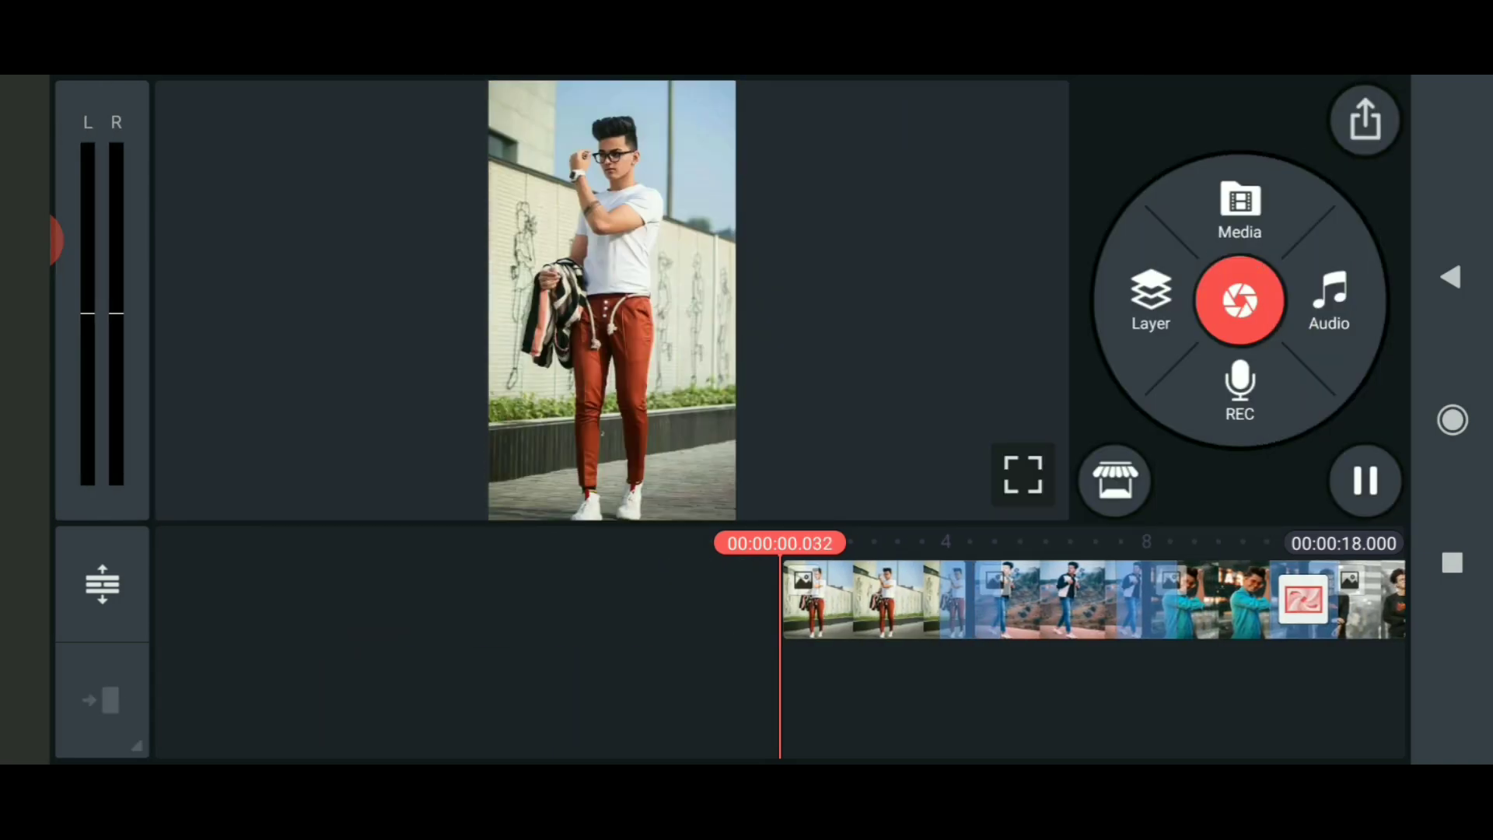
Step: Trim the photo clips to bring the sequence to 5 seconds, then preview full-screen
{"action": "left_click", "coordinate": [861, 600]}
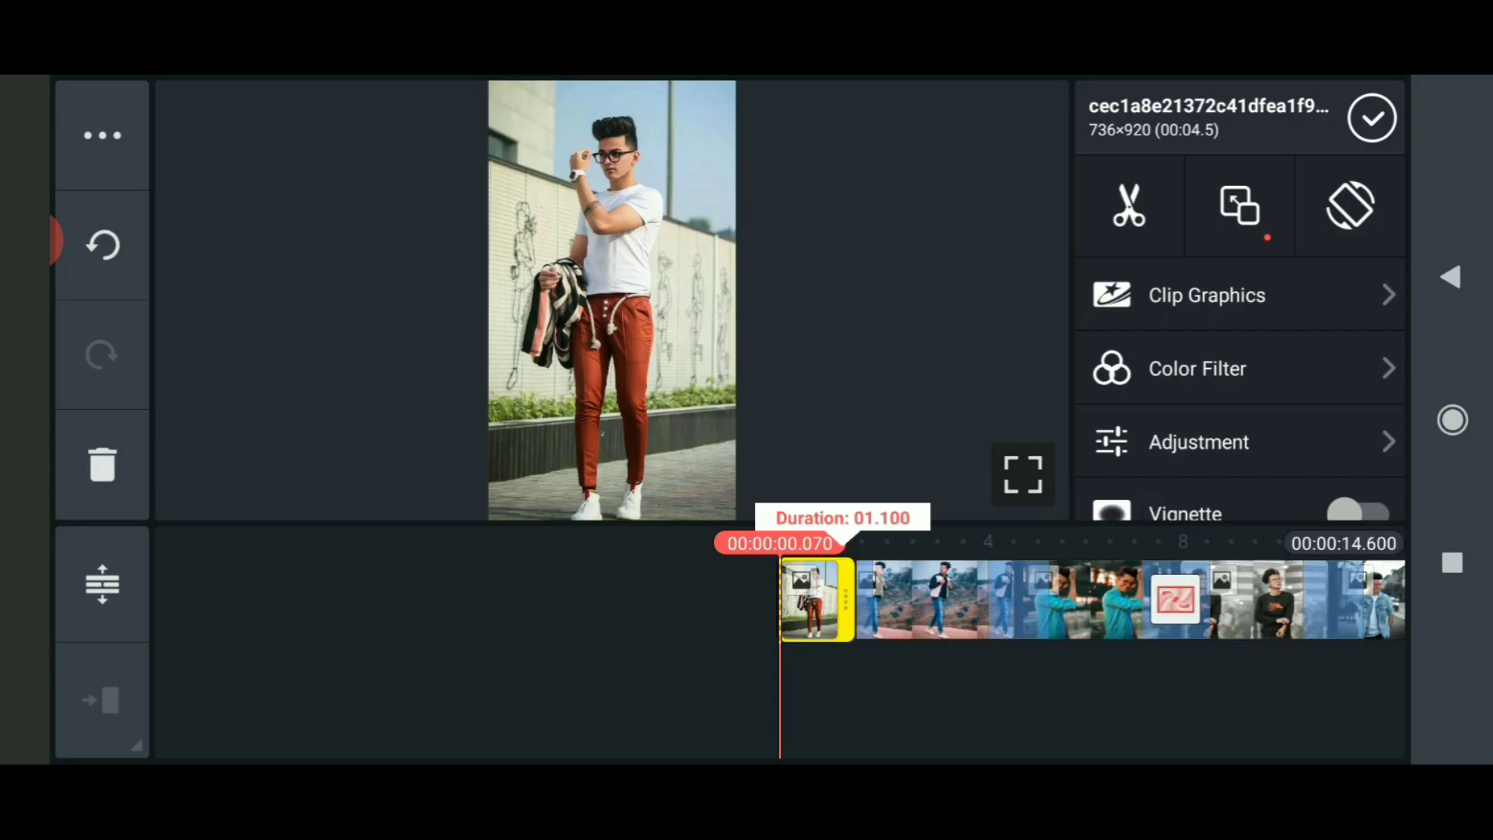
{"action": "left_click", "coordinate": [871, 600]}
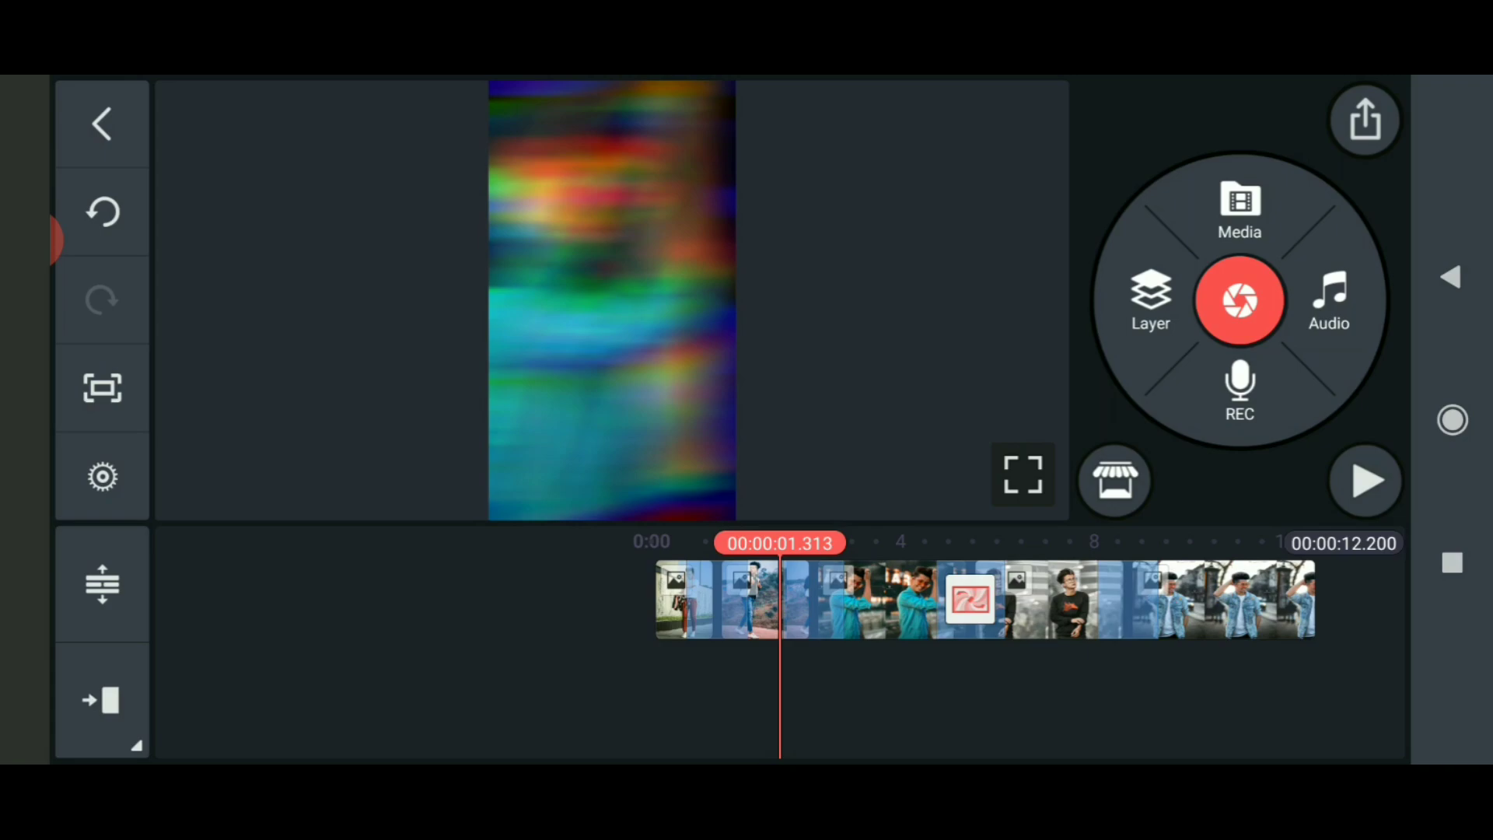
{"action": "left_click", "coordinate": [733, 598]}
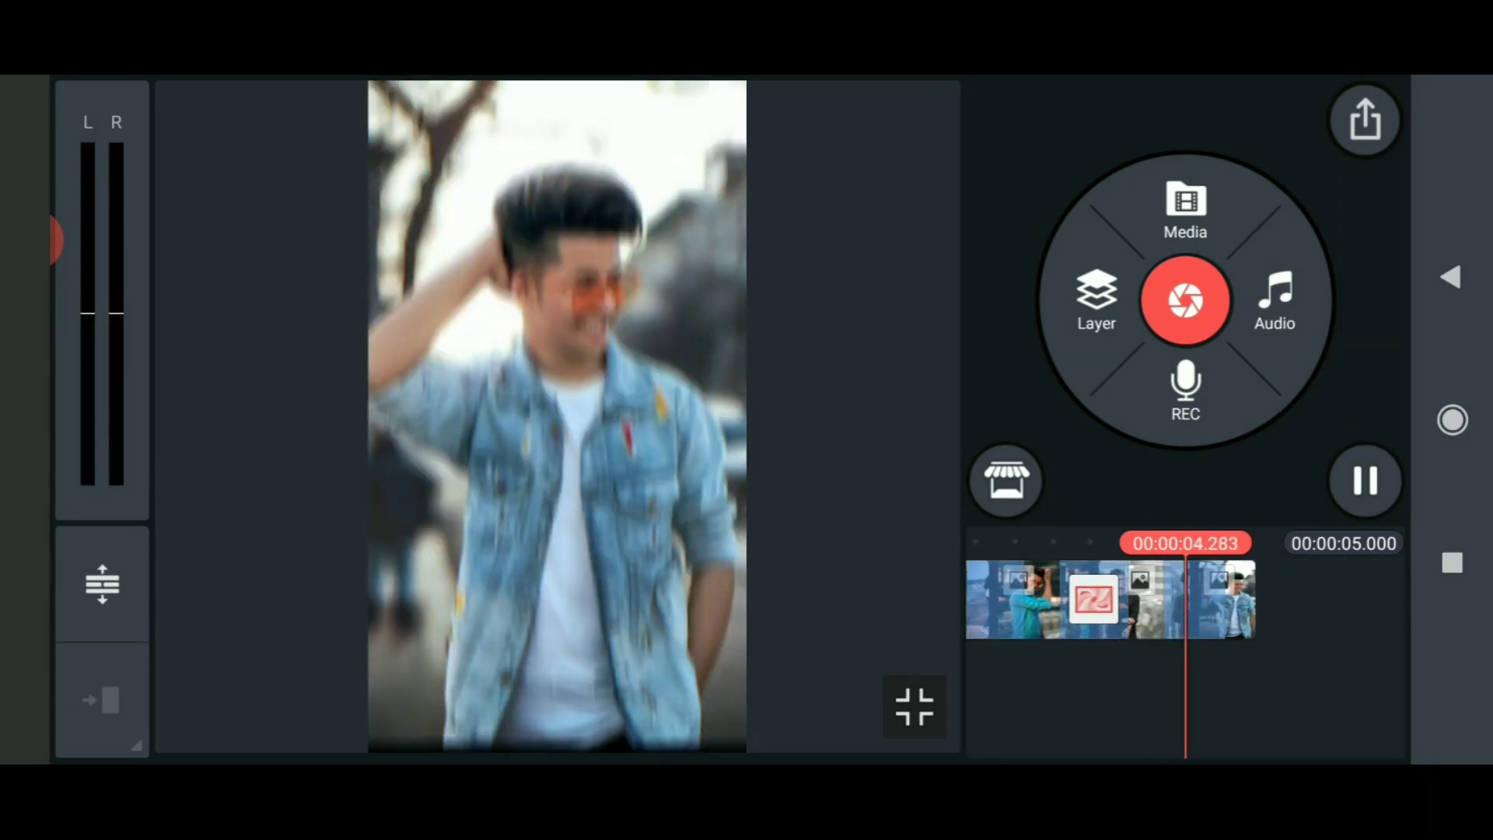
{"action": "left_click", "coordinate": [1366, 480]}
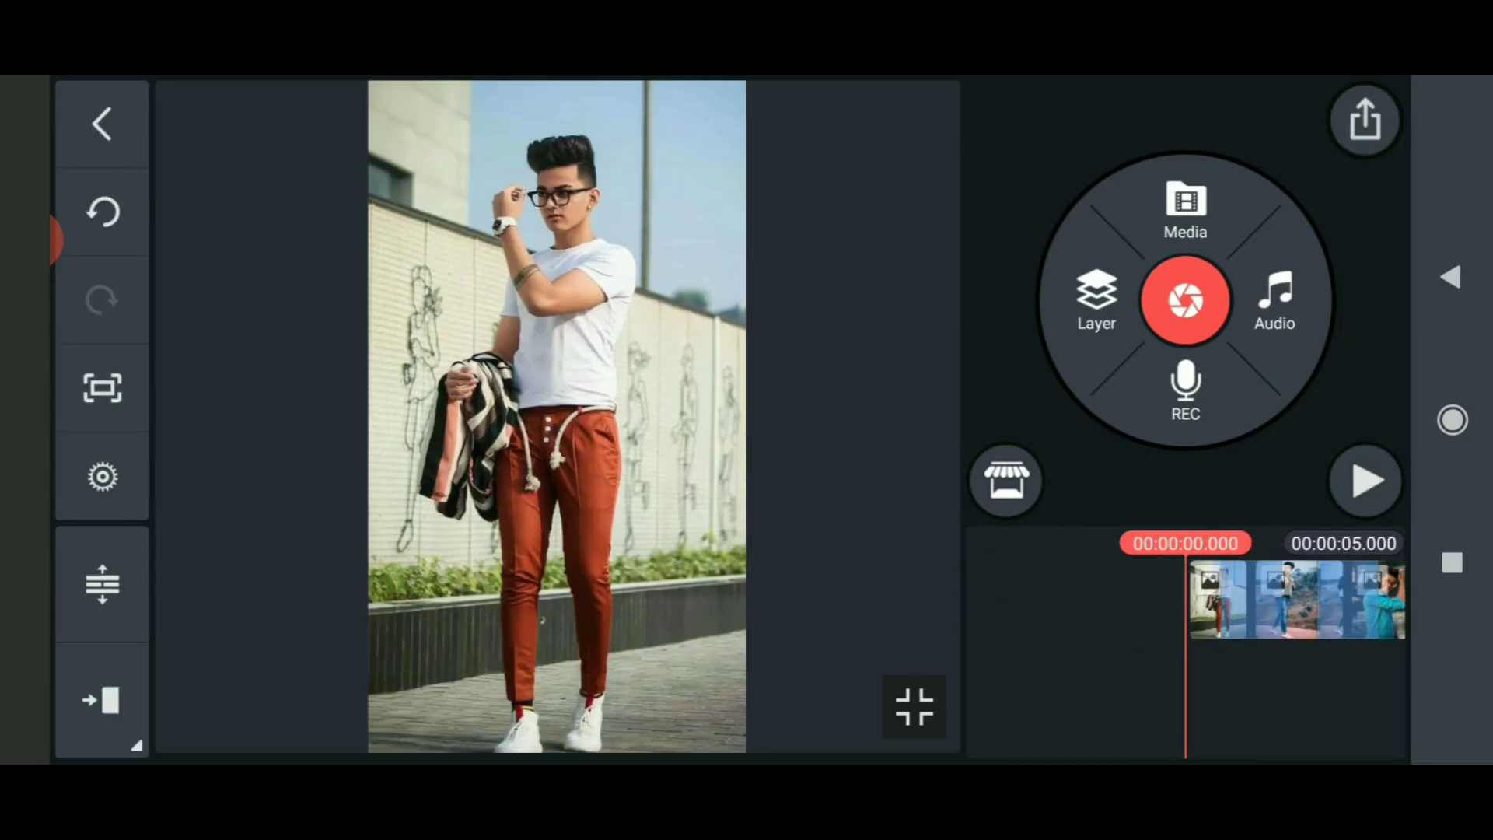
Step: Export the 5-second video and return to the project list
{"action": "left_click", "coordinate": [1363, 119]}
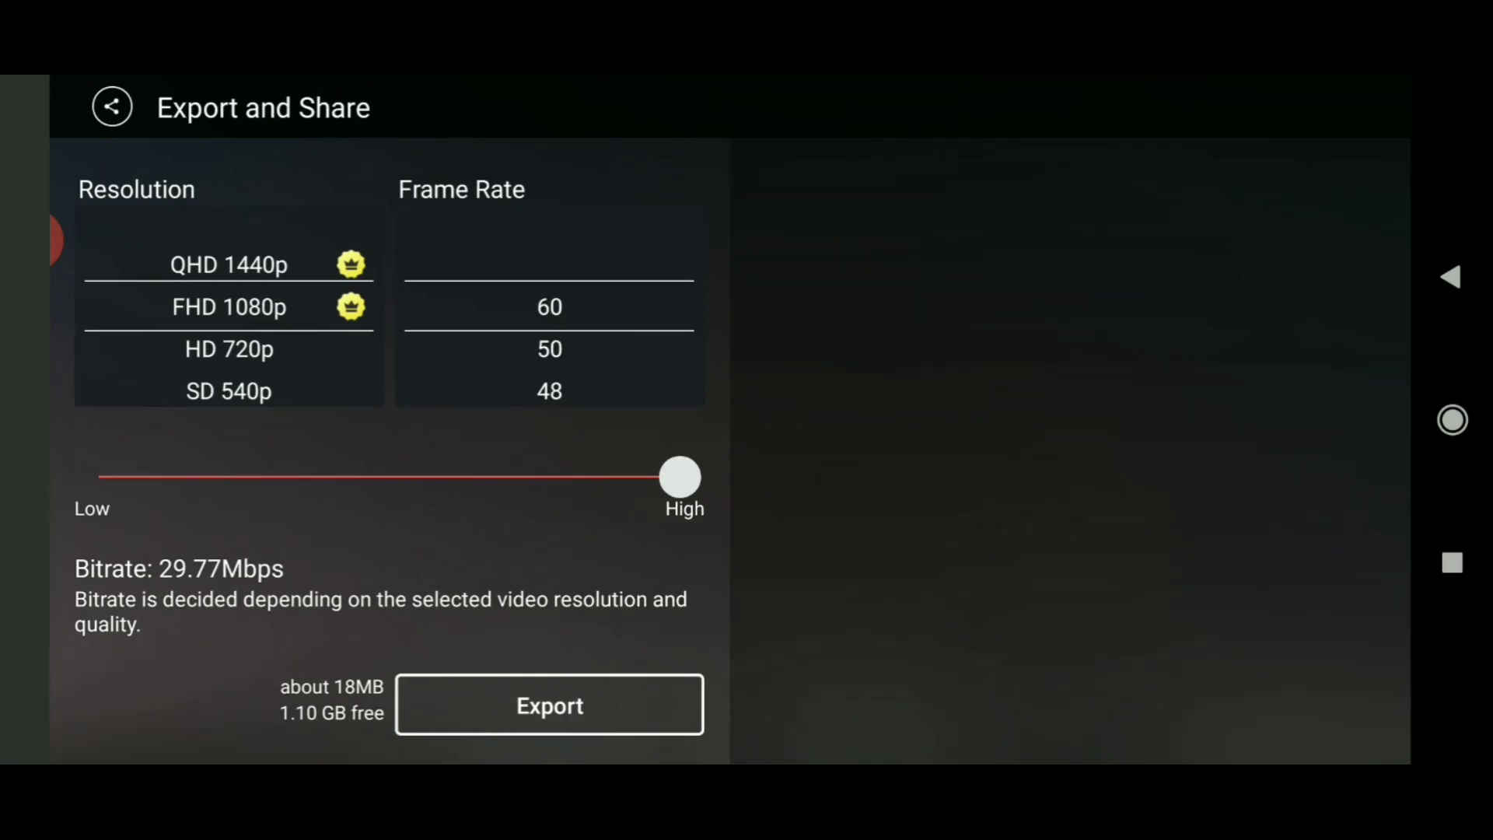
{"action": "left_click", "coordinate": [549, 706]}
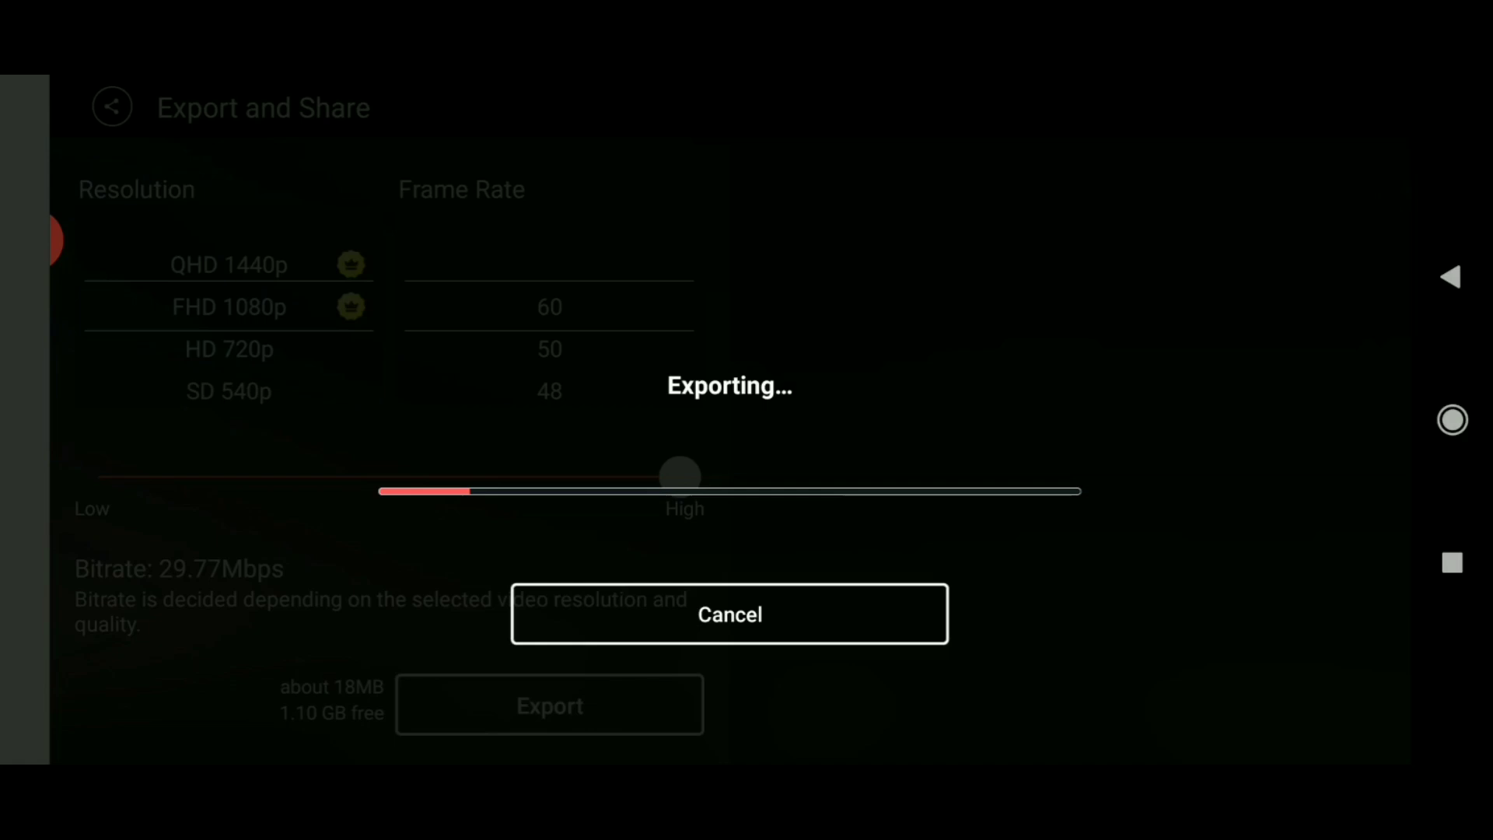
{"action": "left_click", "coordinate": [550, 705]}
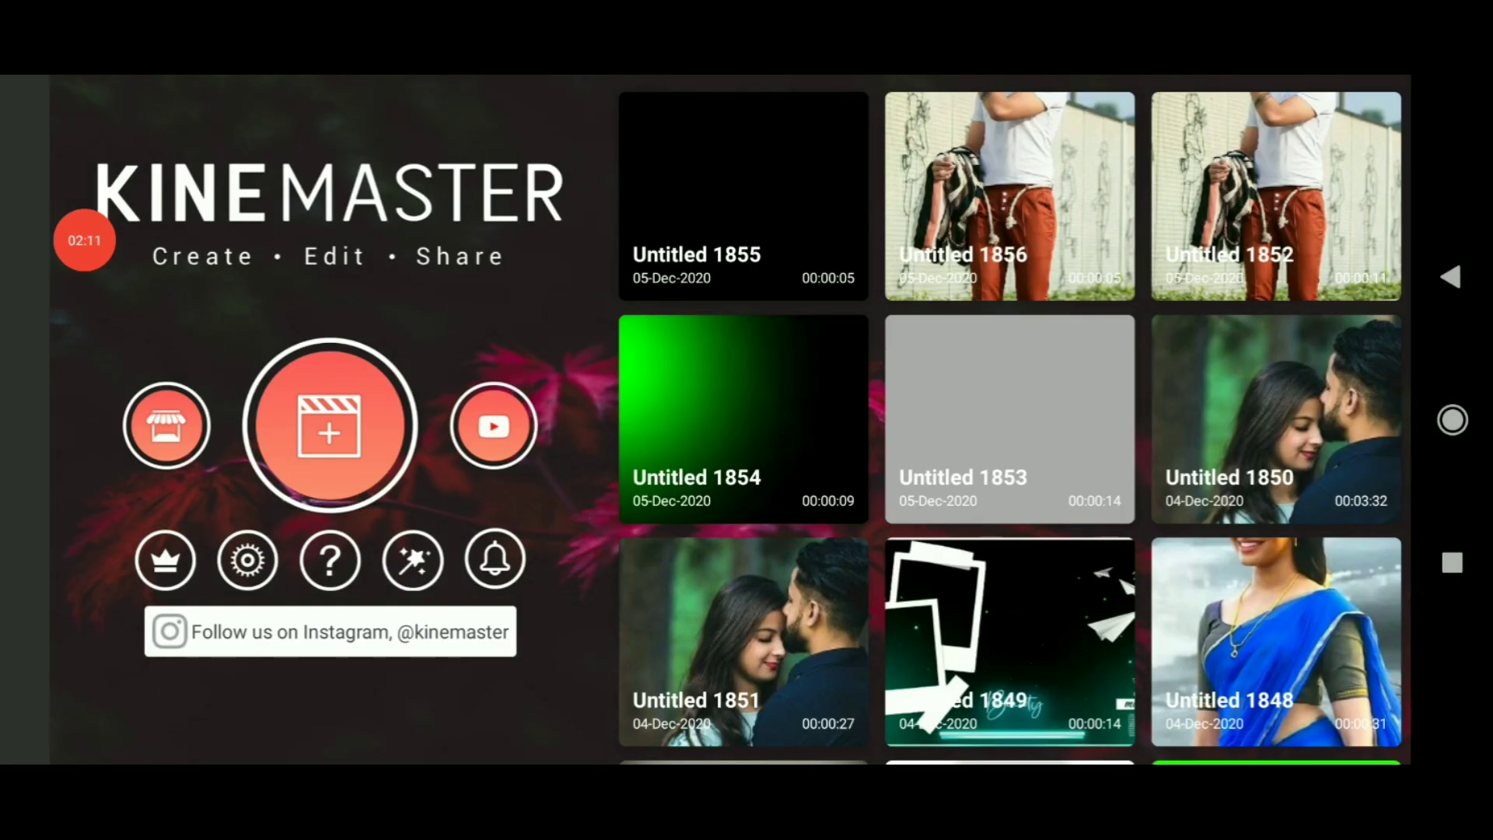
Step: Create a new 9:16 project and add a black Solid Color clip
{"action": "left_click", "coordinate": [330, 425]}
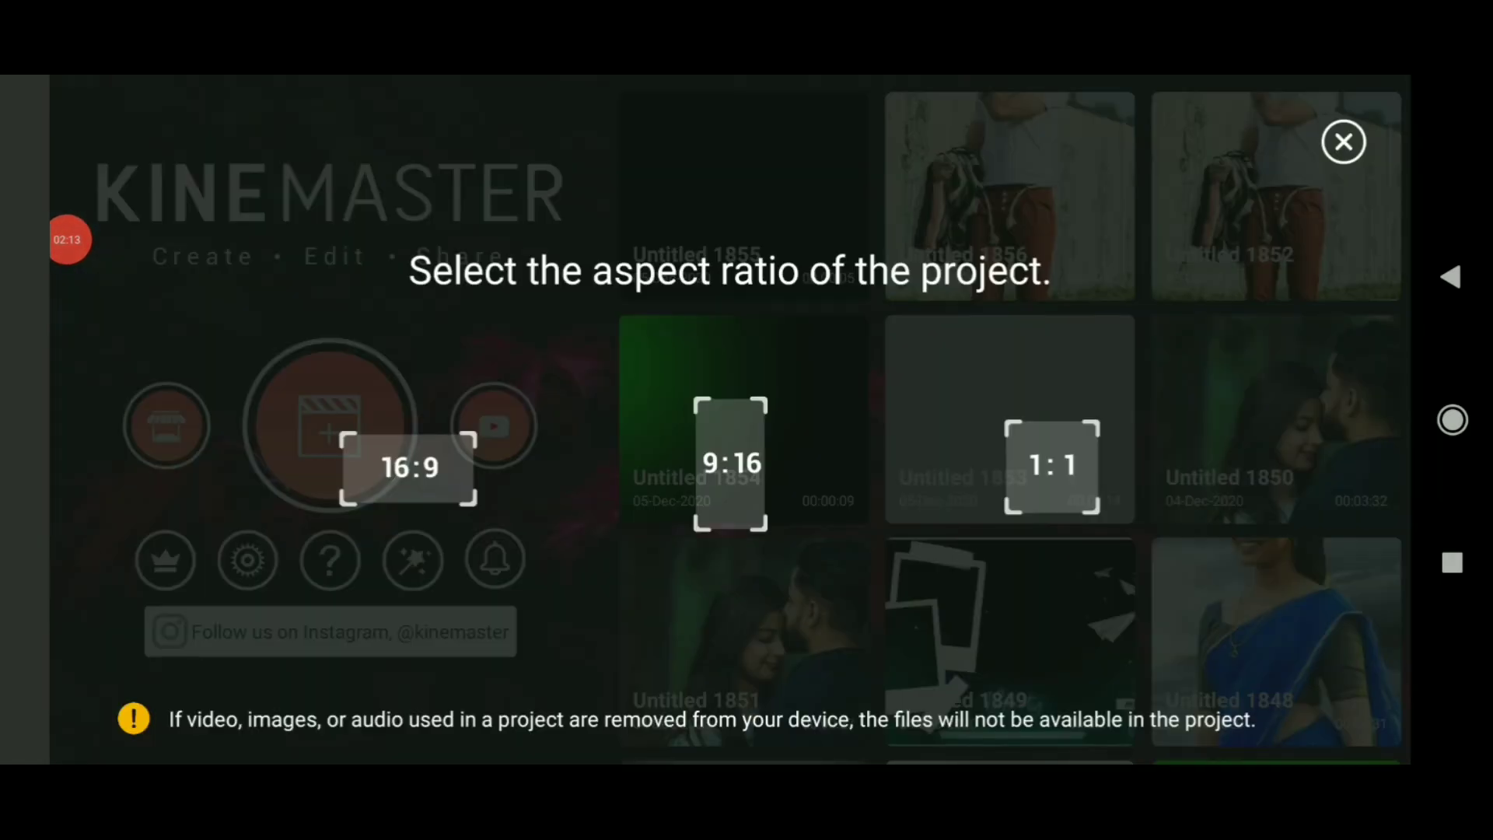
{"action": "left_click", "coordinate": [1344, 142]}
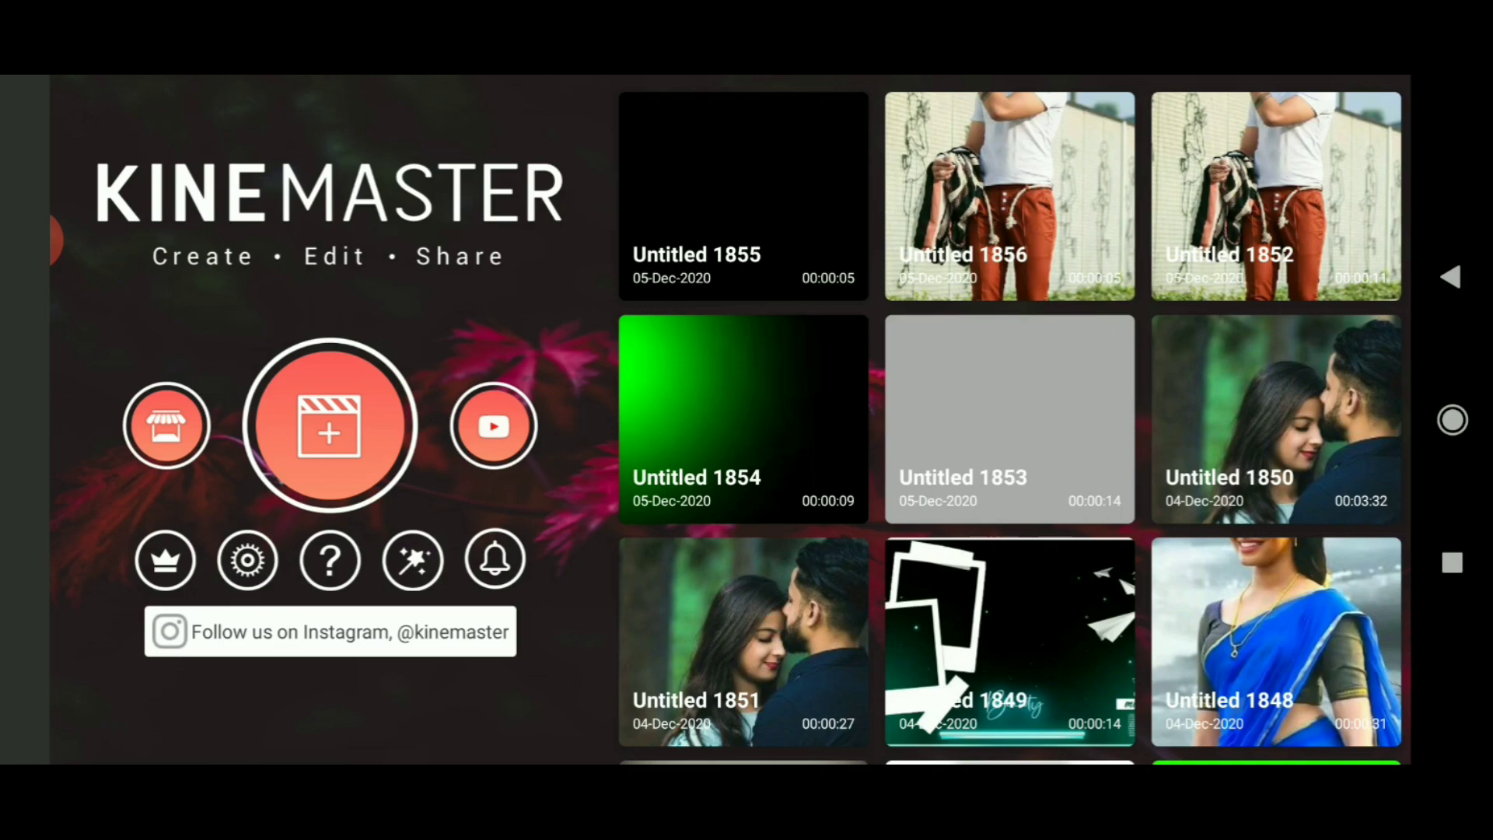
{"action": "left_click", "coordinate": [331, 426]}
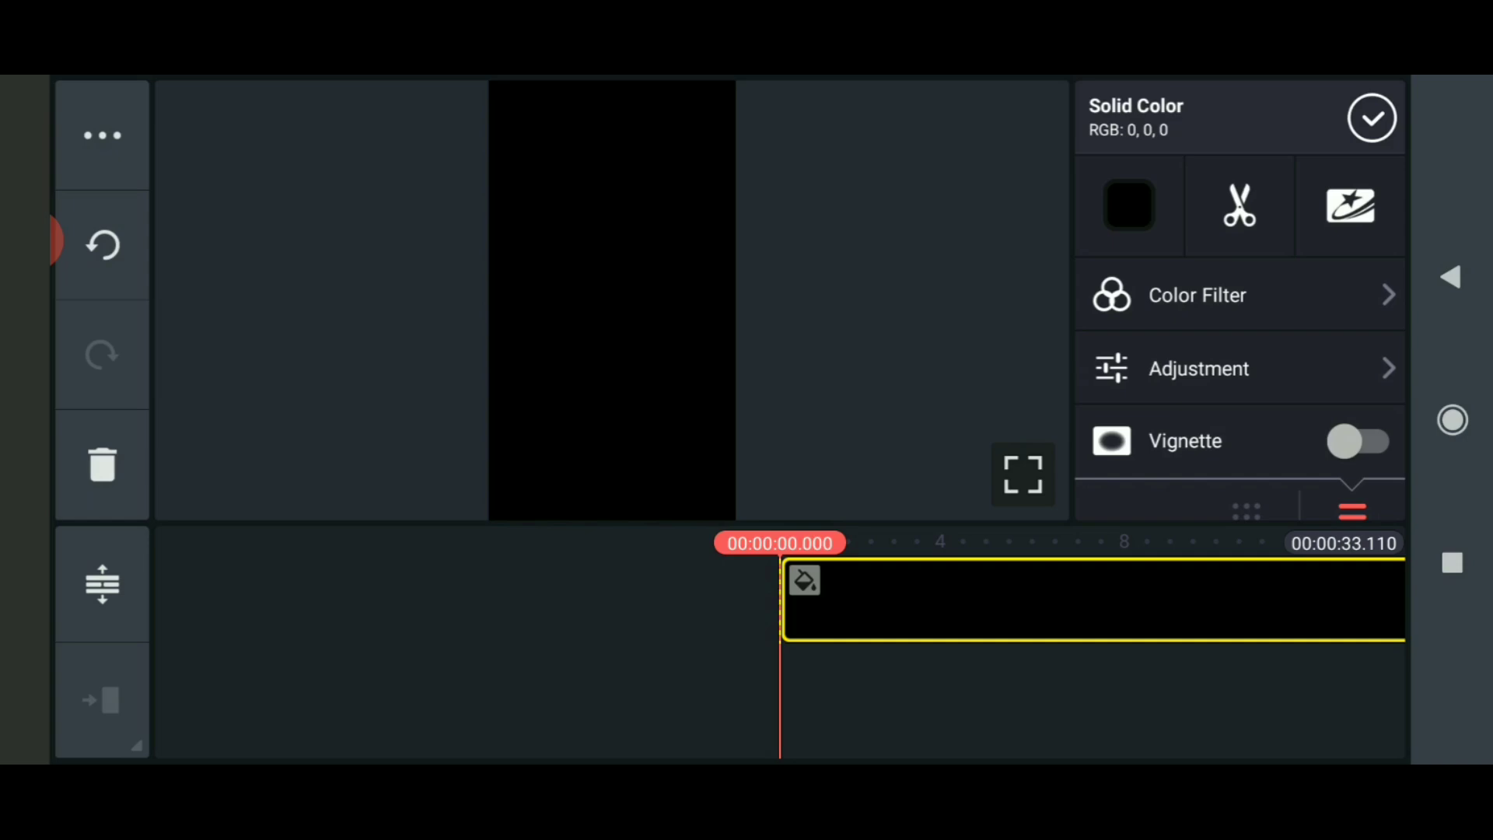
Step: Add the peeling paper green-screen template from the Download folder to the timeline
{"action": "left_click", "coordinate": [1371, 117]}
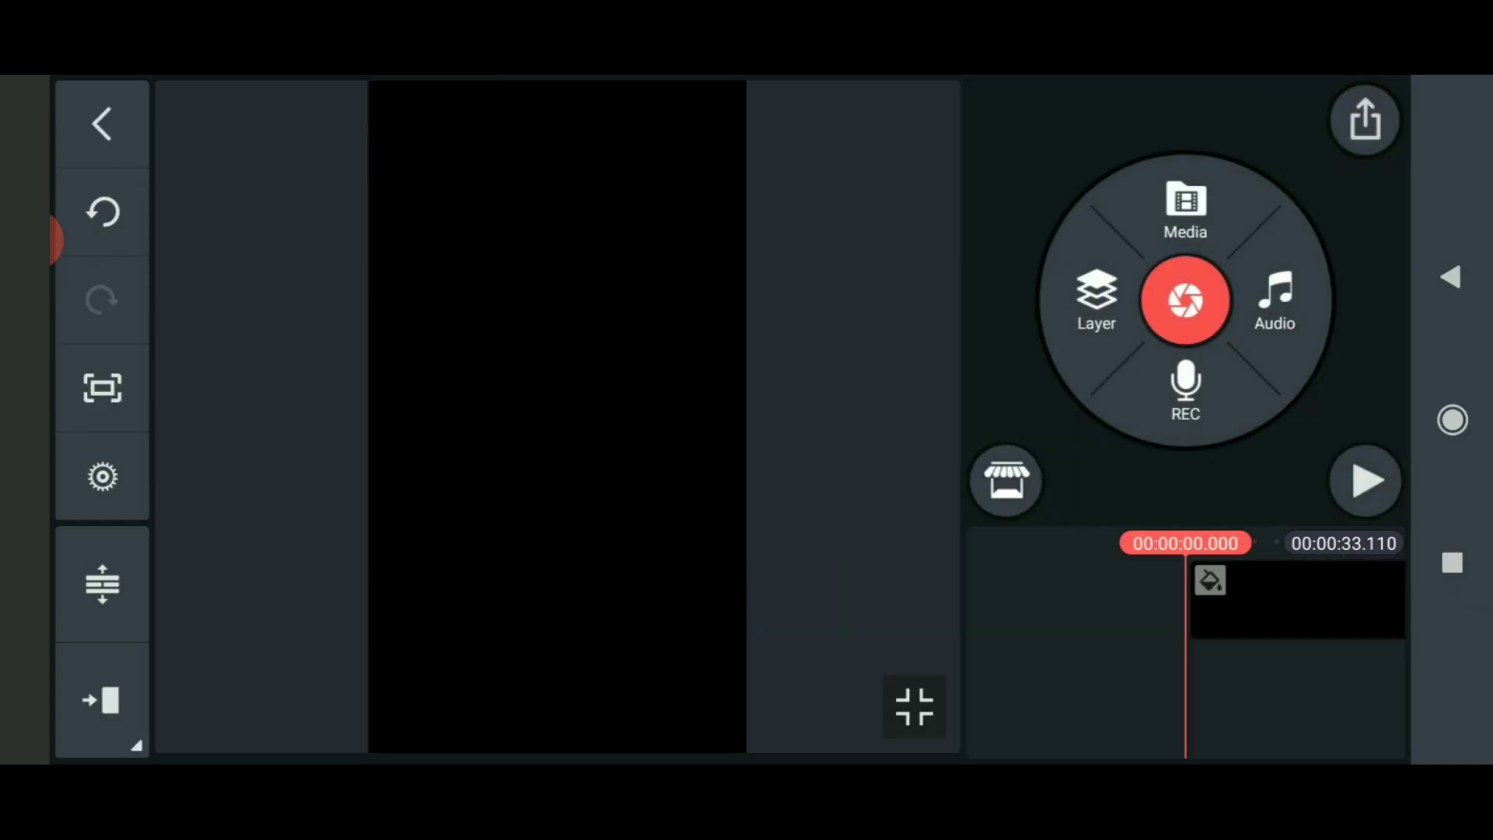
{"action": "left_click", "coordinate": [1185, 207]}
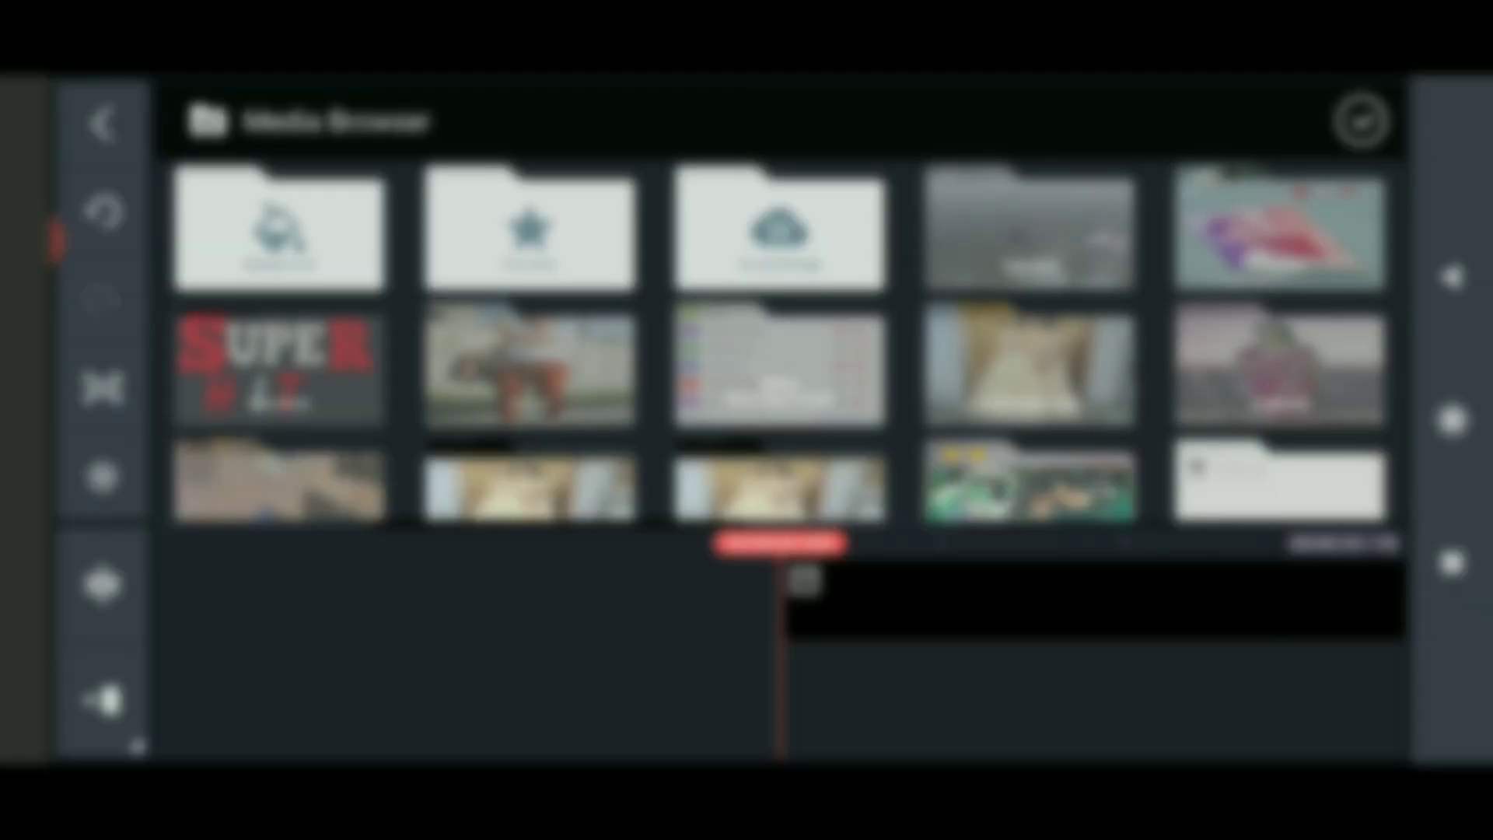
{"action": "scroll", "scroll_direction": "down", "scroll_amount": 3}
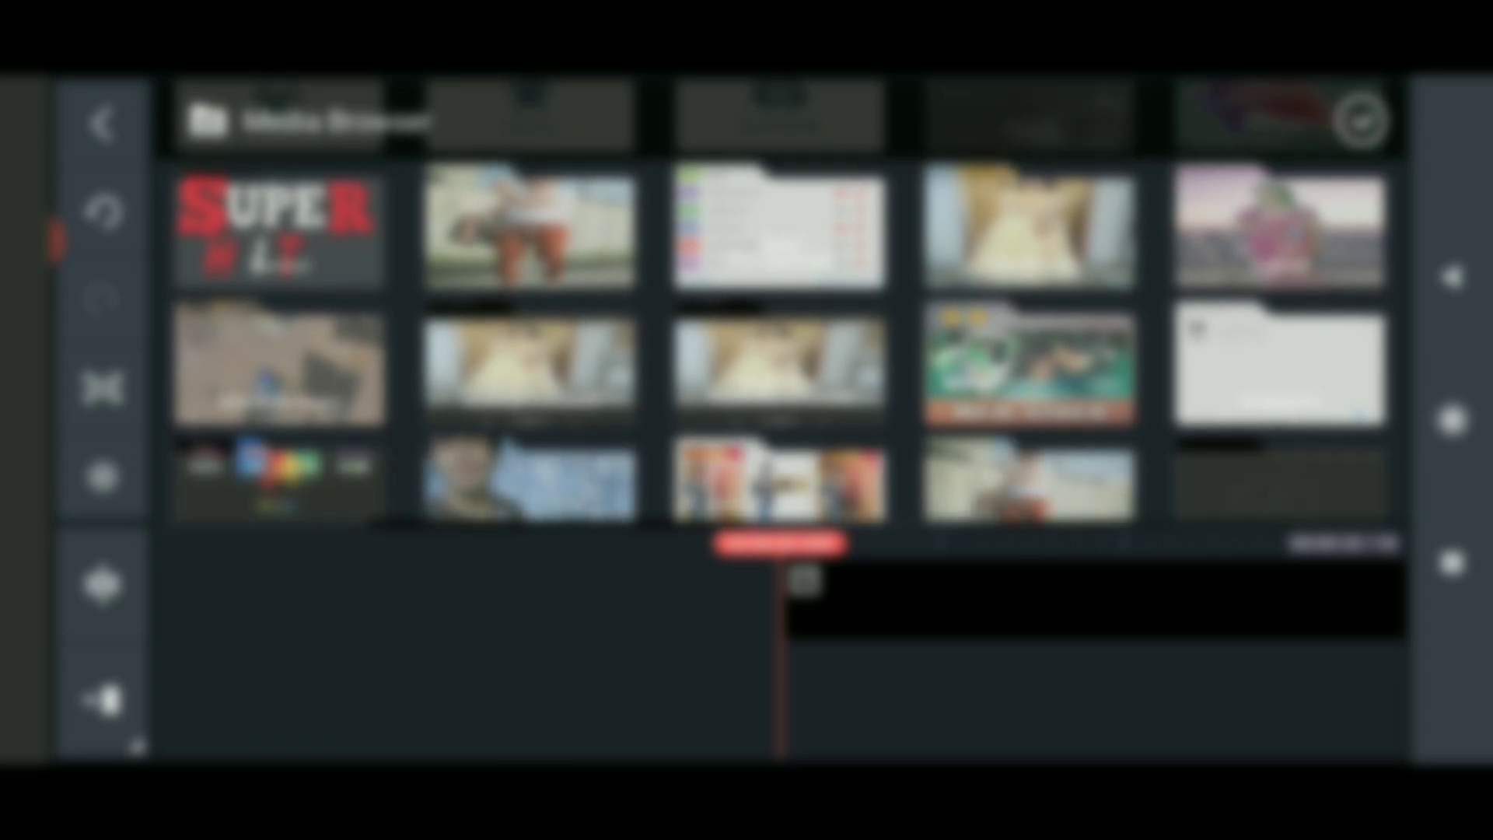
{"action": "scroll", "scroll_direction": "down", "scroll_amount": 3}
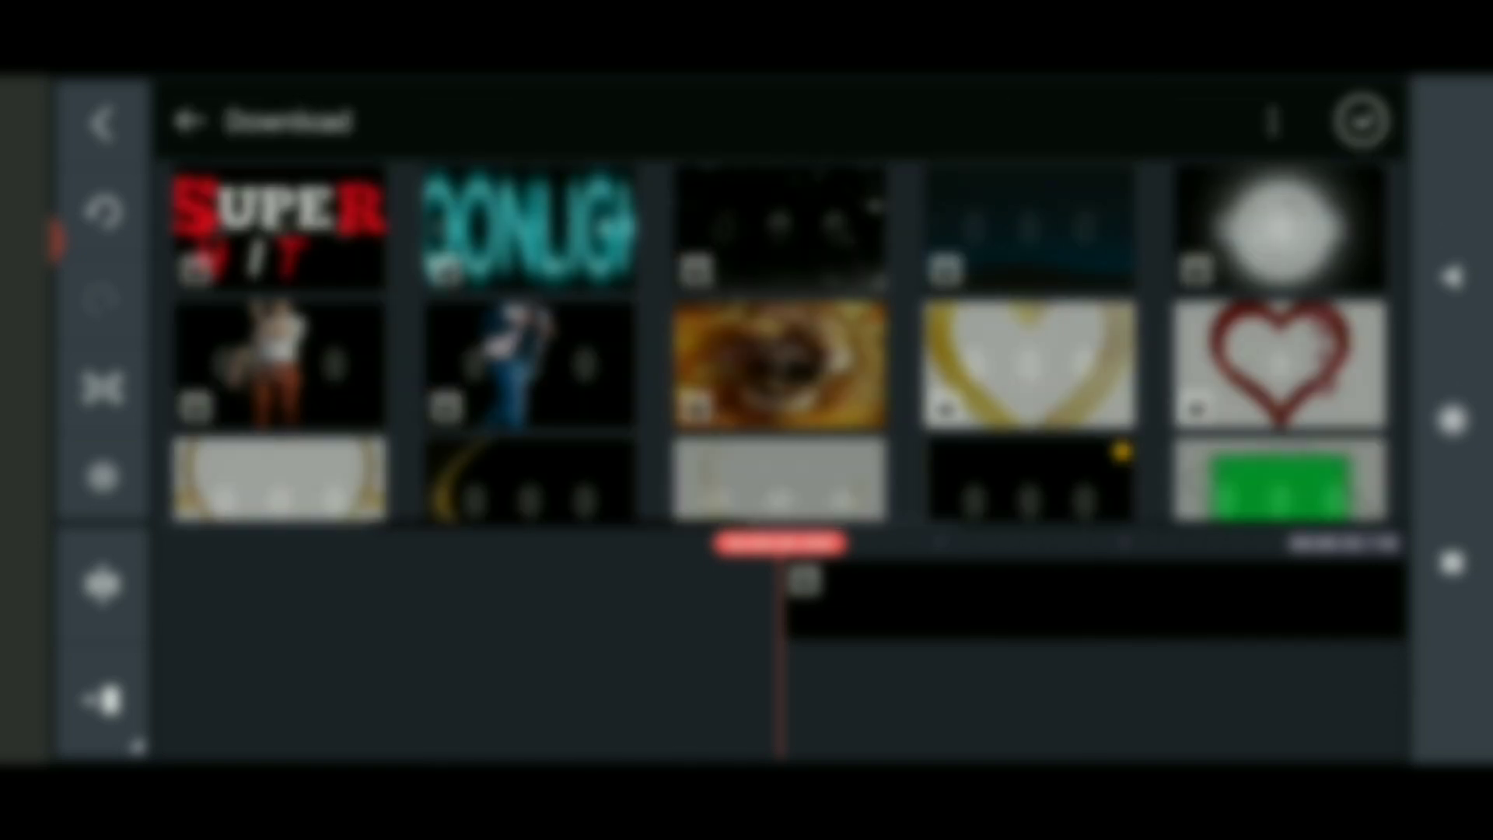
{"action": "scroll", "scroll_direction": "down", "scroll_amount": 3}
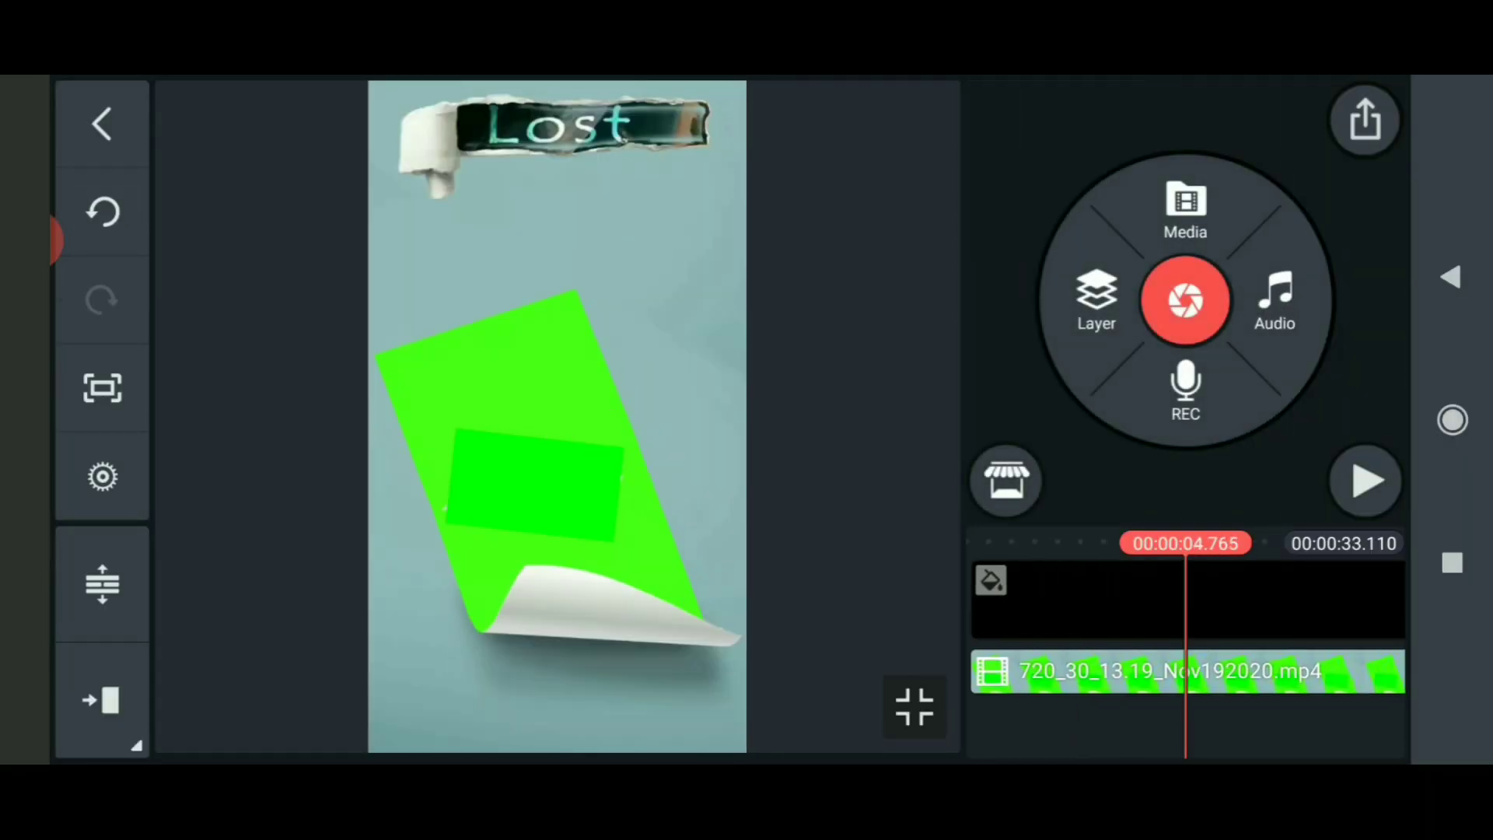
Step: Enable Chroma Key on the template layer with green as the key colour
{"action": "left_click", "coordinate": [1181, 672]}
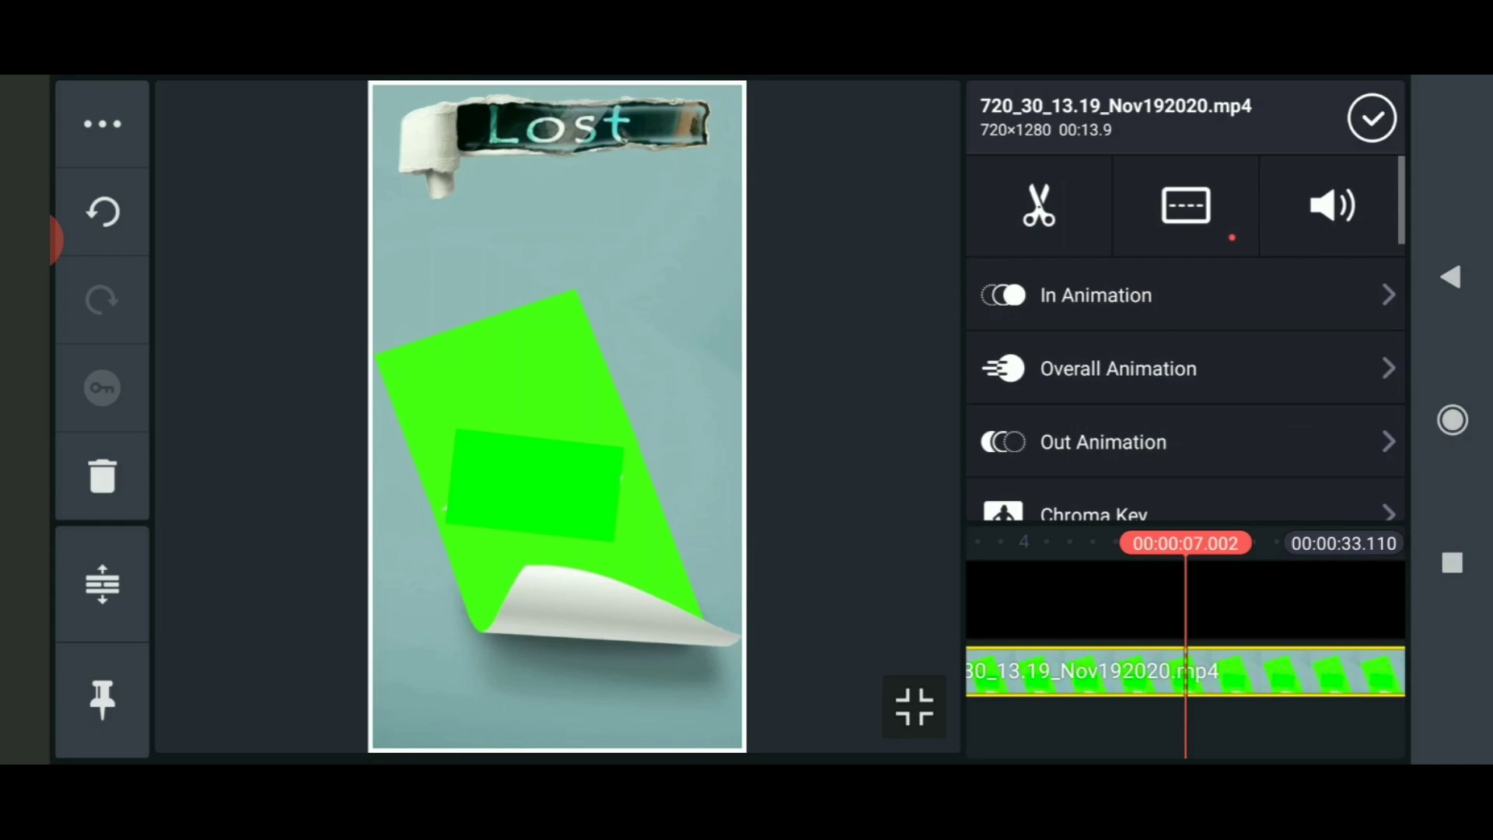
{"action": "scroll", "scroll_direction": "down", "scroll_amount": 3}
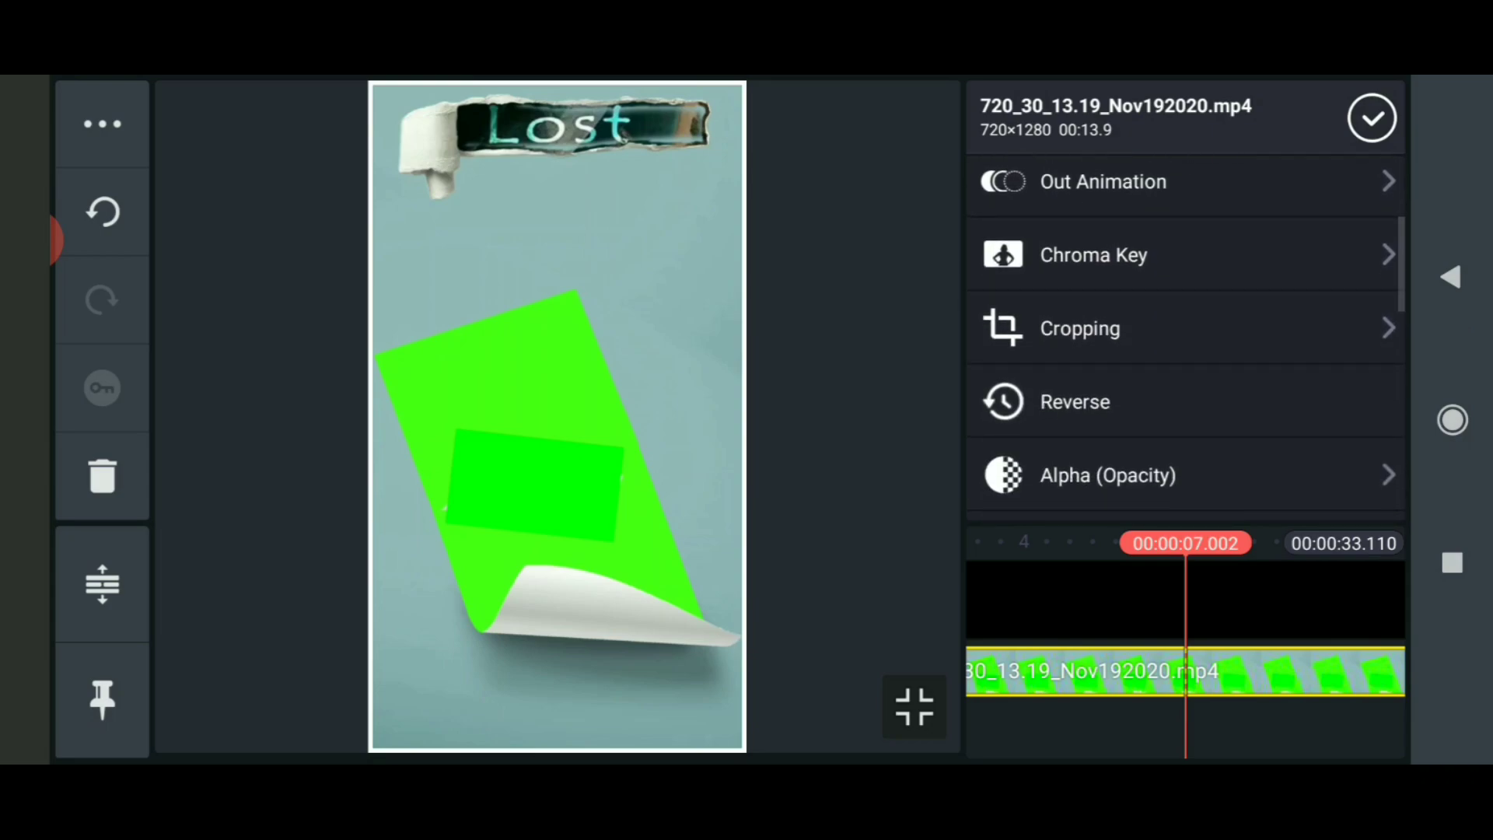
{"action": "left_click", "coordinate": [1094, 254]}
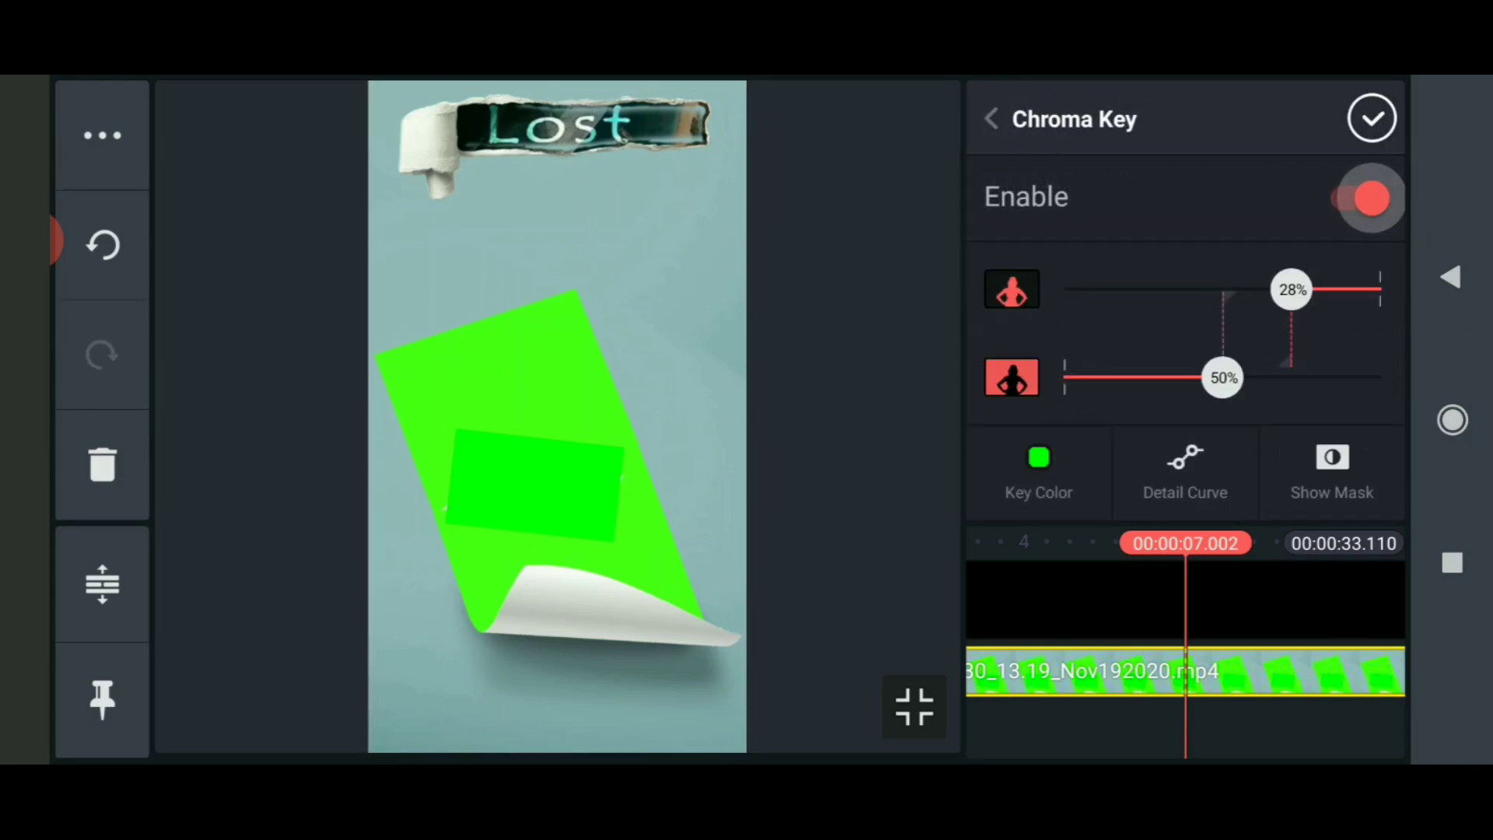
{"action": "left_click", "coordinate": [1039, 472]}
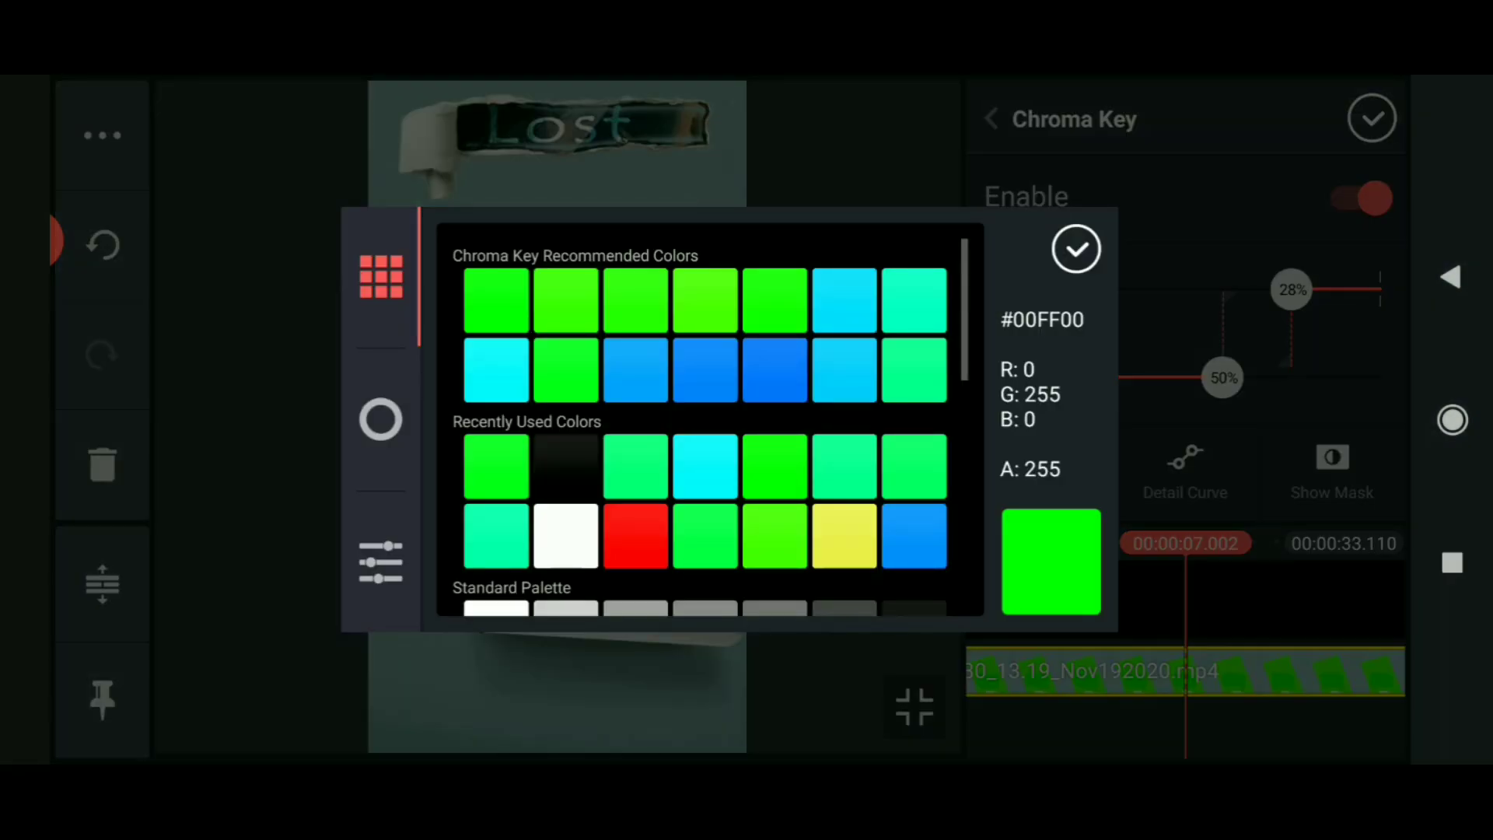
{"action": "left_click", "coordinate": [1077, 248]}
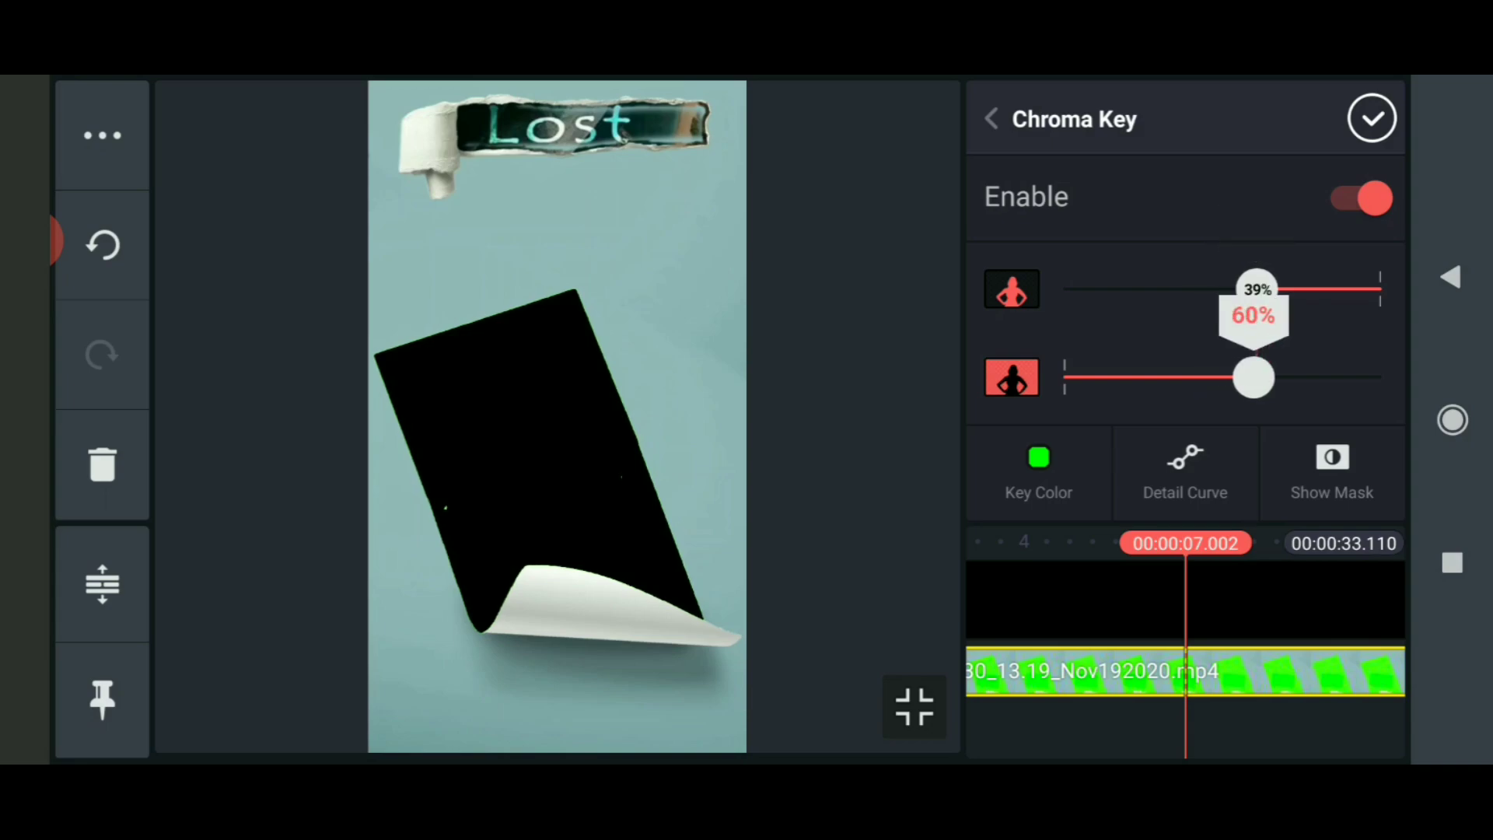
{"action": "left_click", "coordinate": [1371, 117]}
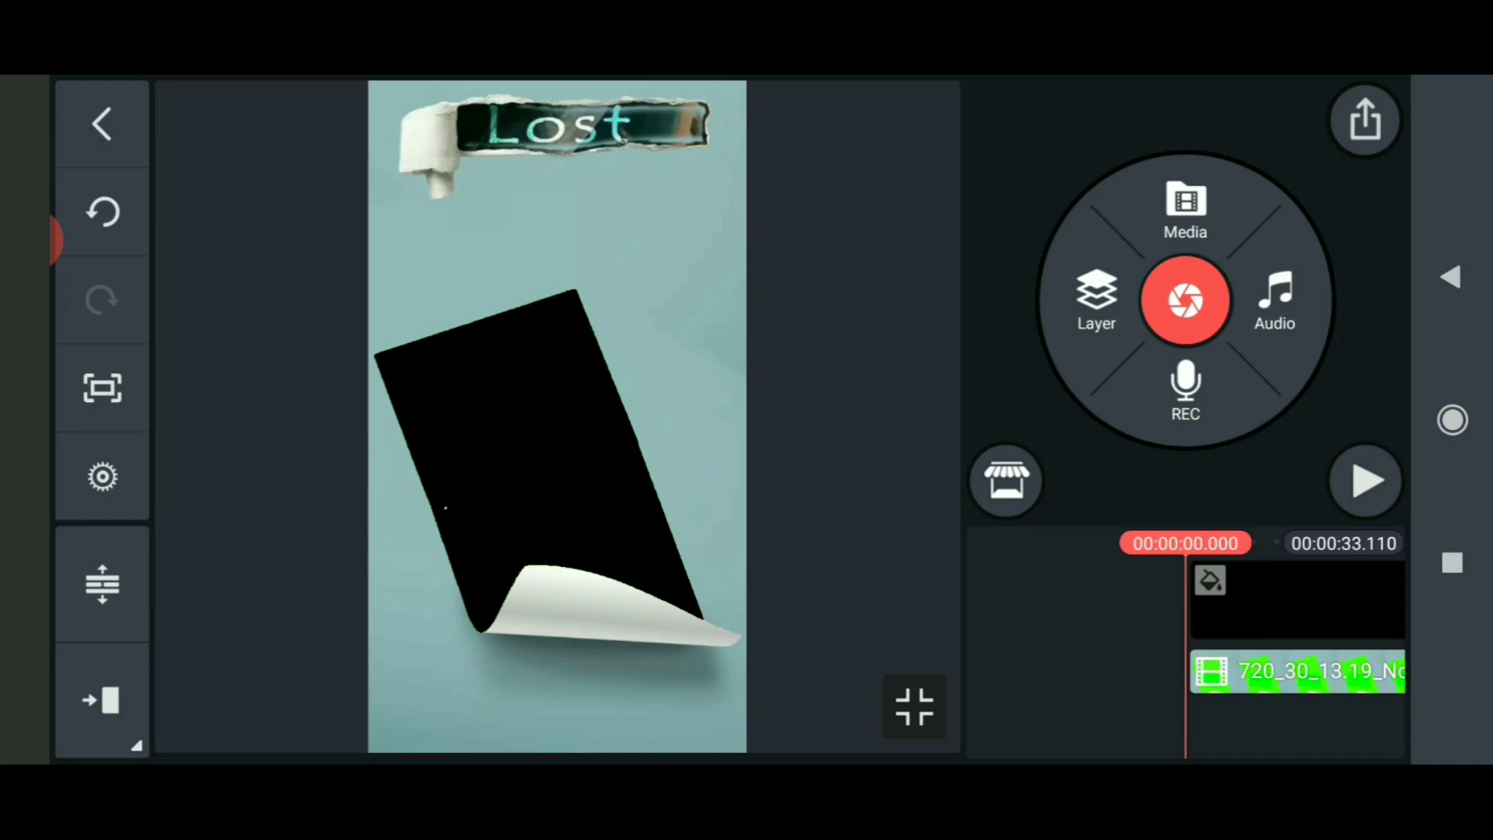
Step: Add the exported photo slideshow below the template layer and preview it
{"action": "left_click", "coordinate": [1185, 209]}
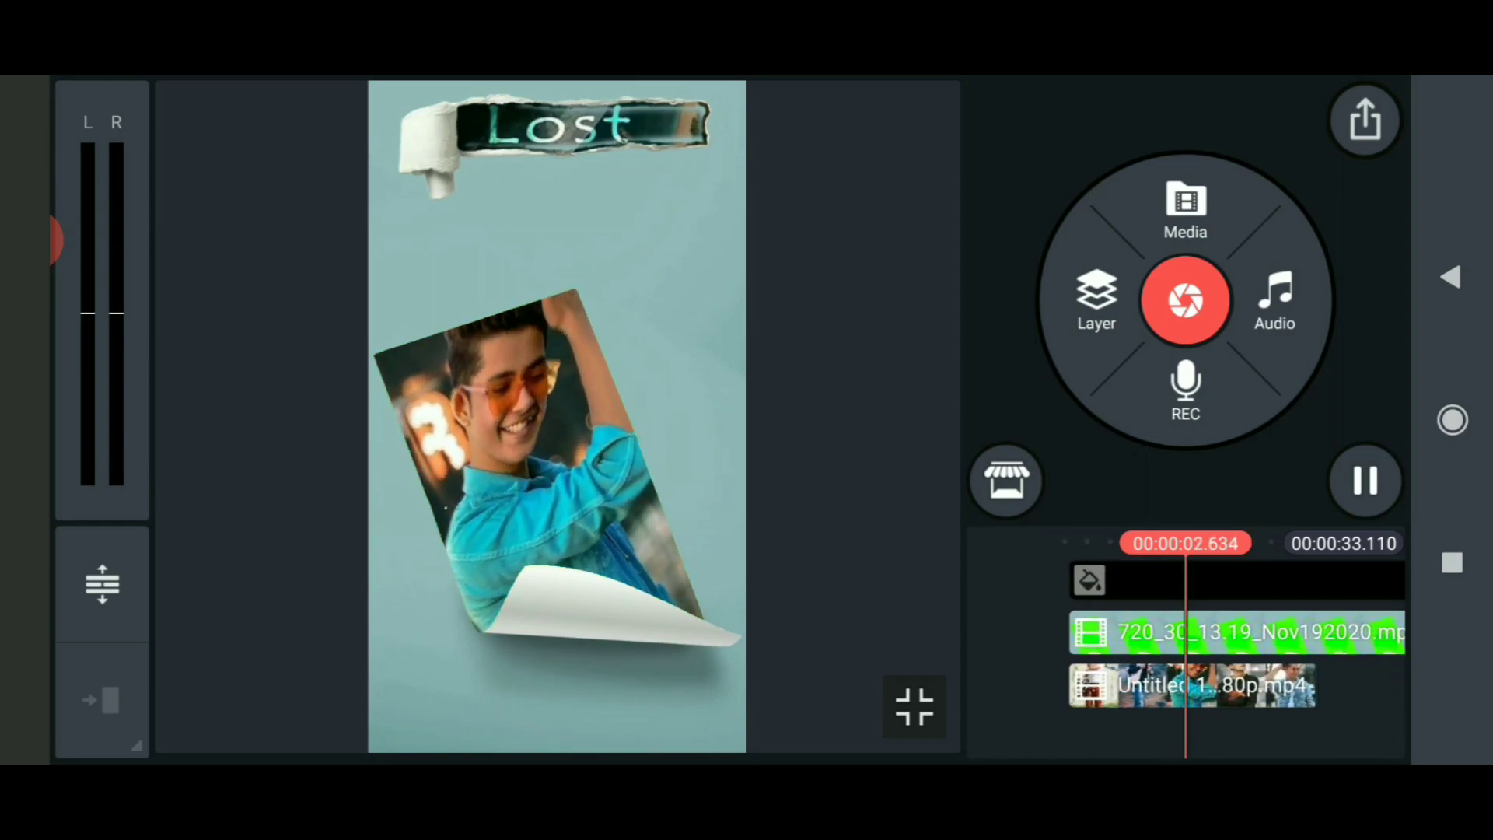
{"action": "left_click", "coordinate": [1365, 481]}
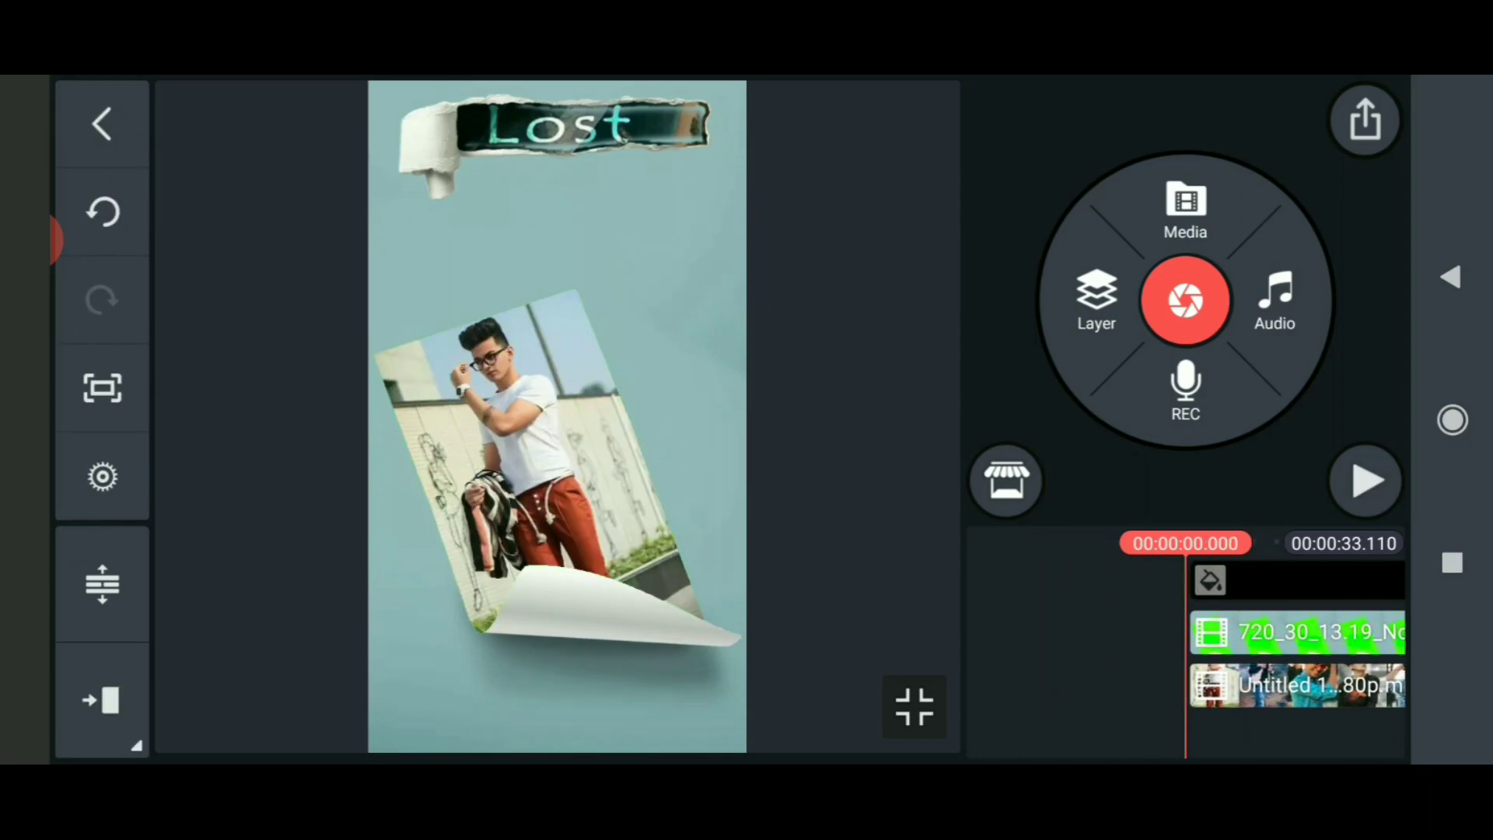
Step: Add the light-leak effect video, give it a blend mode over the photos, and preview it
{"action": "left_click", "coordinate": [1186, 208]}
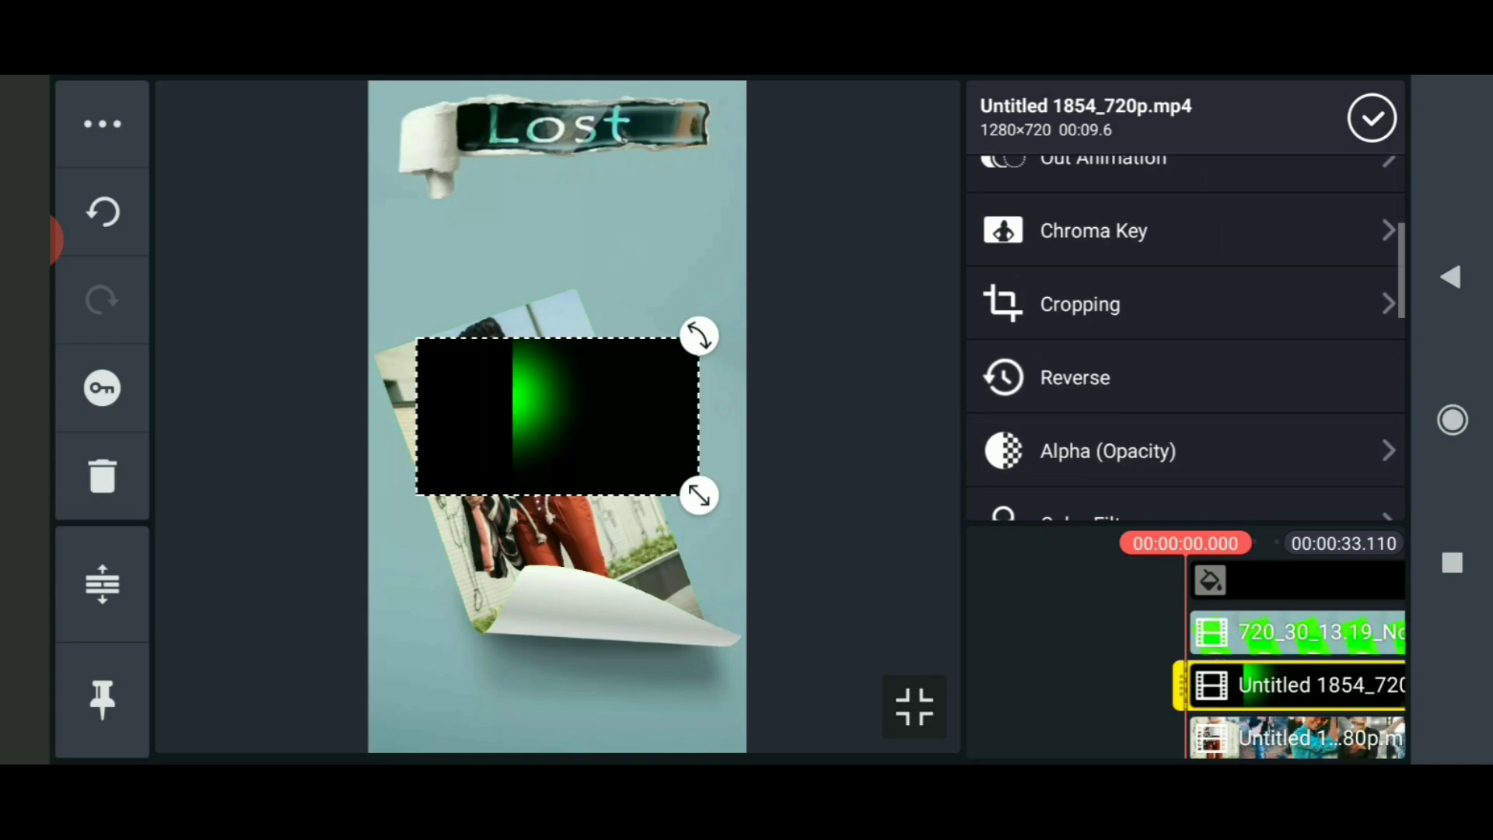
{"action": "scroll", "scroll_direction": "down", "scroll_amount": 3}
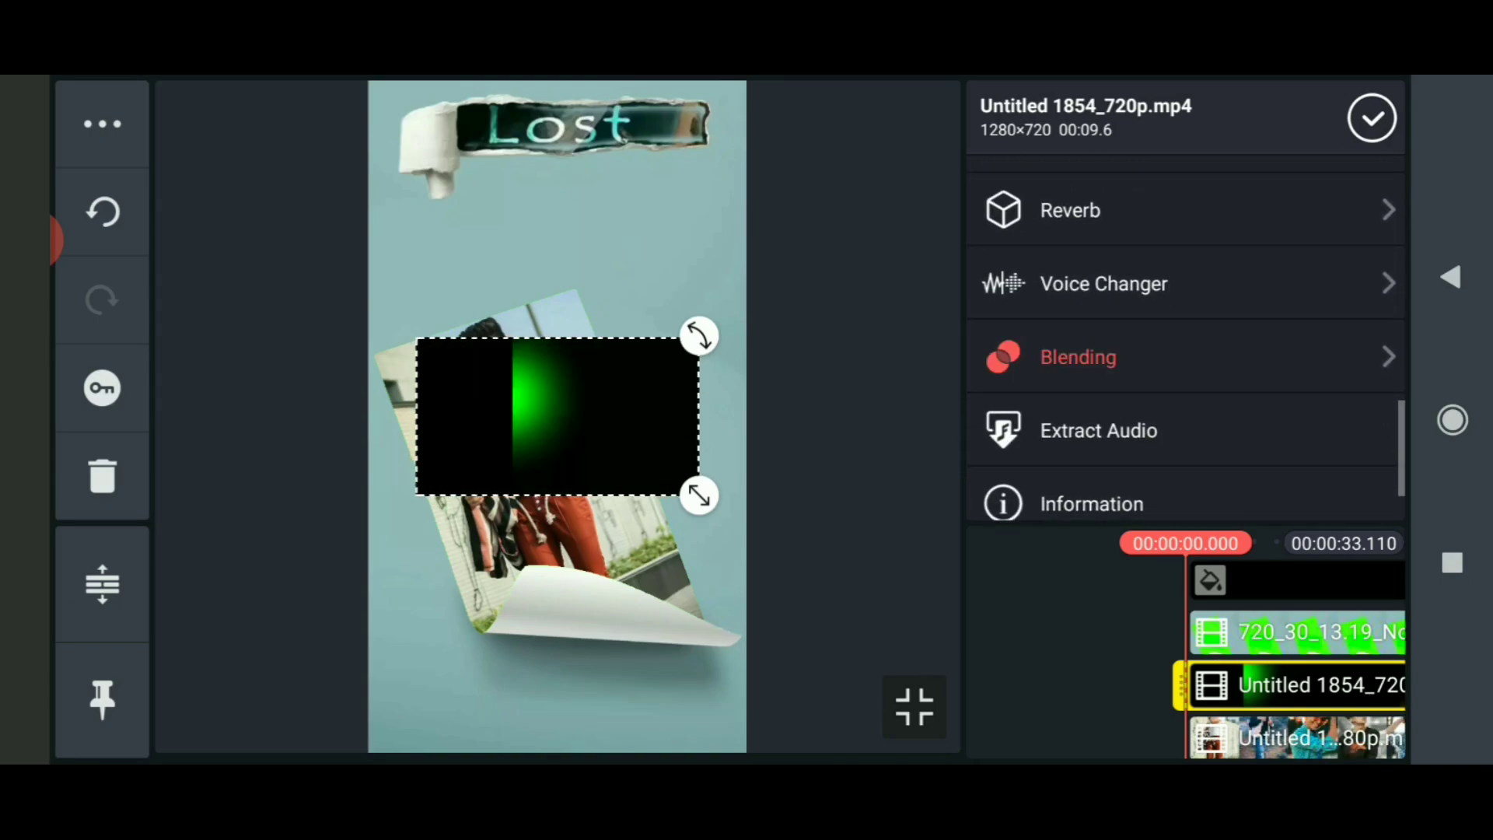
{"action": "left_click", "coordinate": [1078, 357]}
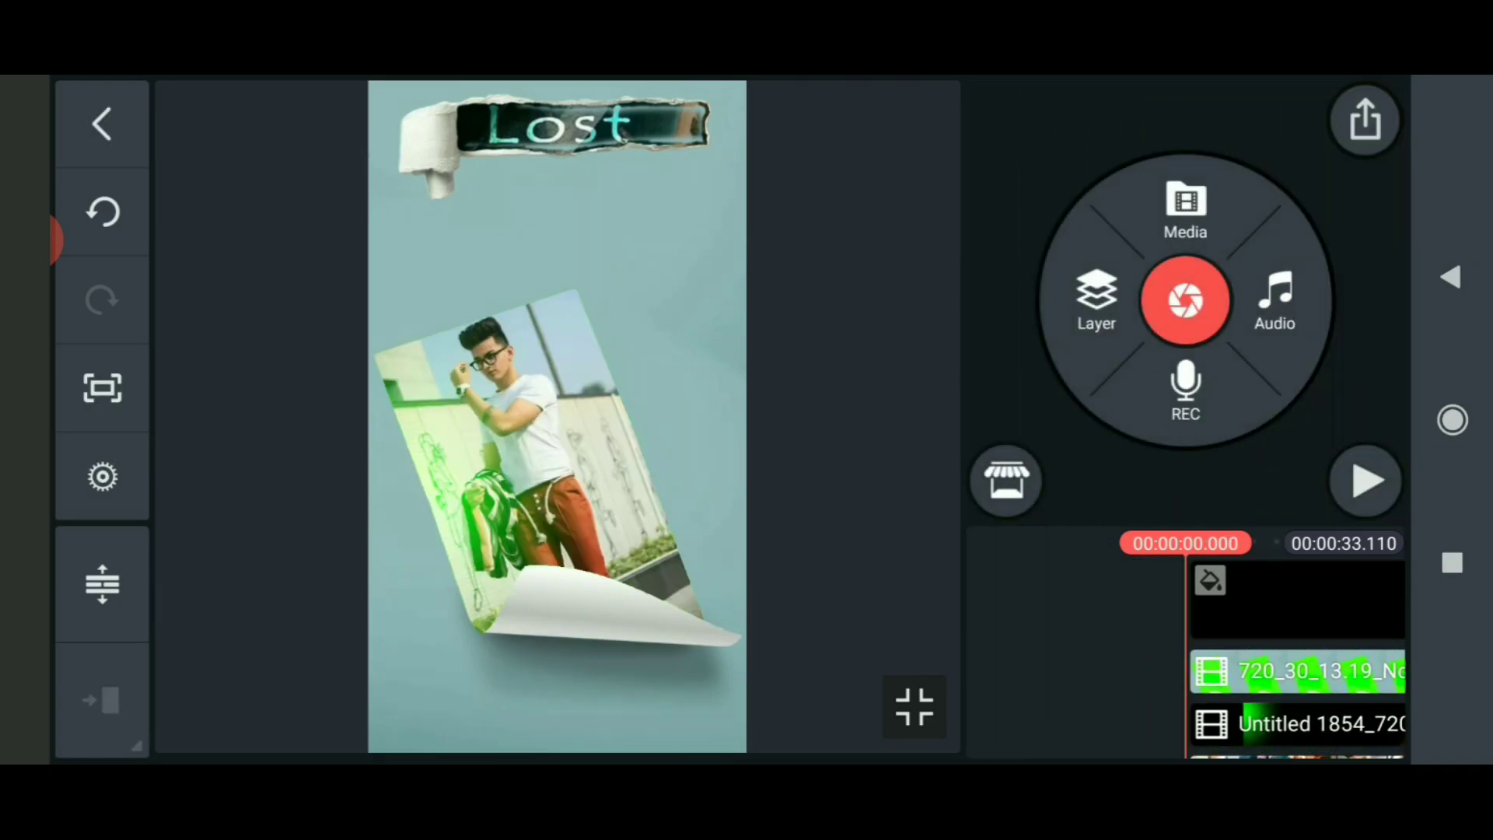
{"action": "left_click", "coordinate": [1366, 481]}
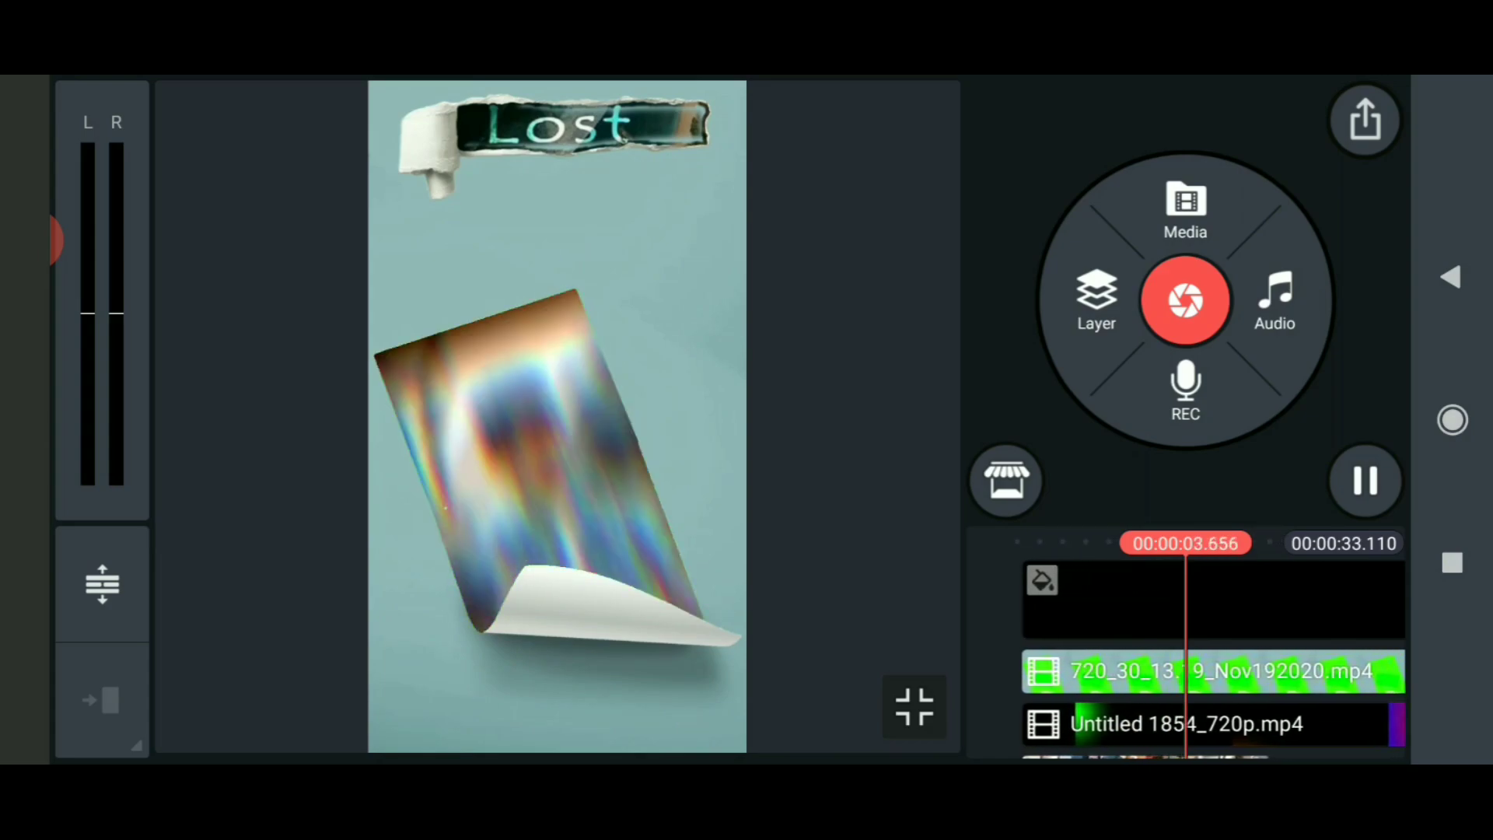
Step: Stop the preview and place the red Super Hit PNG beneath the Lost title
{"action": "left_click", "coordinate": [1096, 301]}
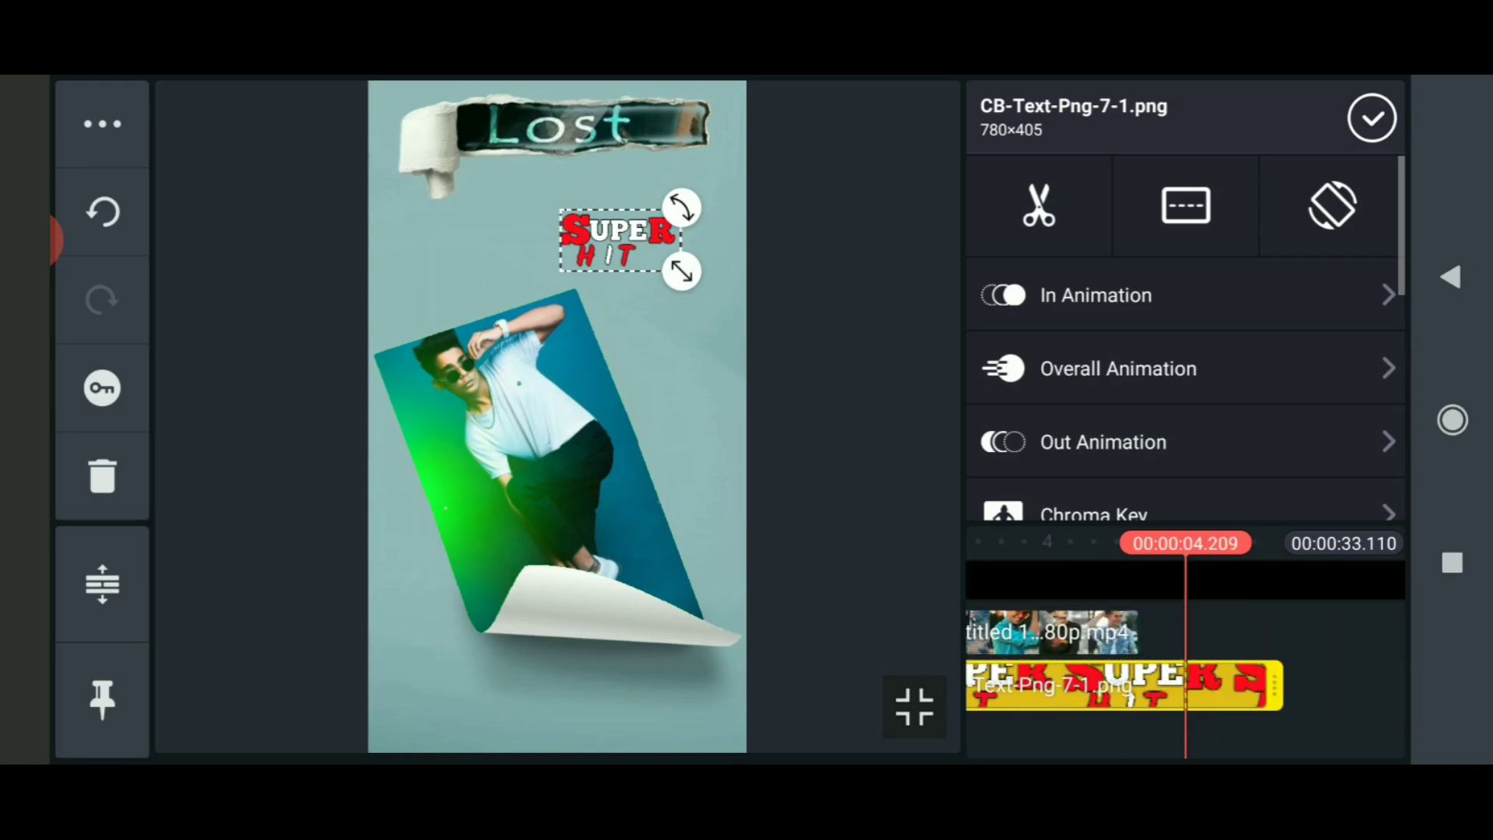
{"action": "left_click", "coordinate": [1372, 118]}
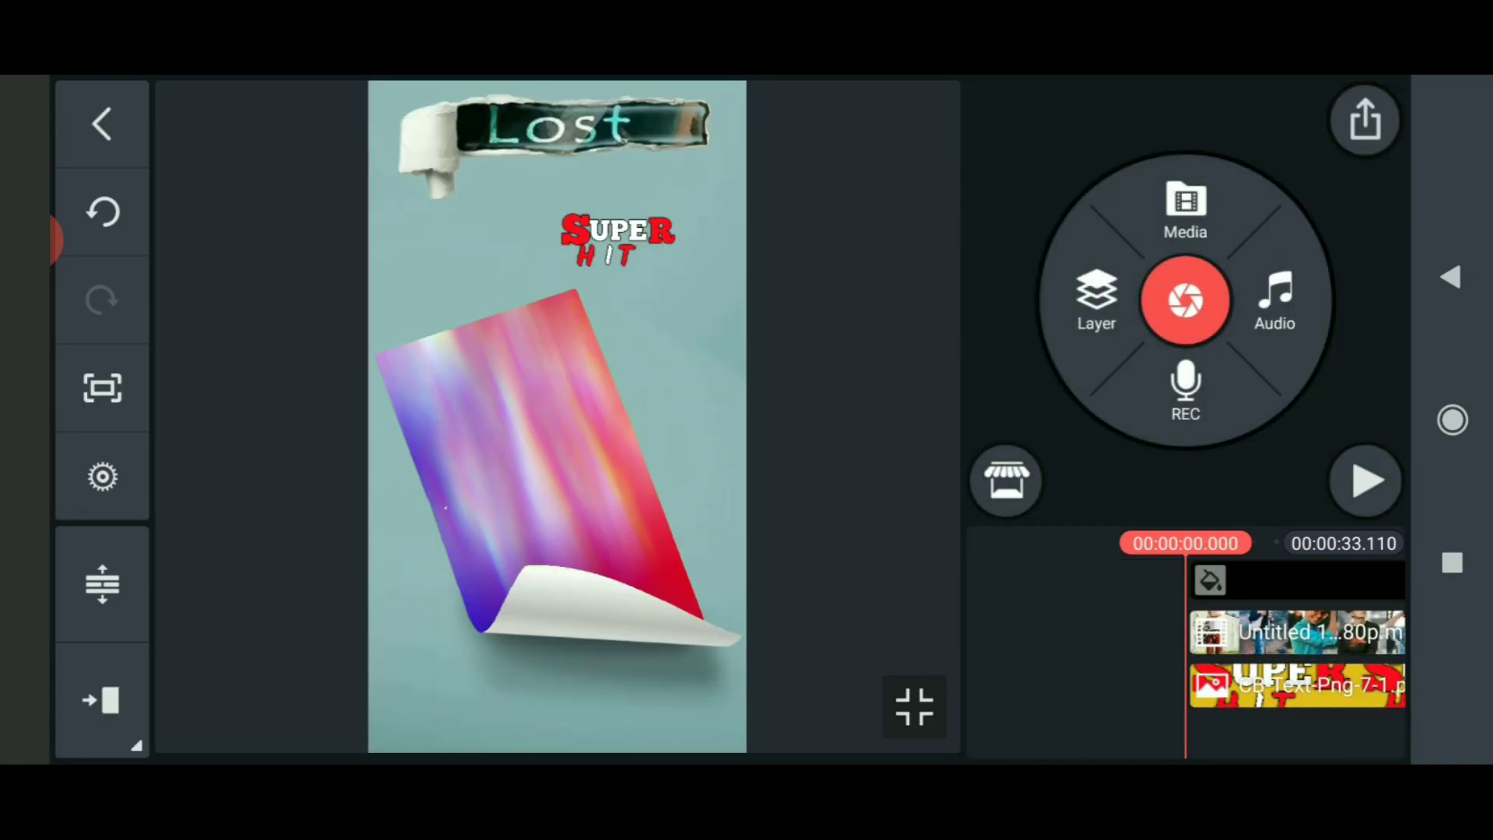
{"action": "left_click", "coordinate": [1295, 686]}
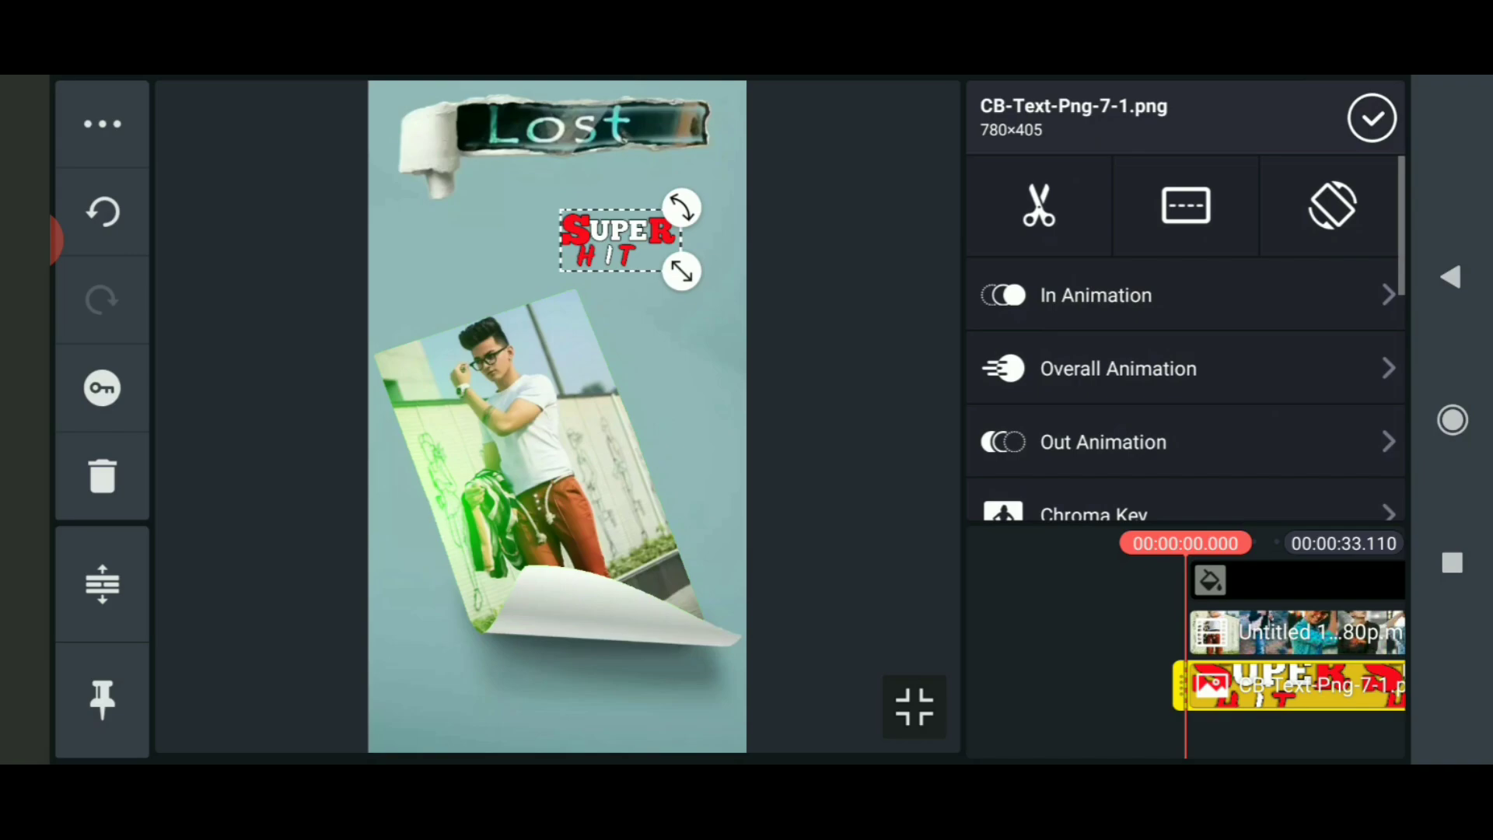
{"action": "left_click", "coordinate": [1372, 116]}
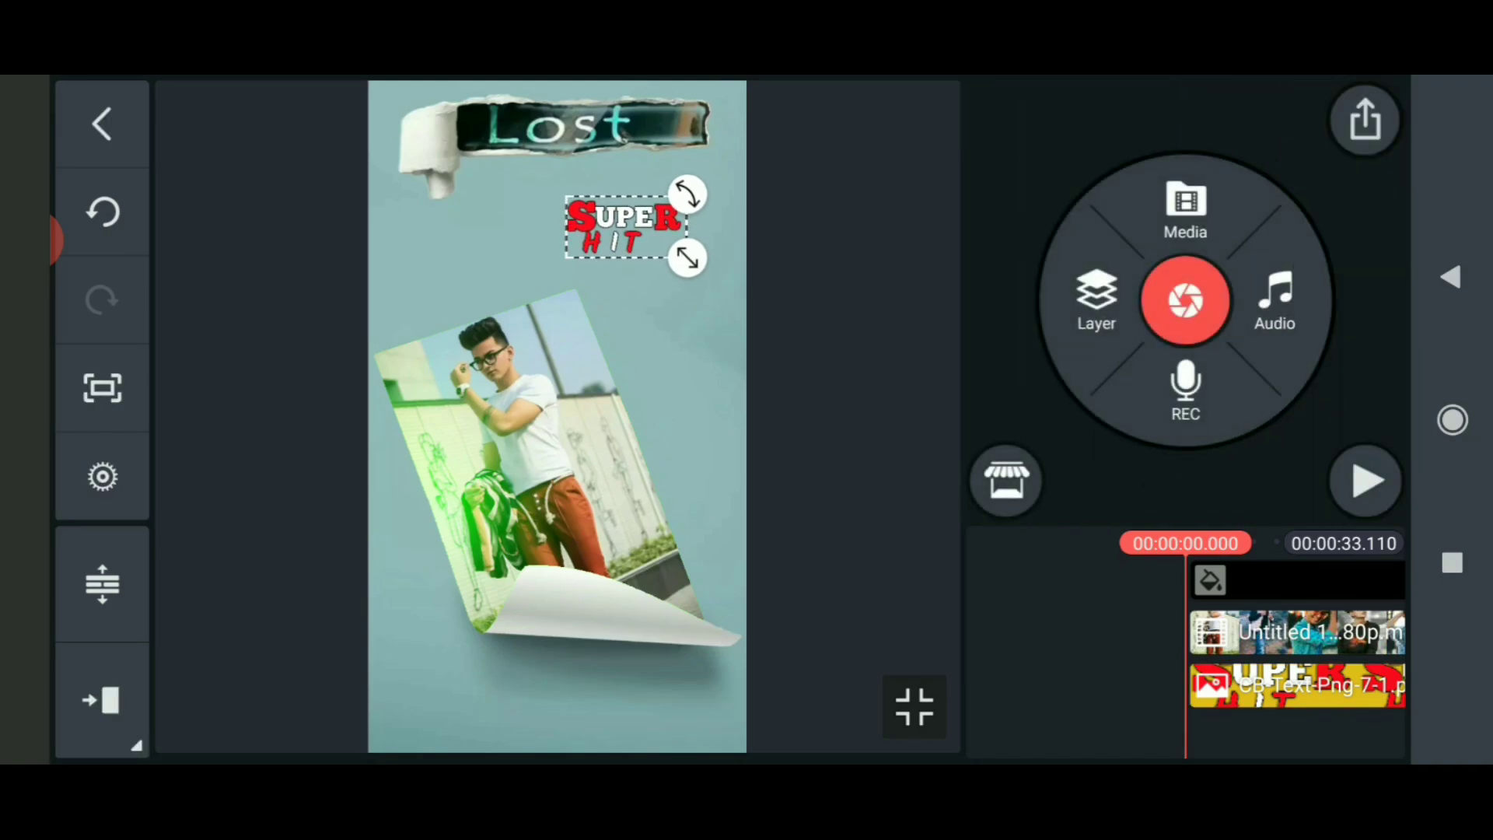
Step: Add the Manishini lyrics video, accept the encoding warning, and preview the lettering
{"action": "left_click", "coordinate": [1185, 207]}
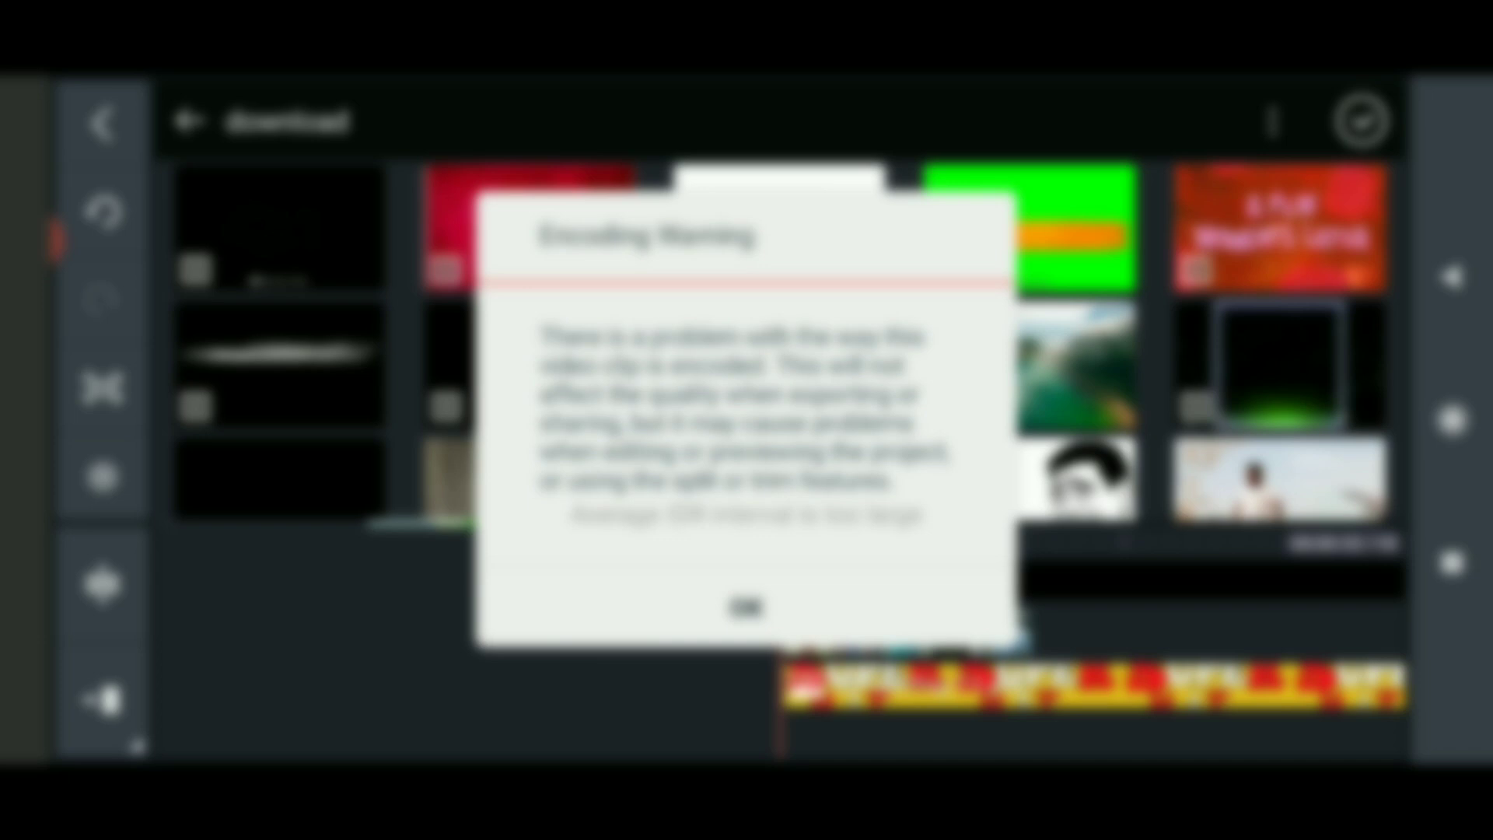
{"action": "left_click", "coordinate": [747, 608]}
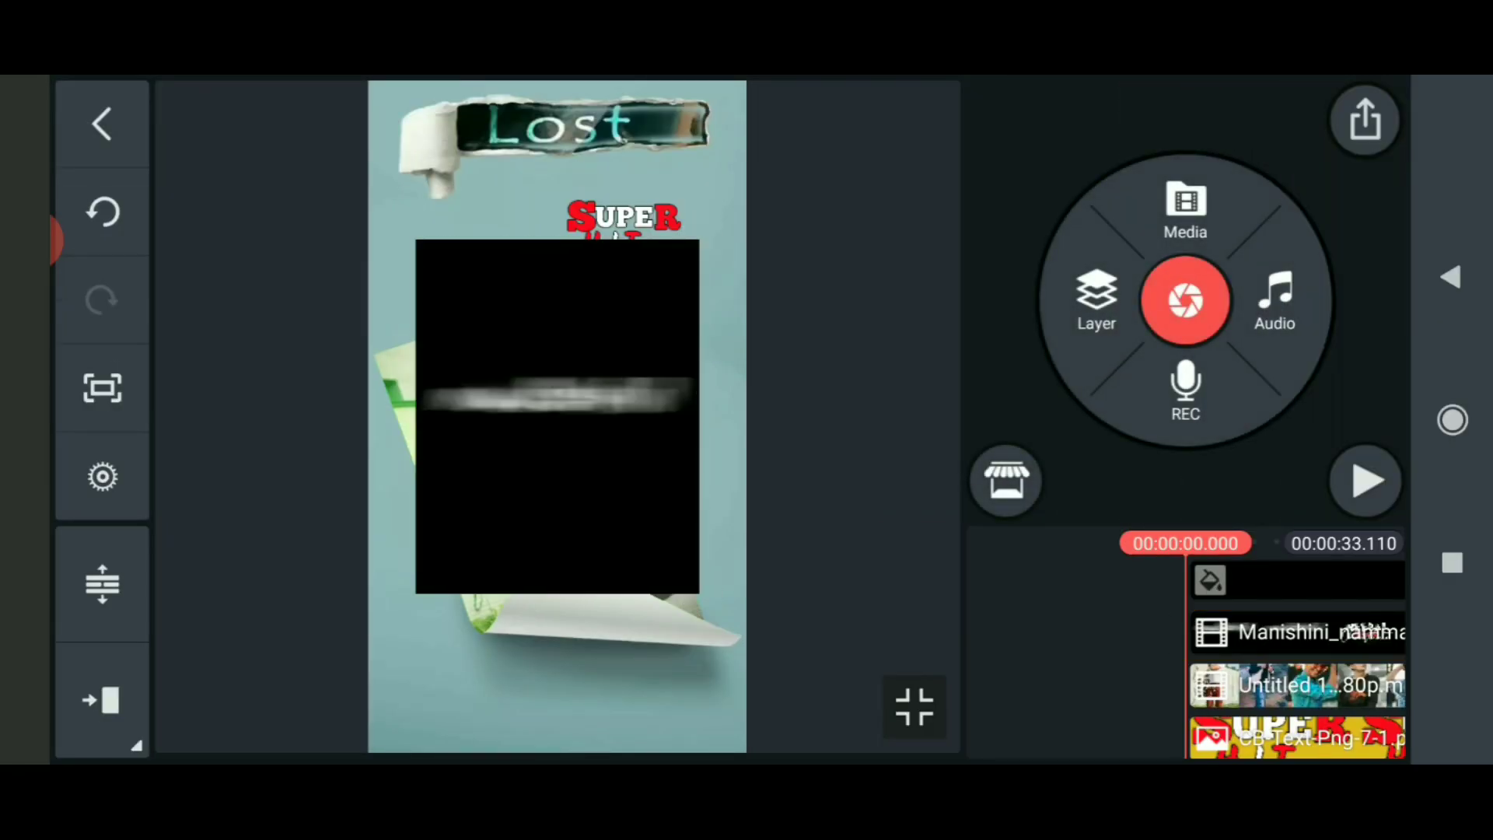
{"action": "left_click", "coordinate": [1366, 480]}
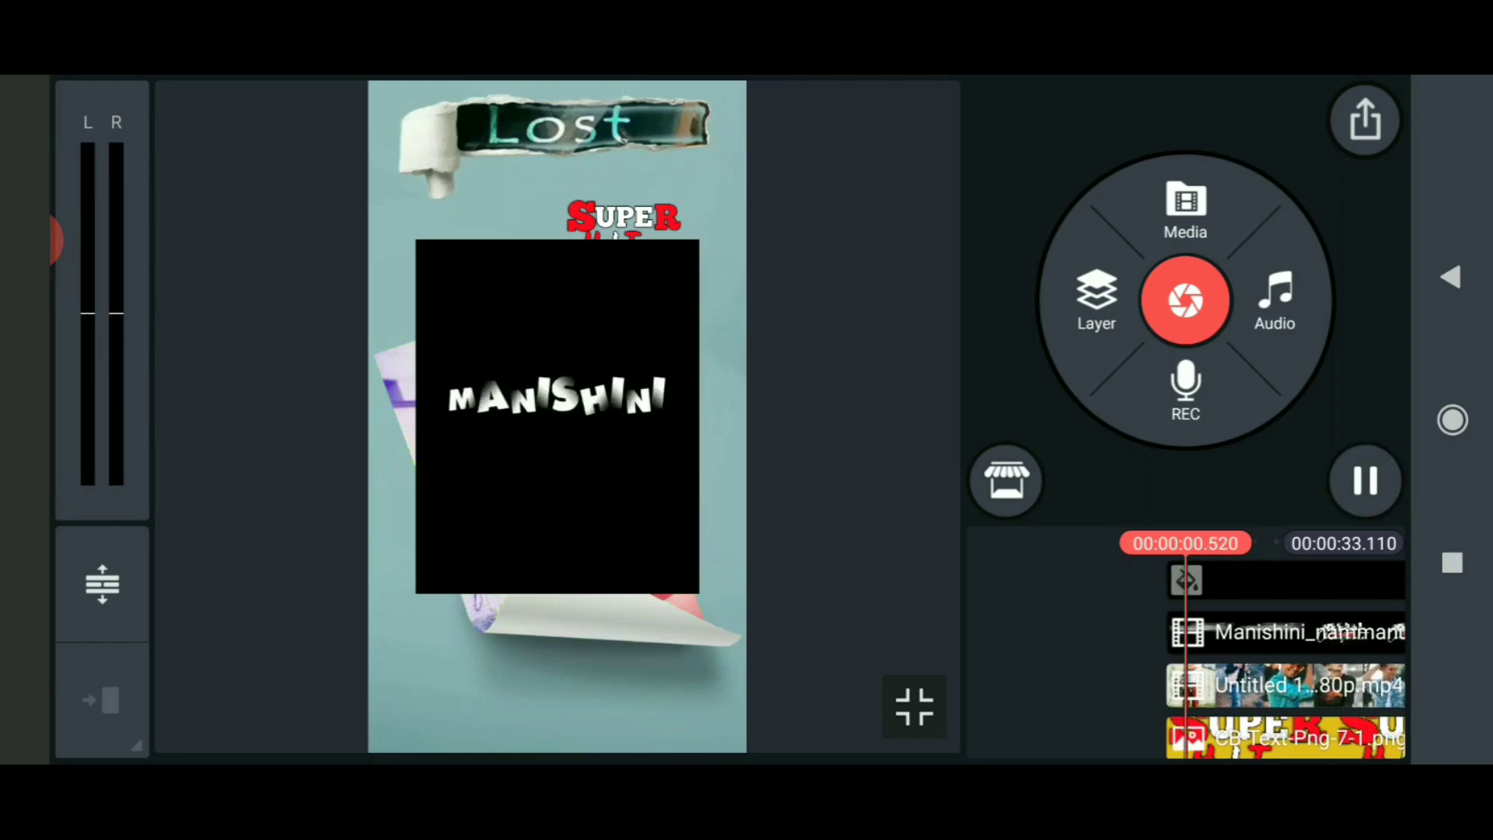
{"action": "left_click", "coordinate": [1286, 632]}
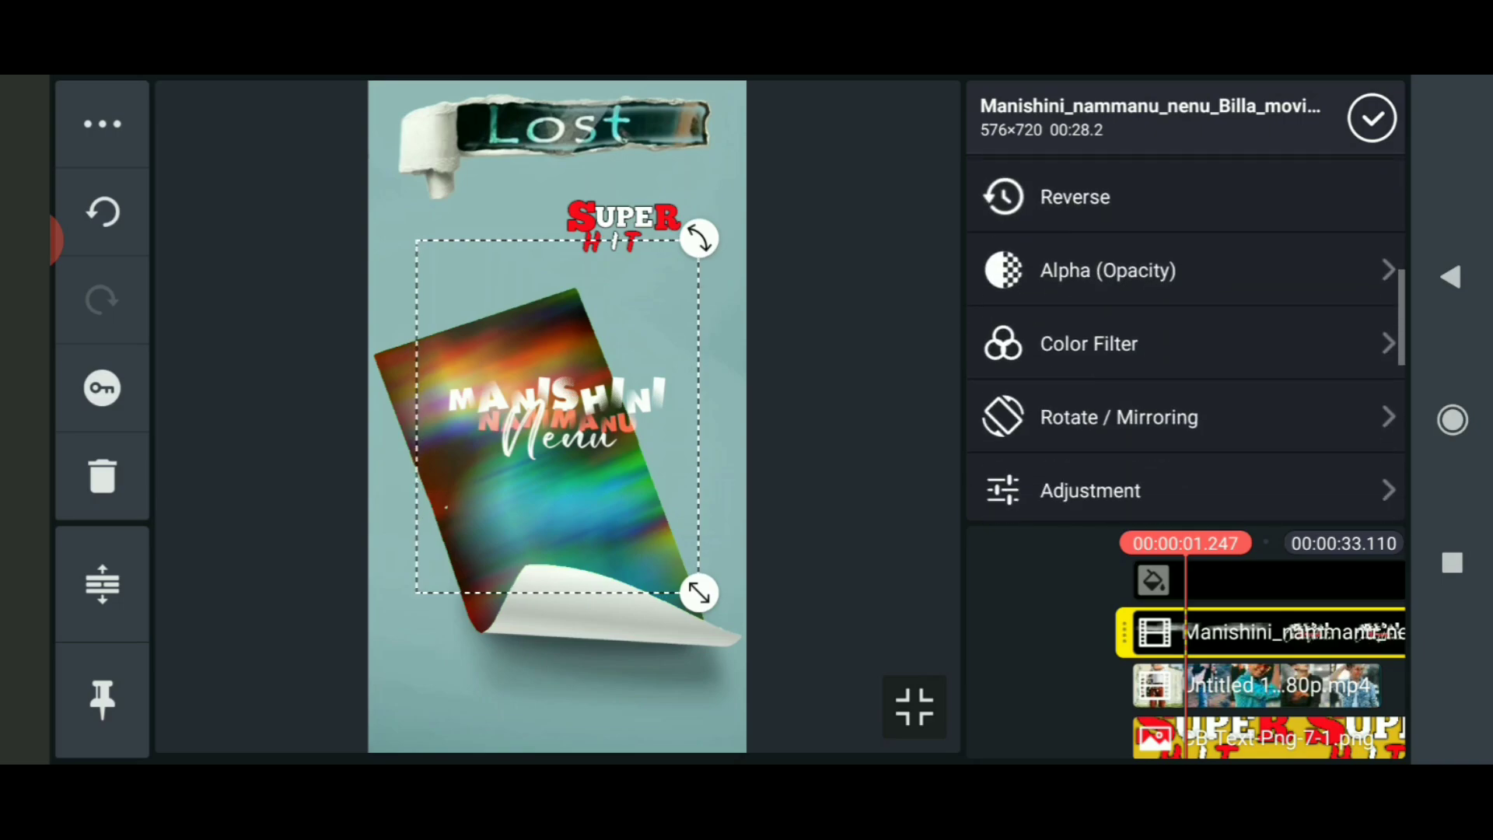
Step: Open the lyrics clip's Adjustment settings to shrink it and move it below the paper
{"action": "scroll", "scroll_direction": "down", "scroll_amount": 3}
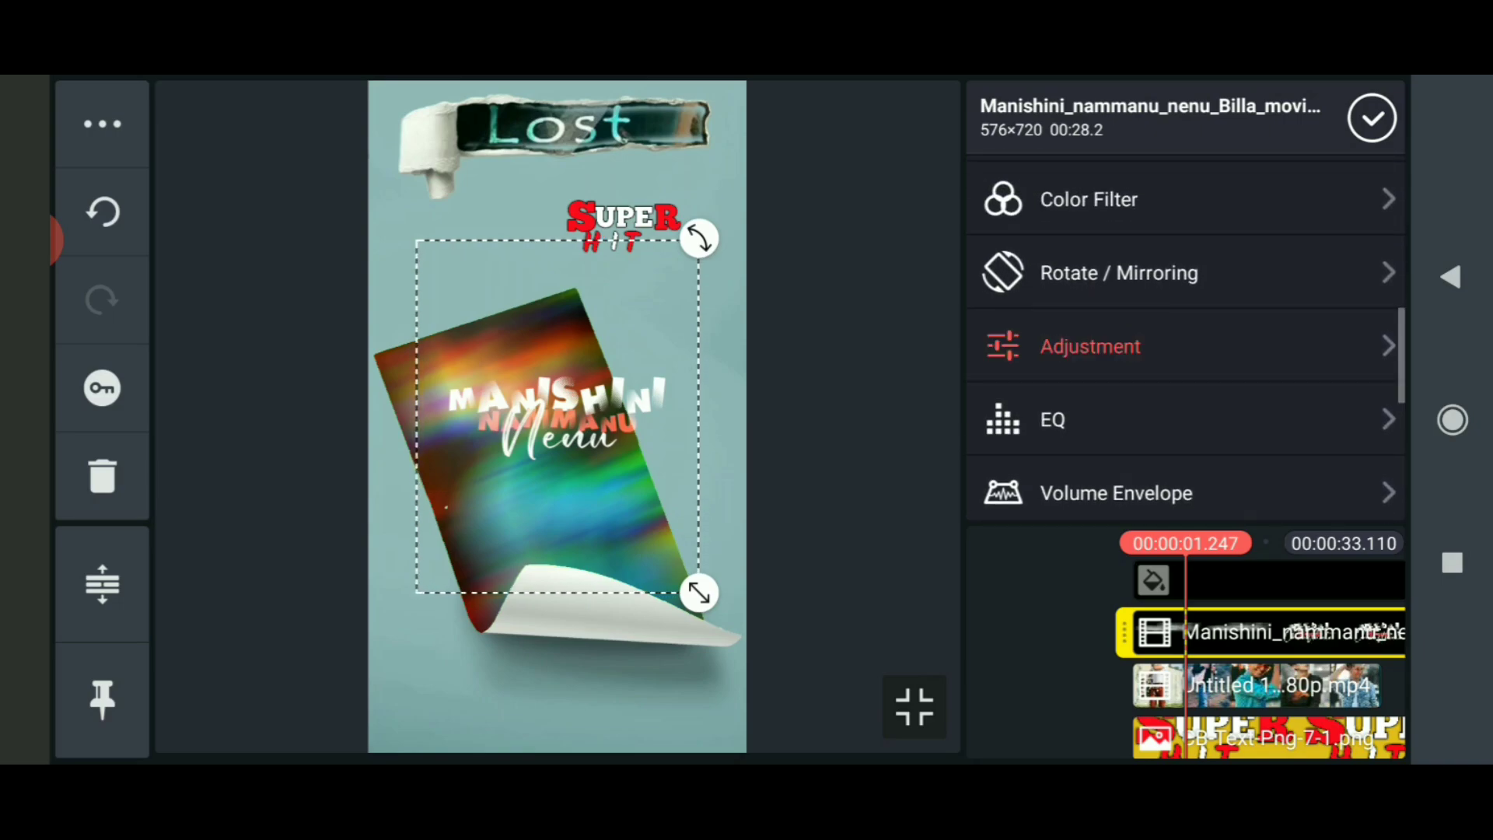
{"action": "left_click", "coordinate": [1090, 346]}
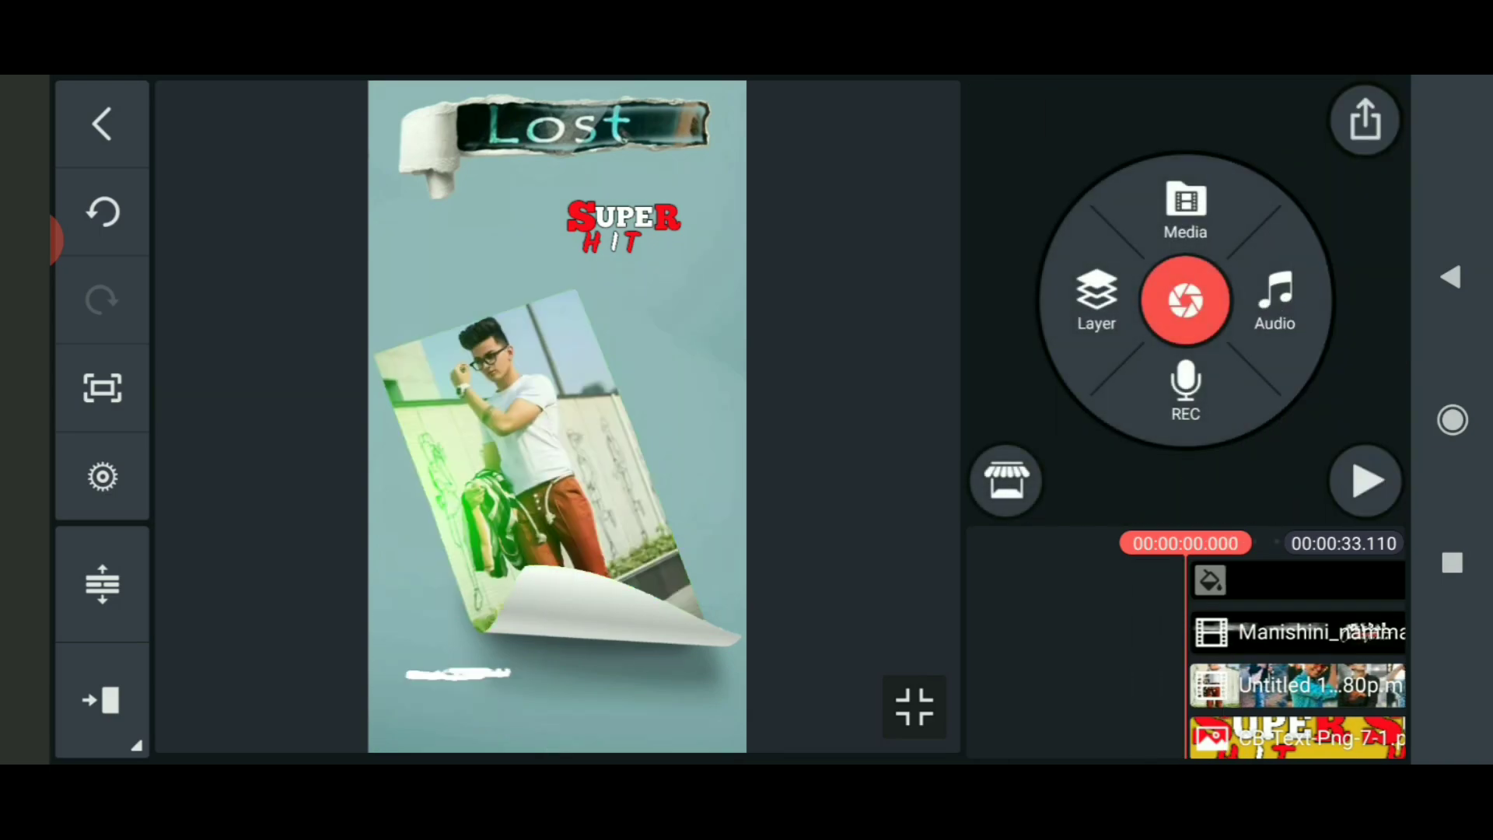
{"action": "left_click", "coordinate": [1366, 480]}
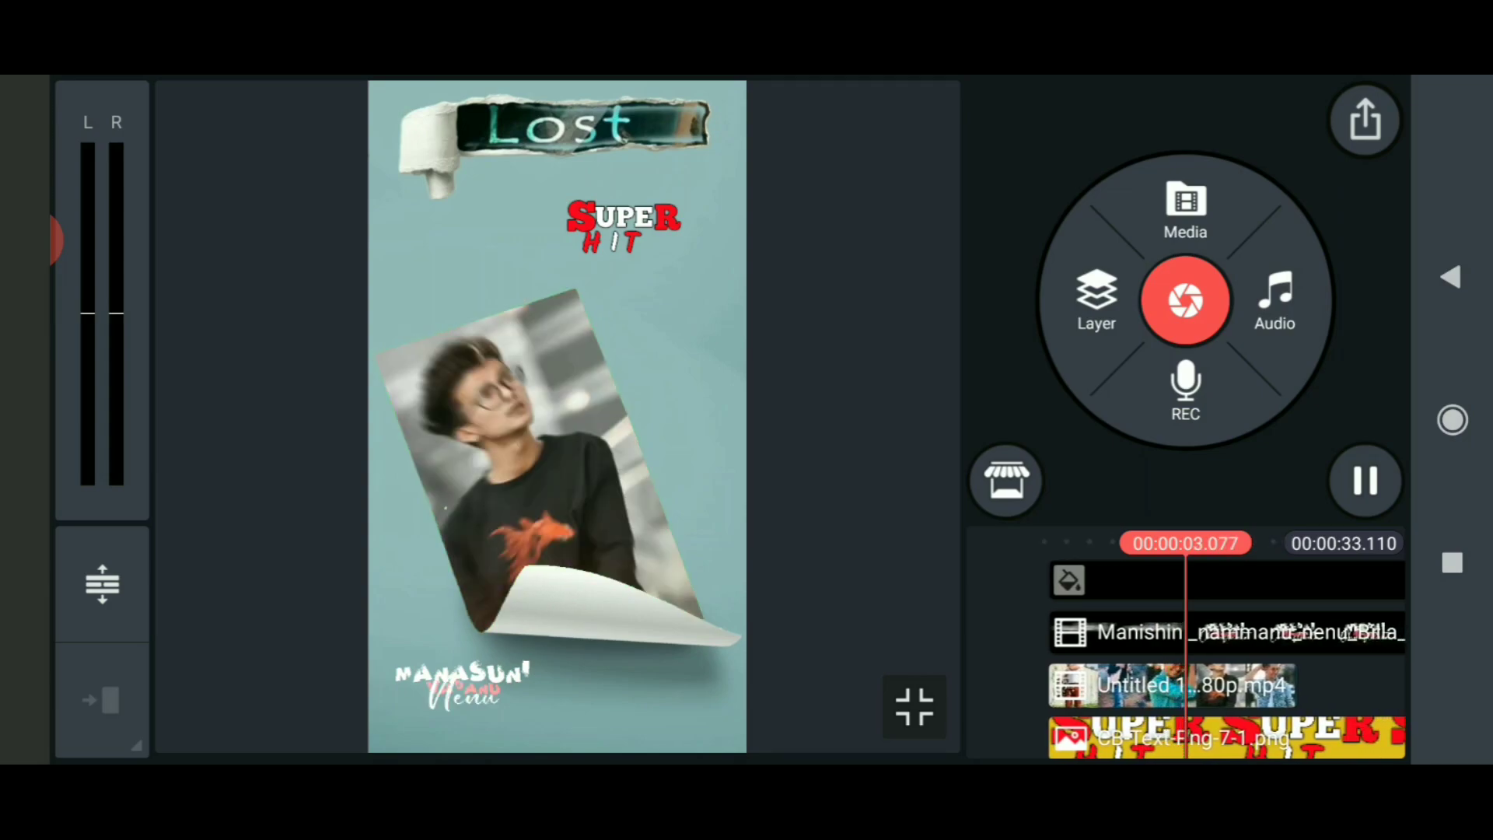
{"action": "left_click", "coordinate": [1365, 481]}
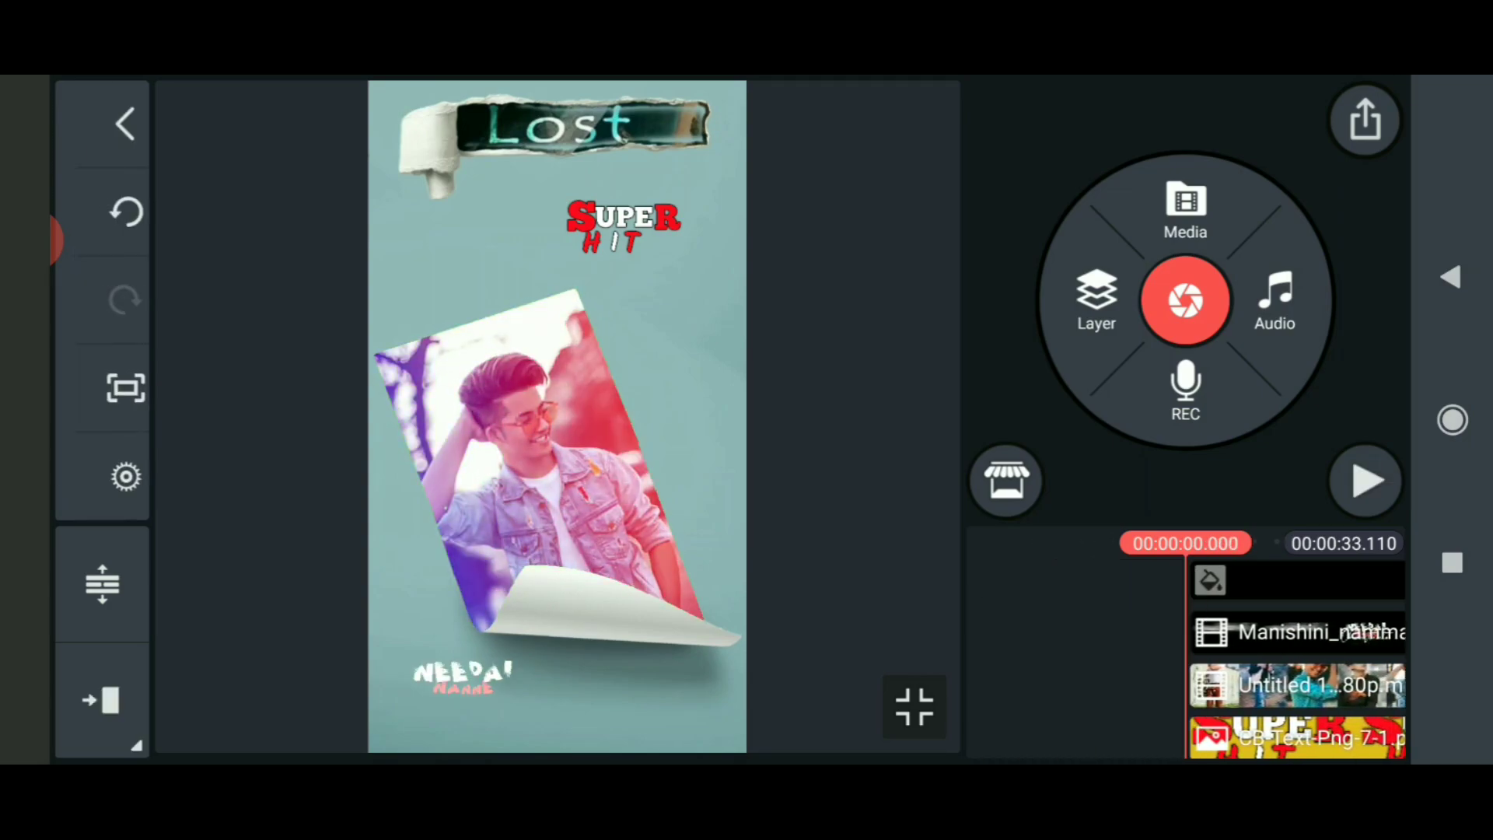
{"action": "left_click", "coordinate": [1366, 120]}
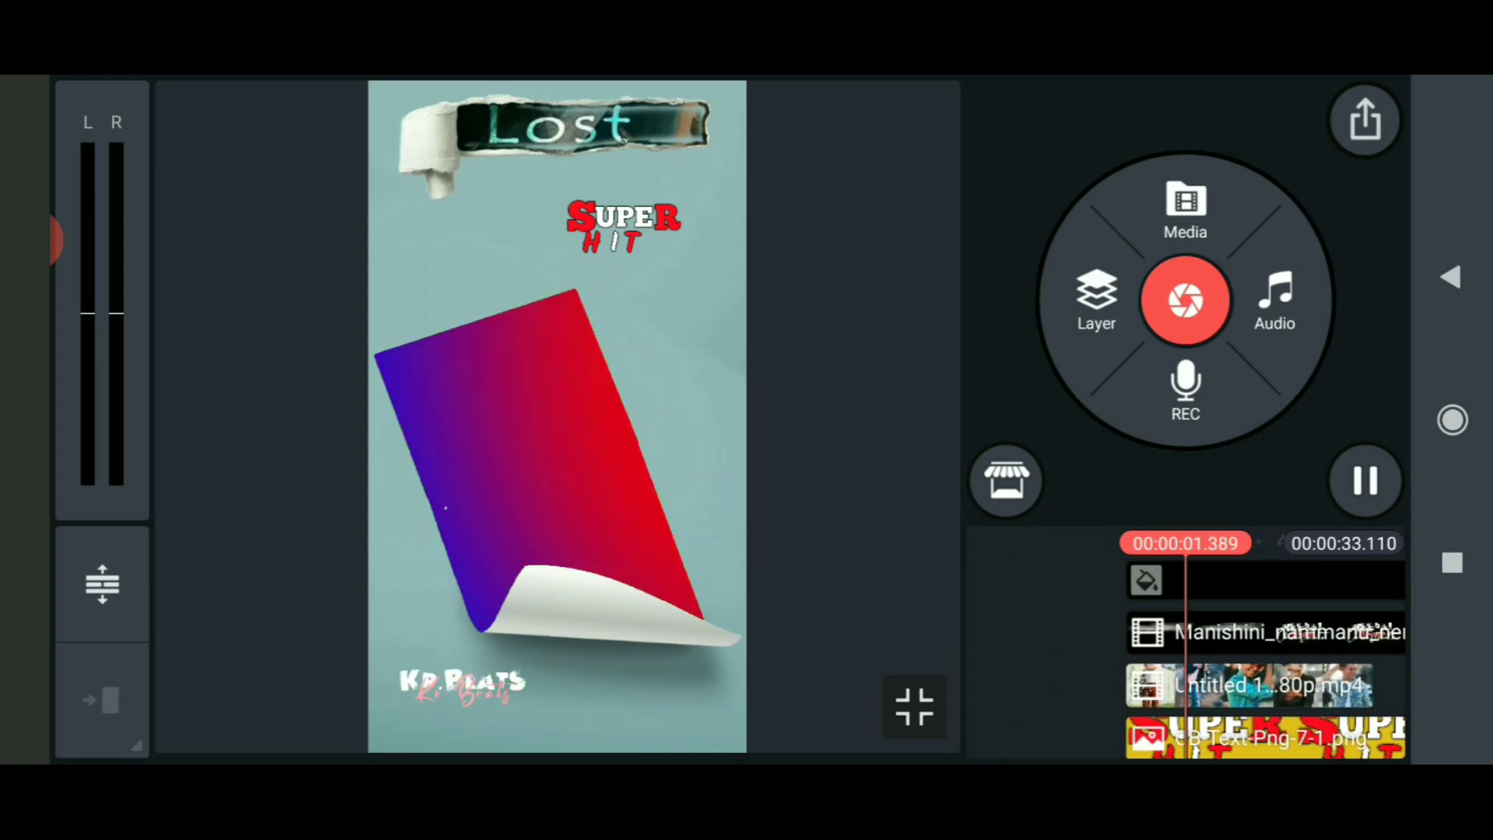
{"action": "left_click", "coordinate": [1366, 481]}
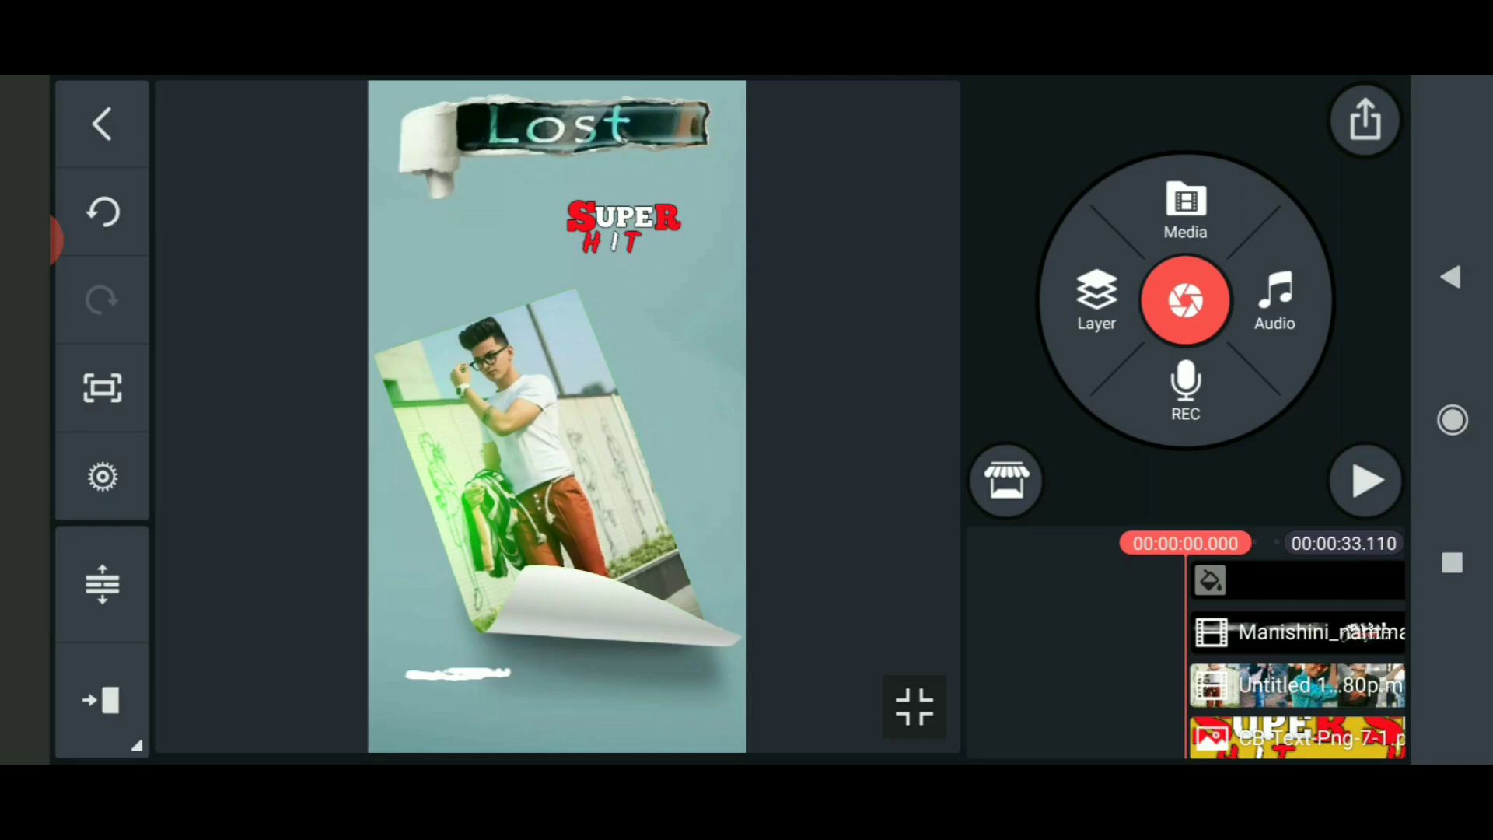
{"action": "left_click", "coordinate": [1366, 480]}
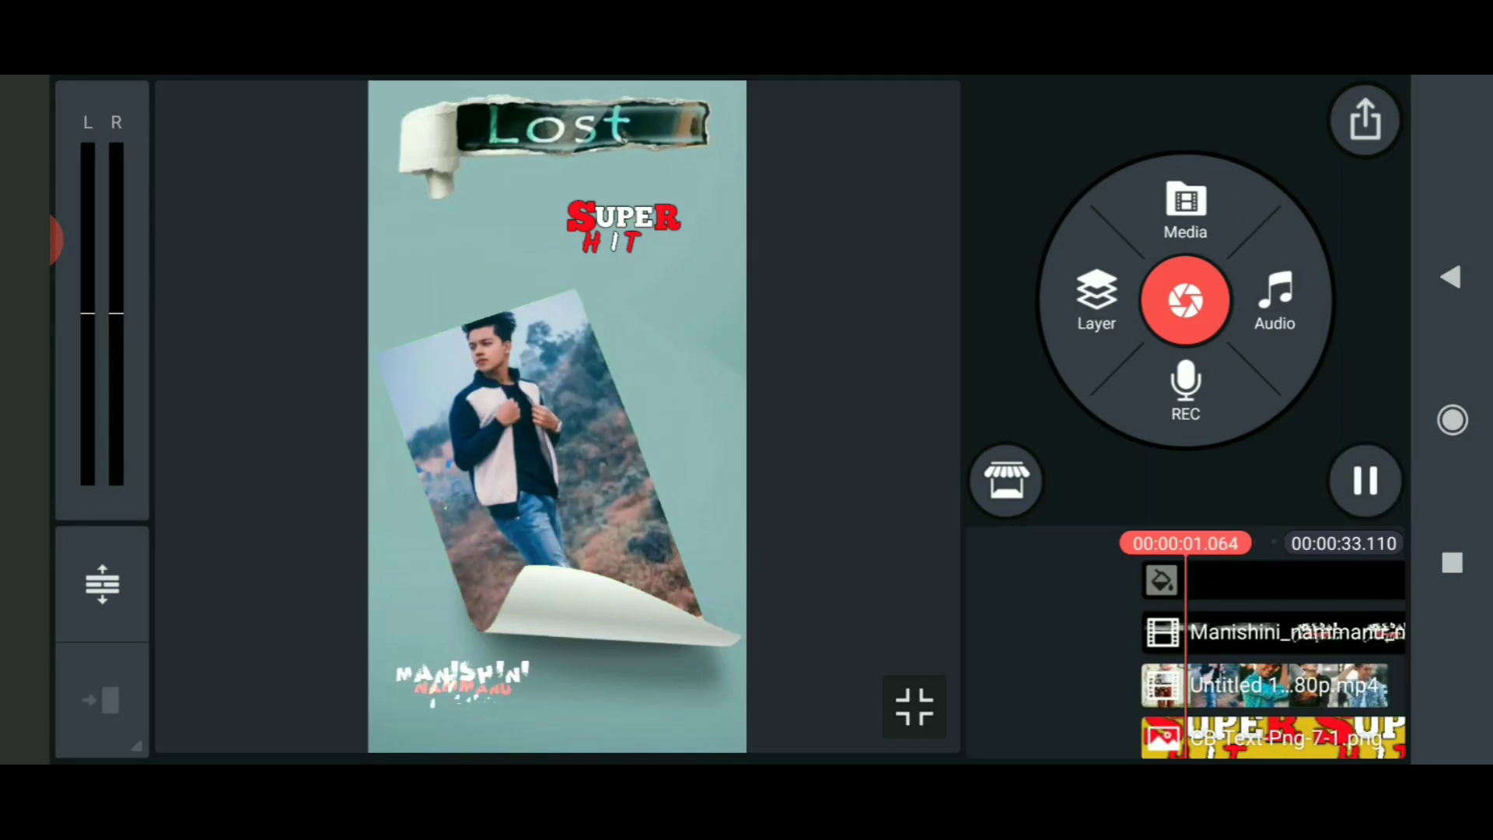